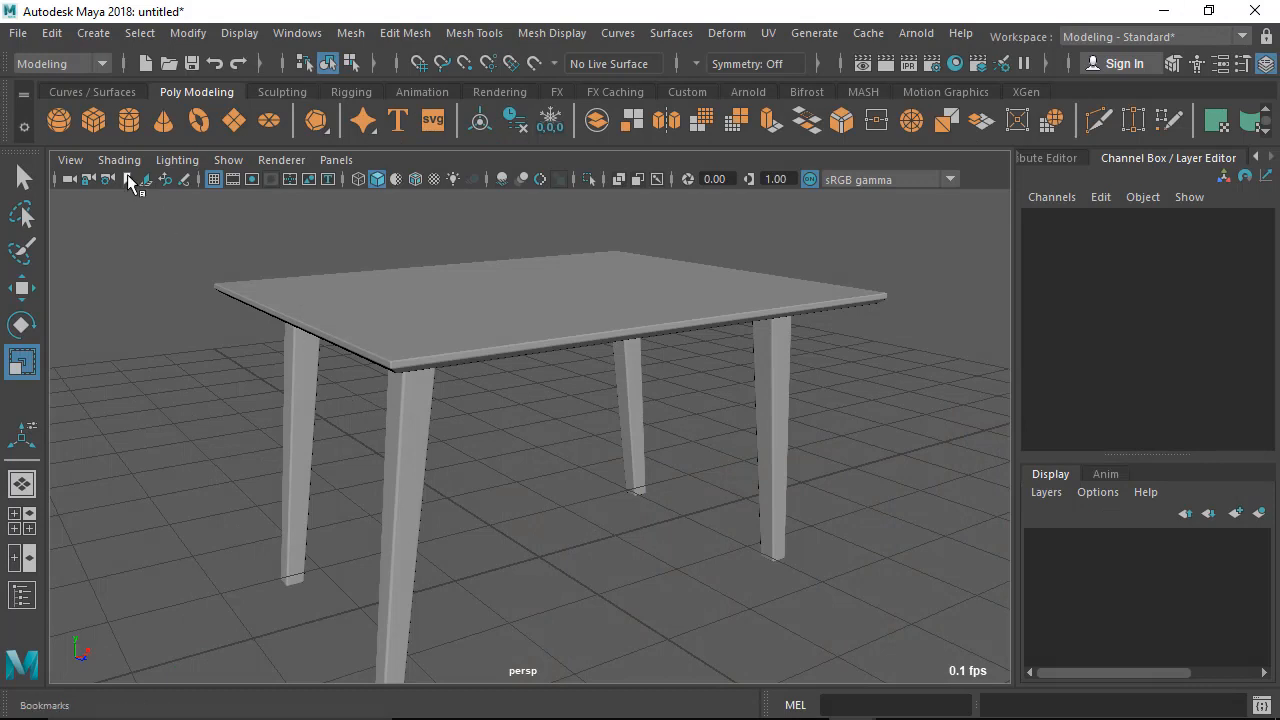
mouse_move(128, 120)
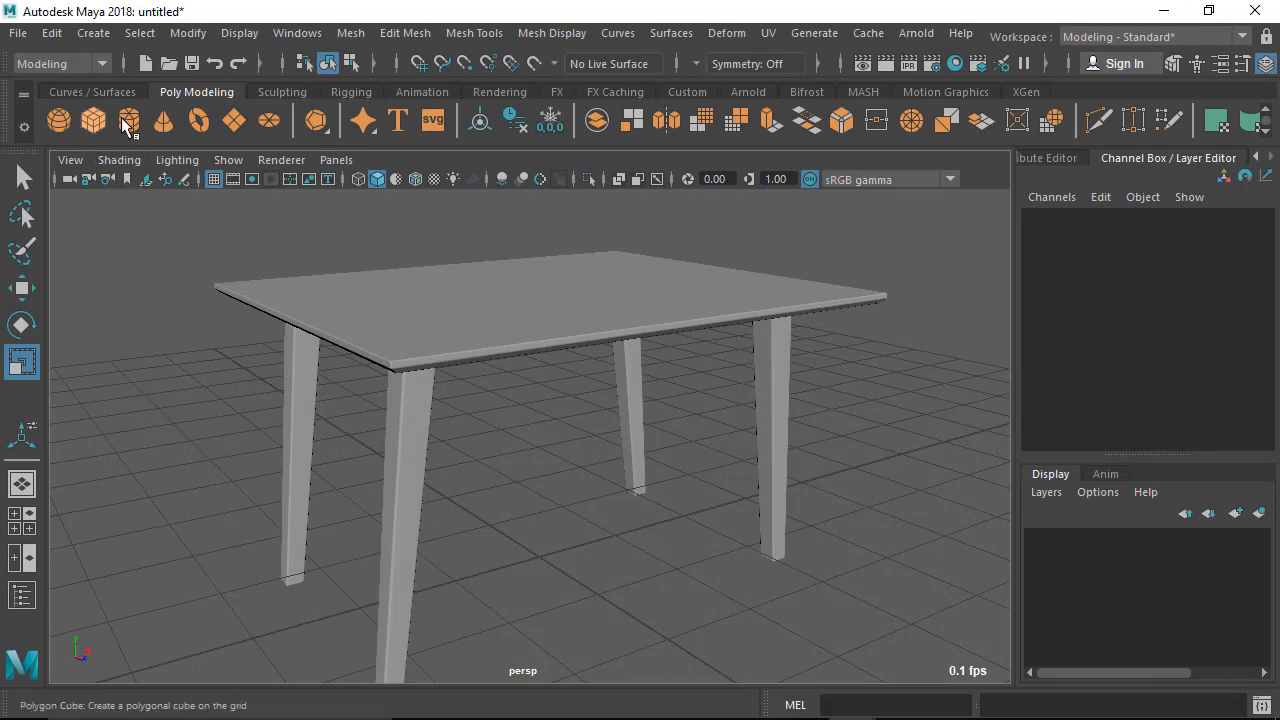
mouse_move(92, 120)
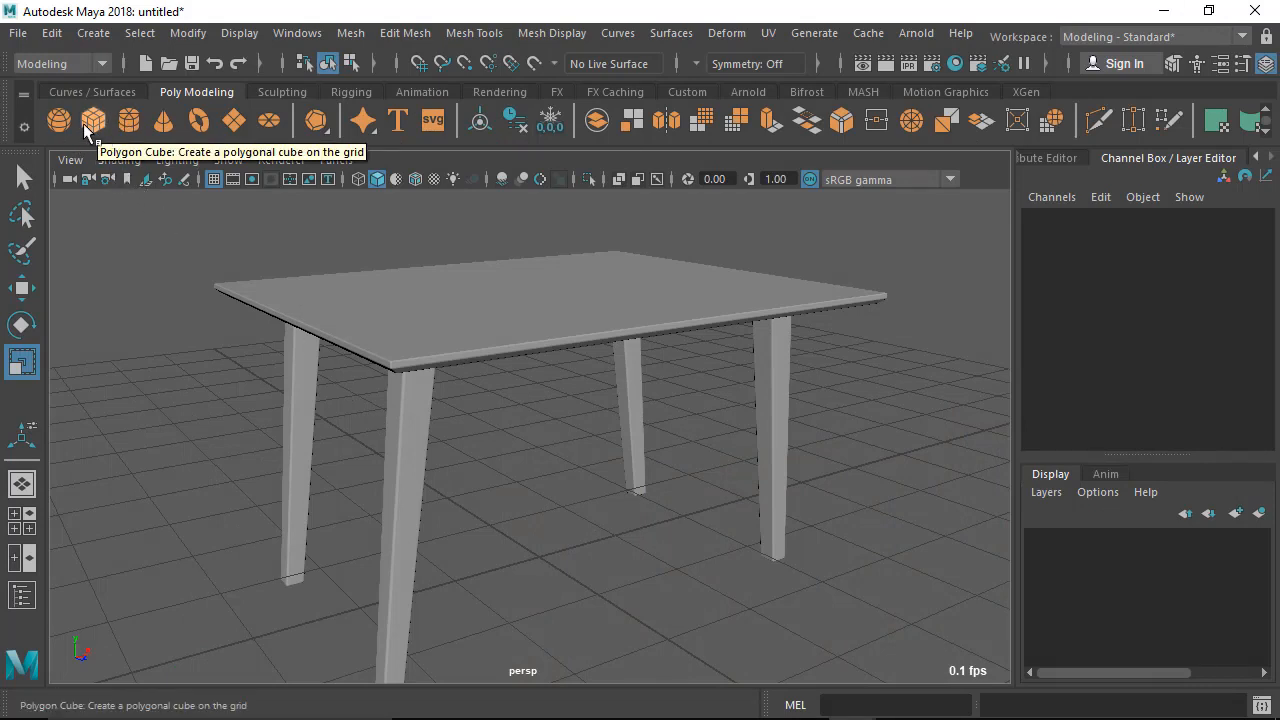
Orbit the perspective view beneath the tabletop to show its underside.
click(92, 120)
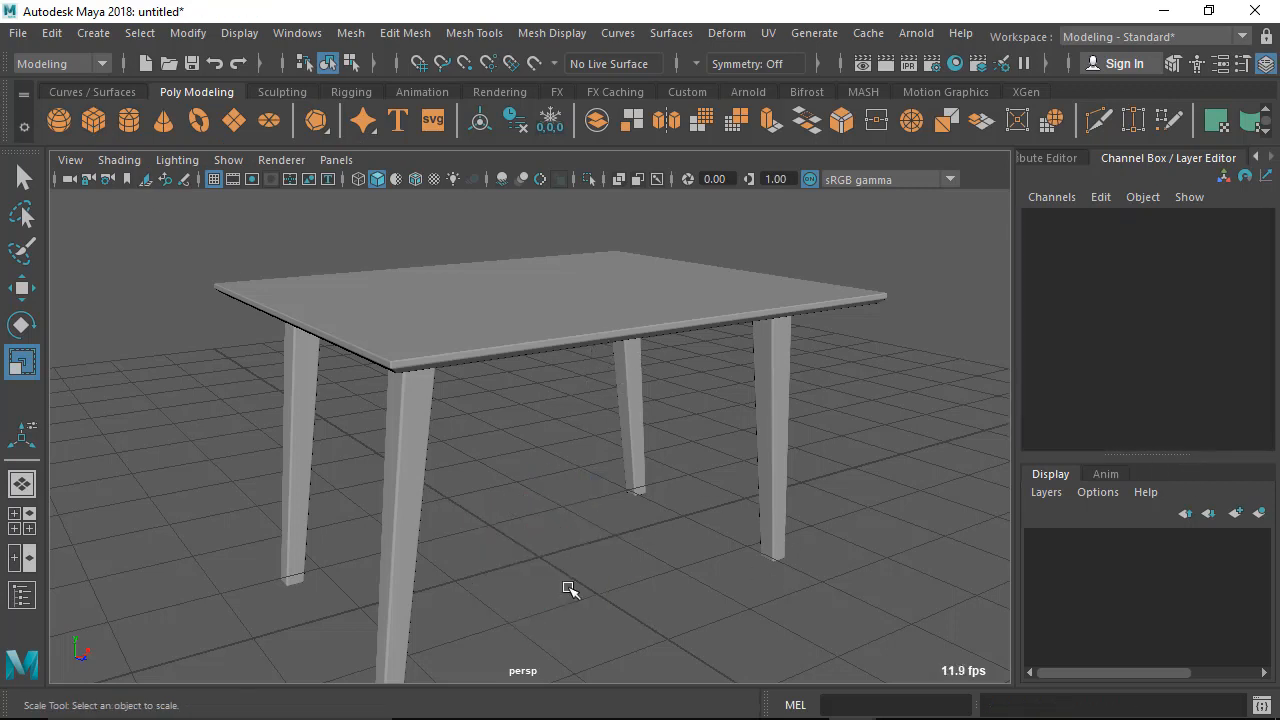
mouse_move(144, 62)
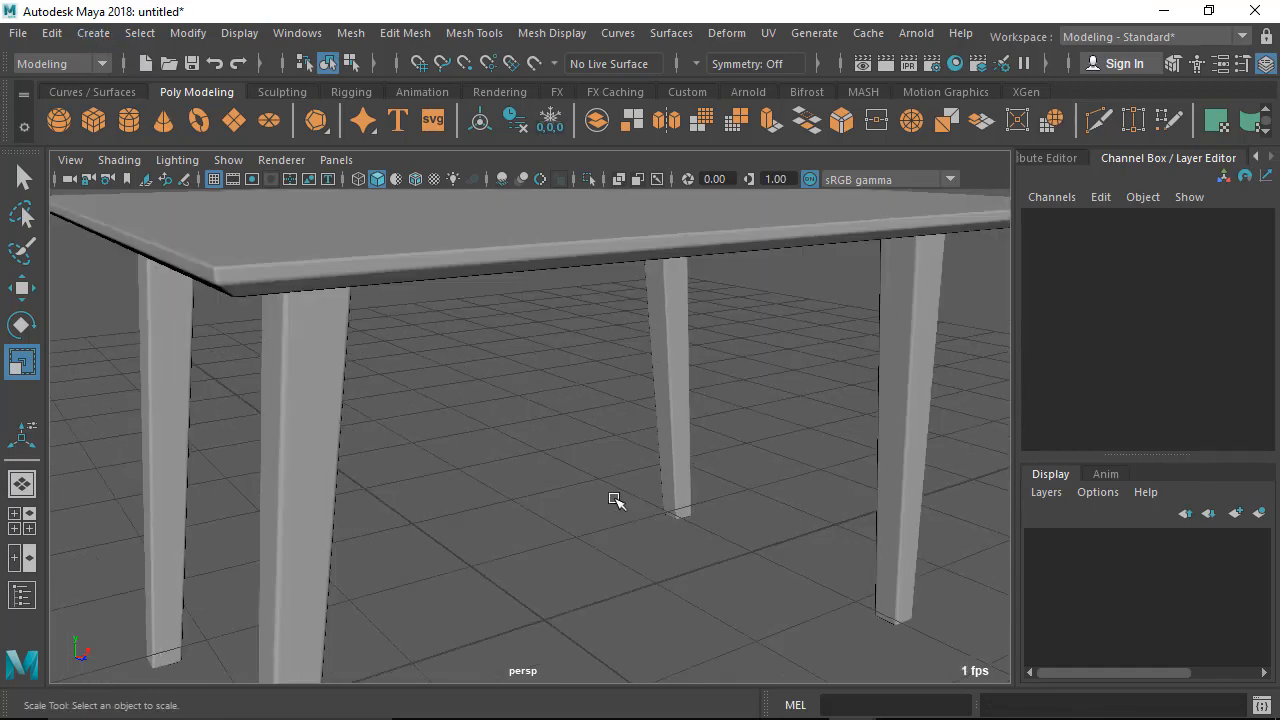
drag(616, 500, 458, 364)
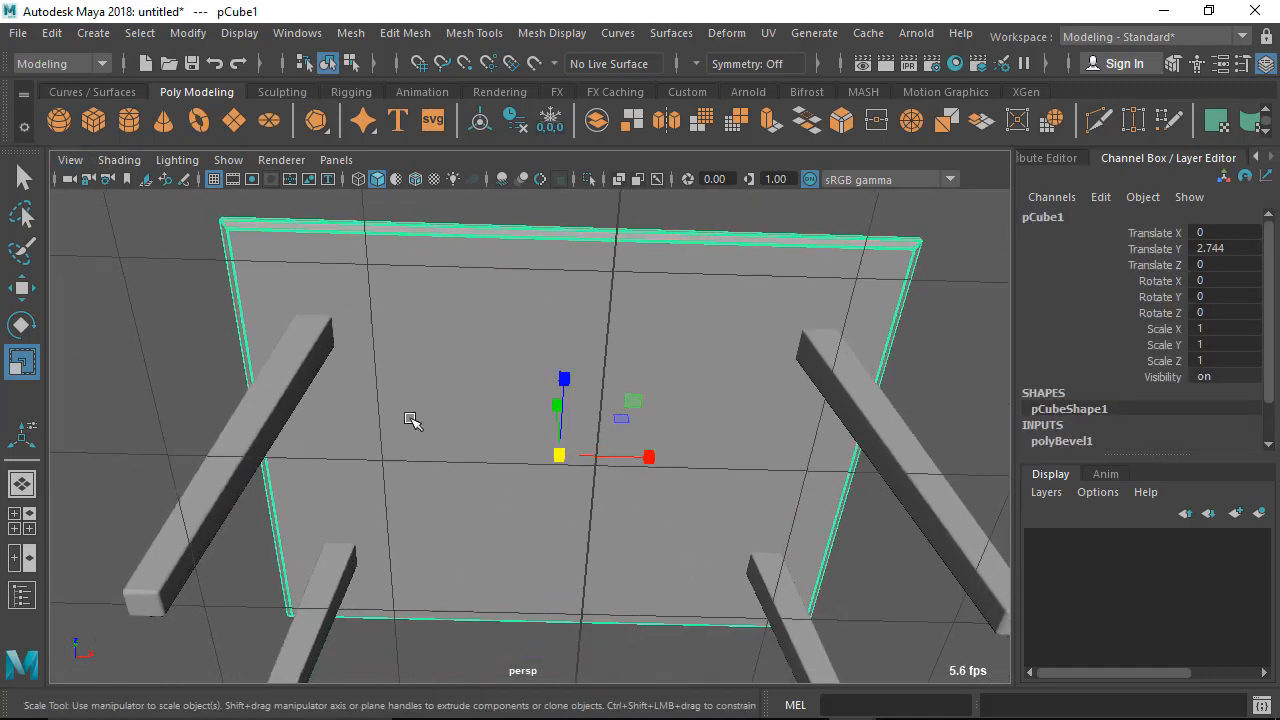
mouse_move(212, 258)
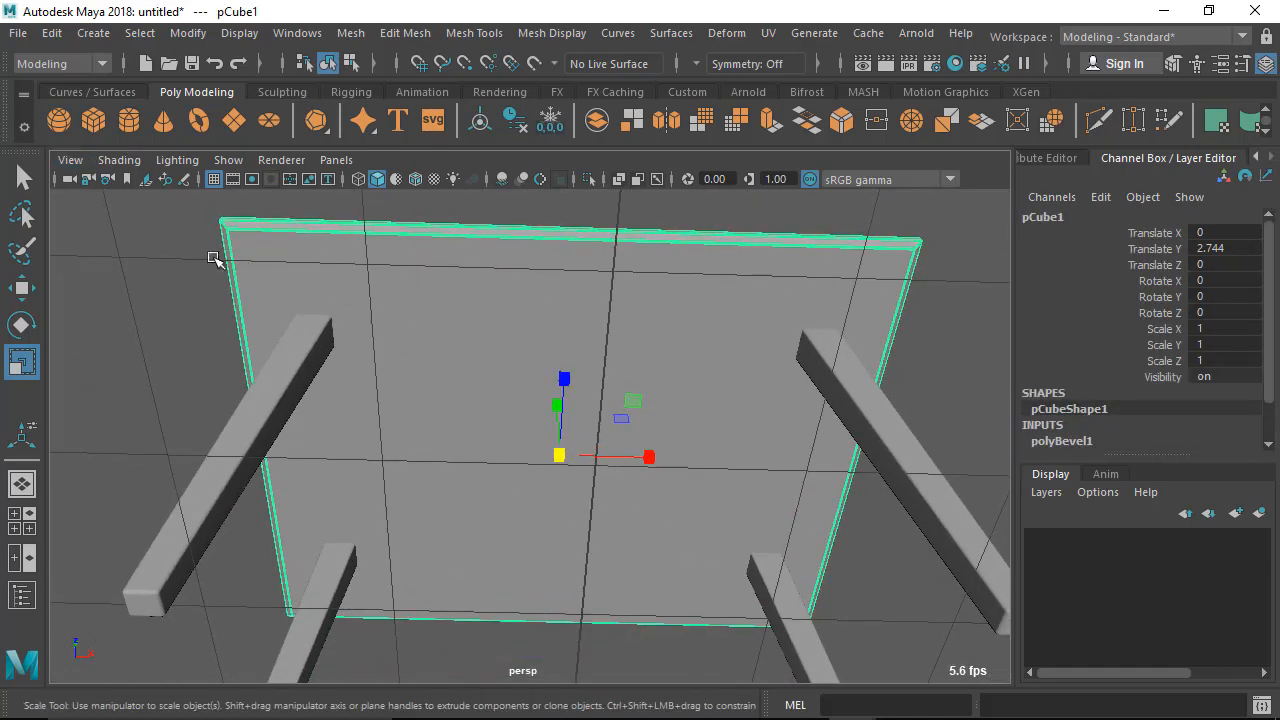
mouse_move(594, 220)
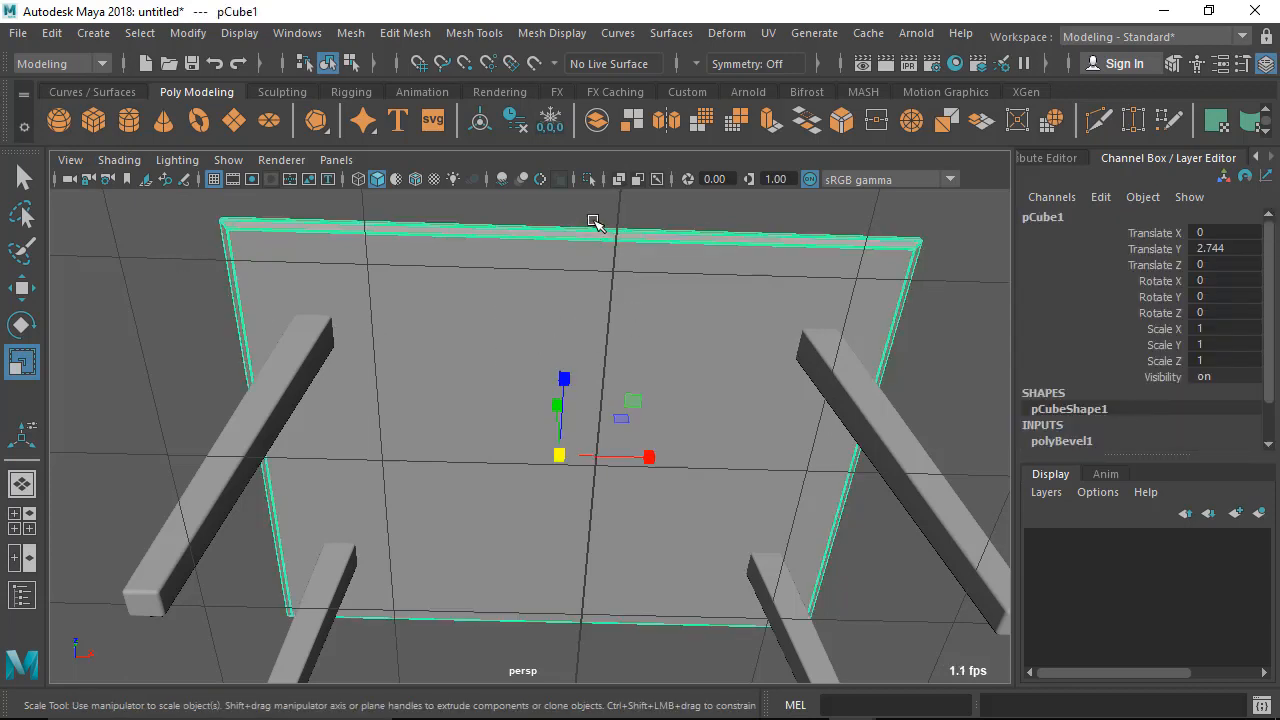
mouse_move(584, 360)
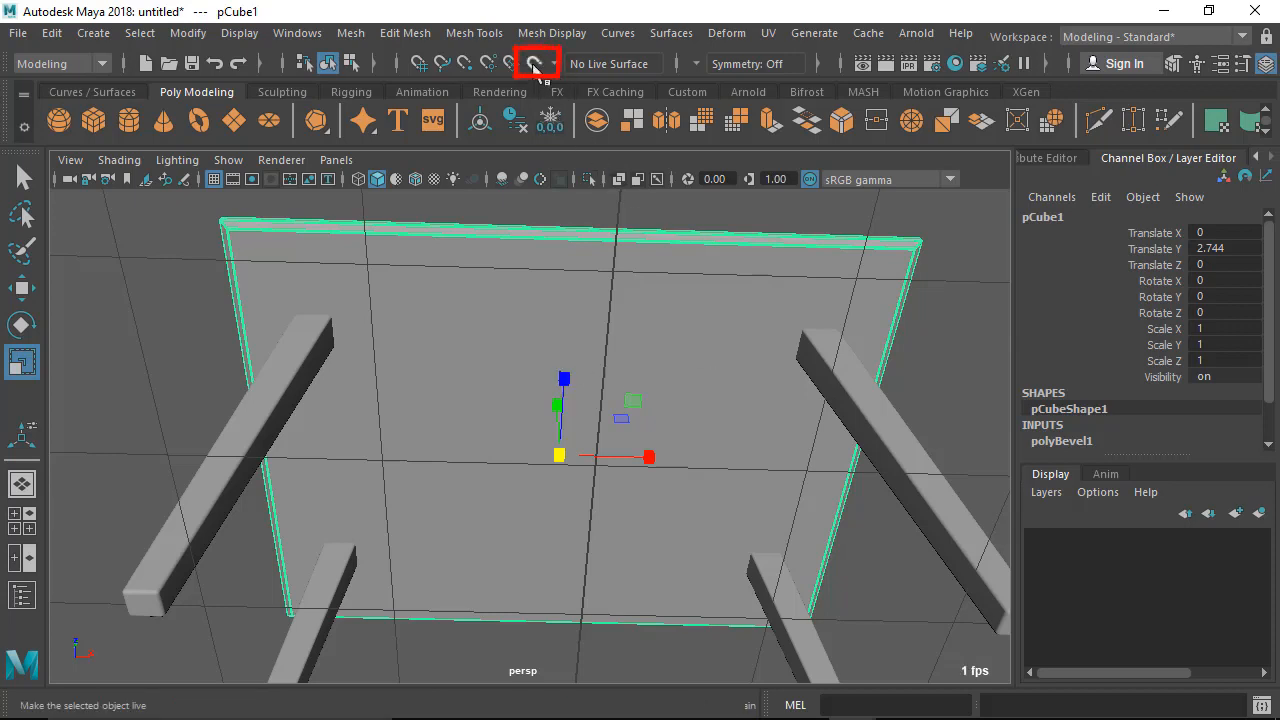
Make the tabletop cube pCube1 live via Modify > Make Live and dolly in beneath it.
click(188, 32)
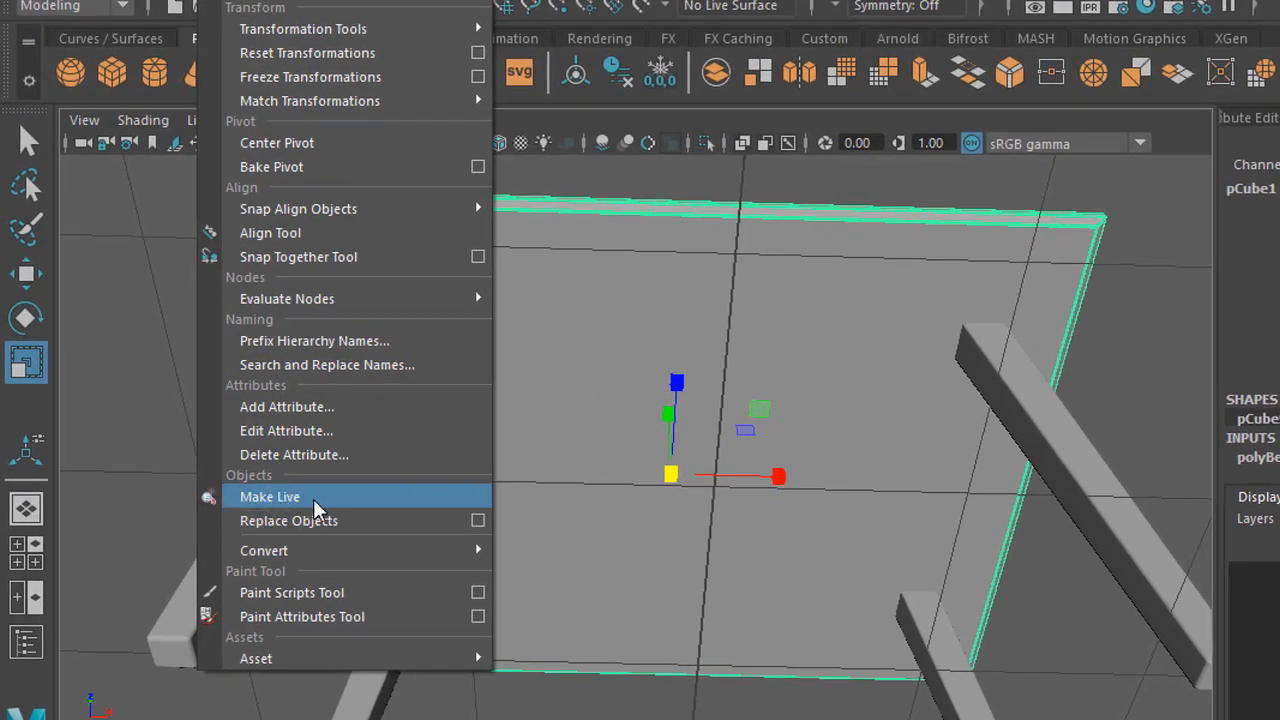
mouse_move(290, 510)
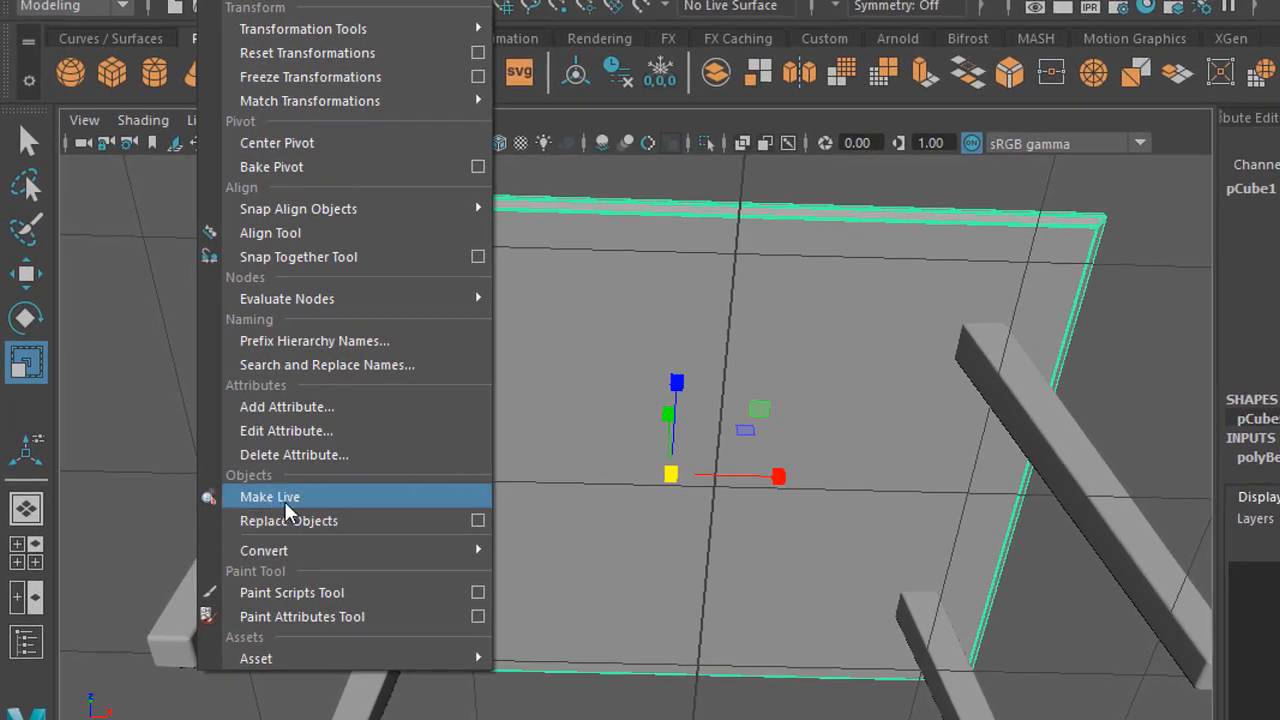
click(268, 496)
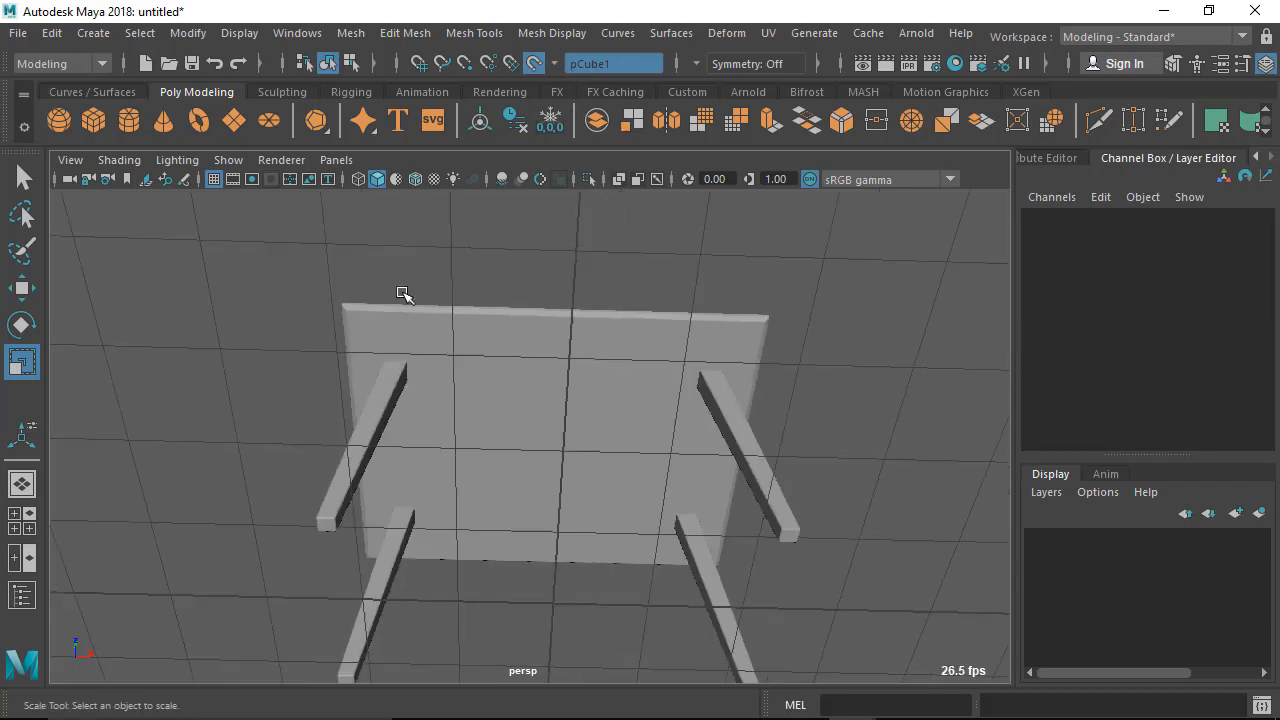
drag(404, 294, 584, 292)
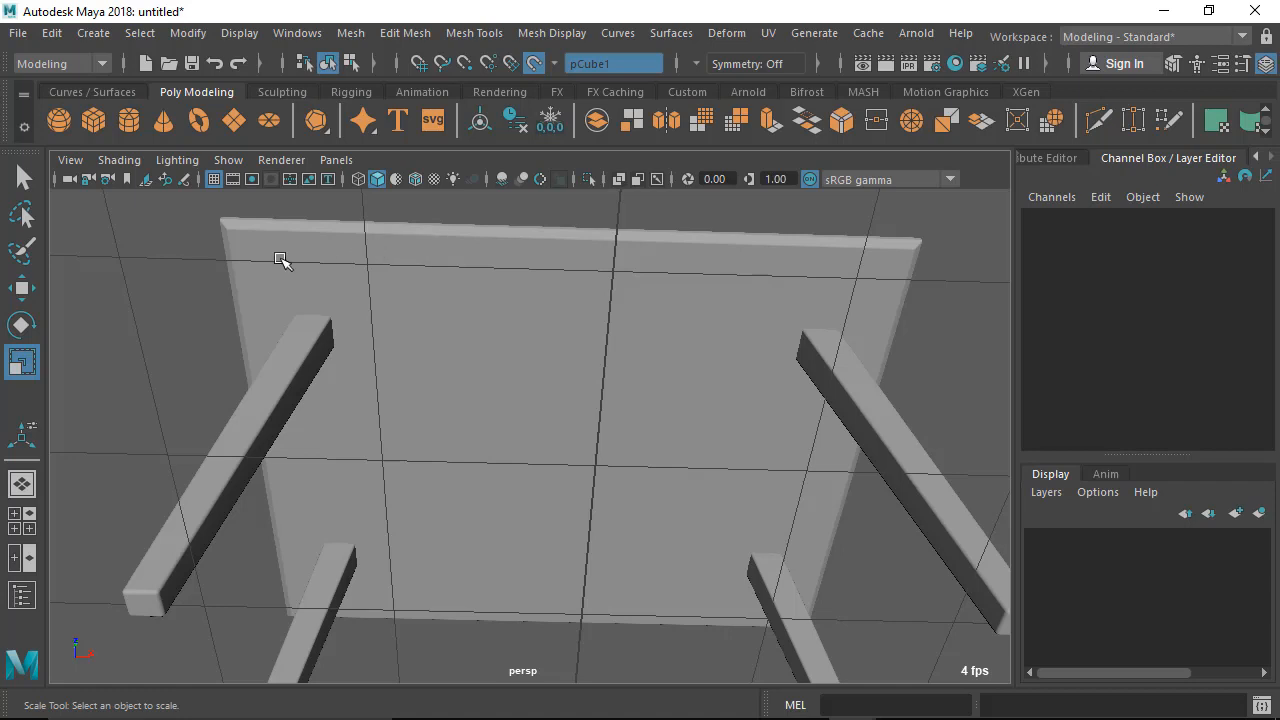
mouse_move(590, 362)
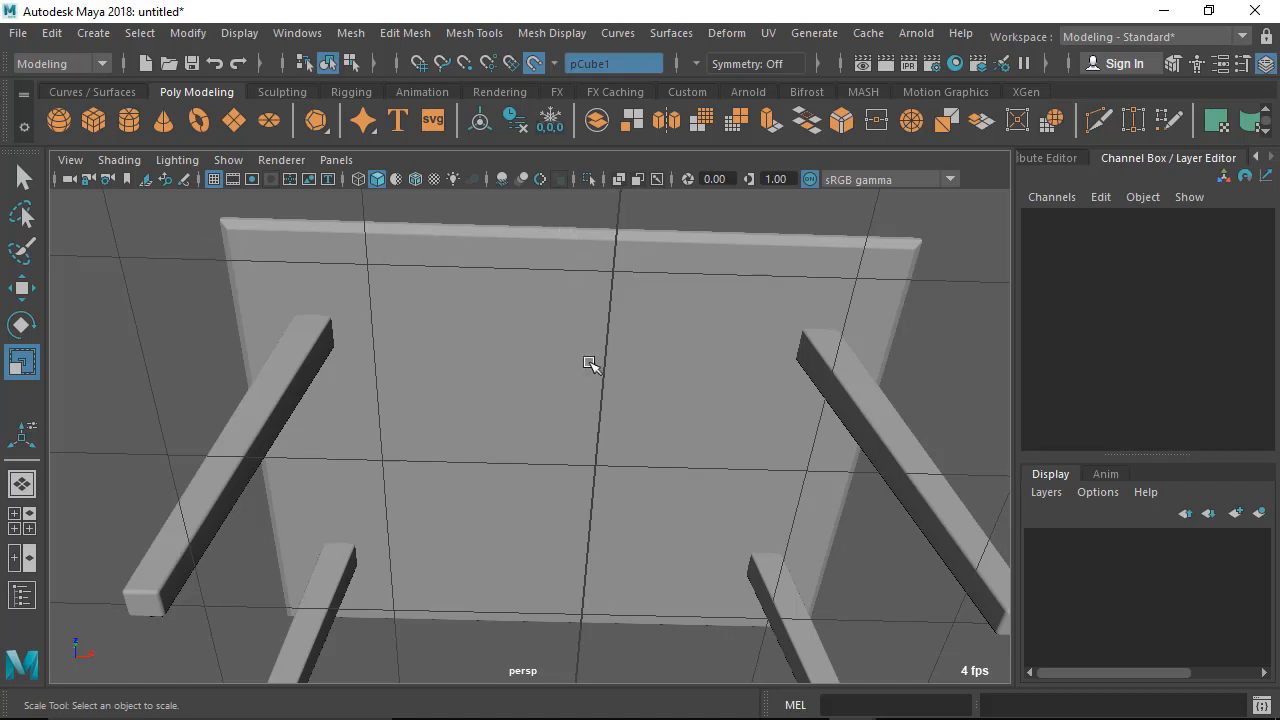
mouse_move(144, 80)
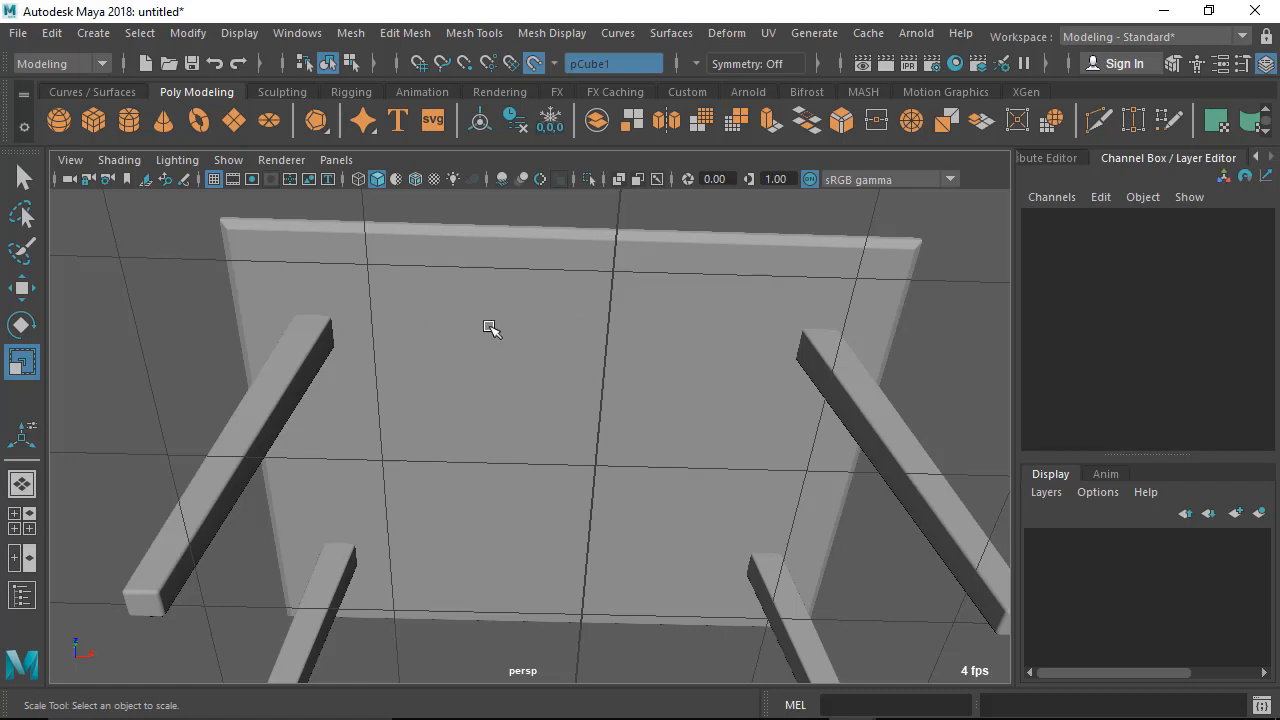
mouse_move(472, 342)
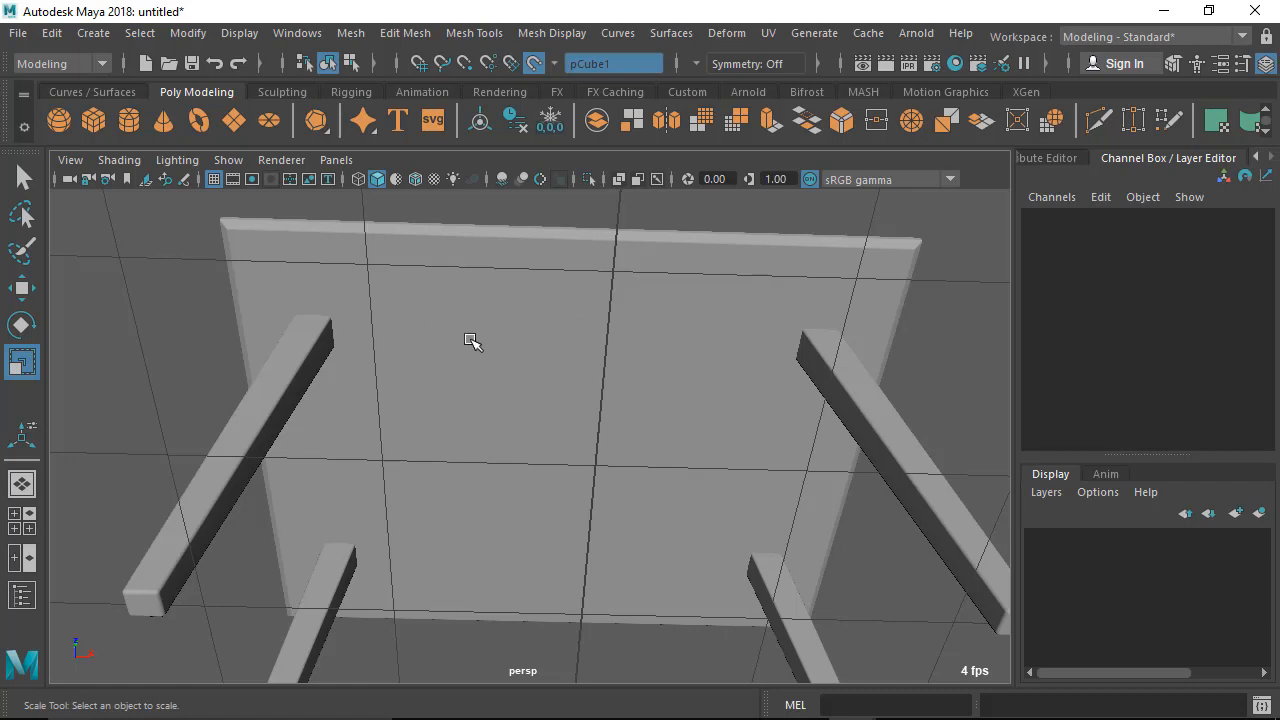
mouse_move(100, 152)
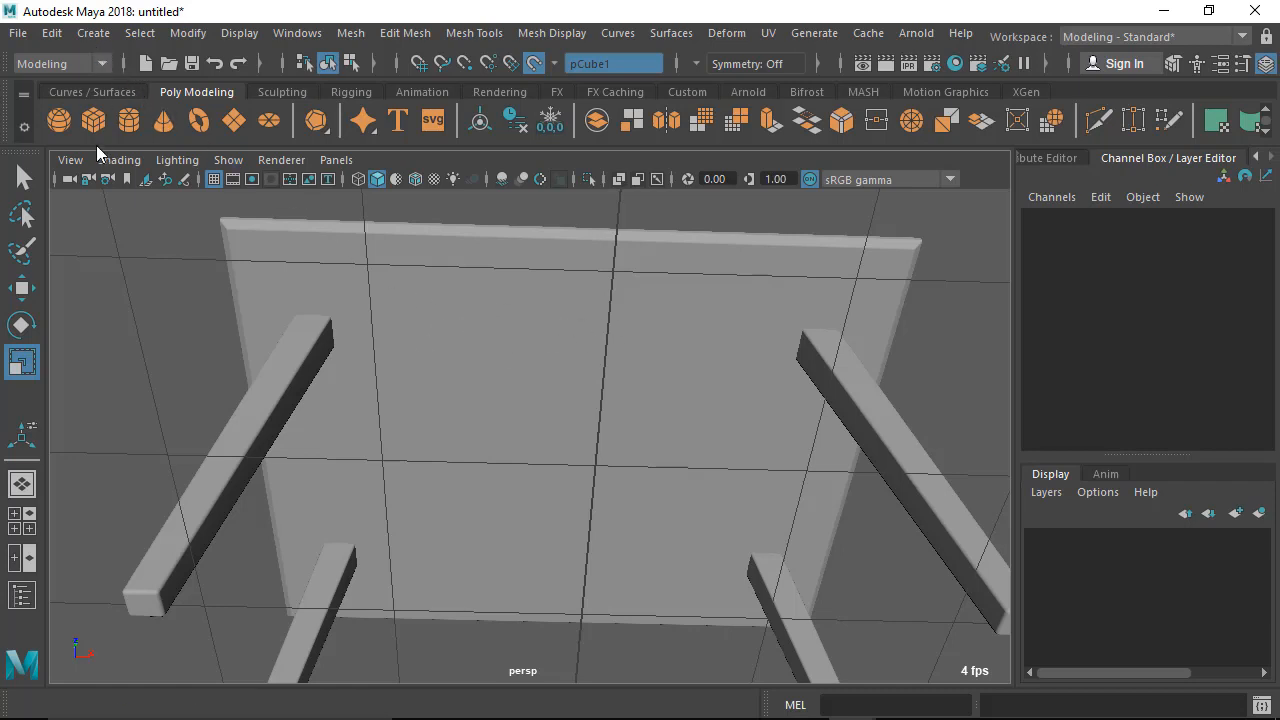
Enable Interactive Creation under Create > Polygon Primitives and confirm it is ticked.
drag(600, 400, 428, 414)
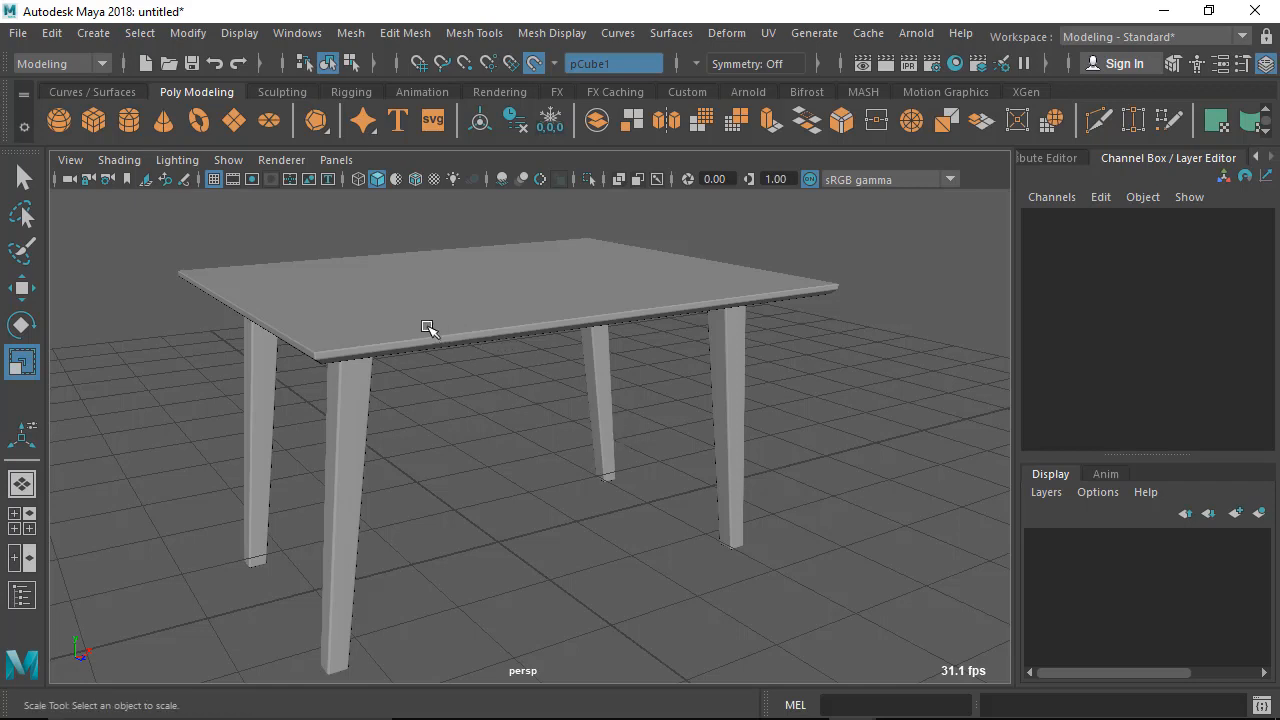
mouse_move(58, 120)
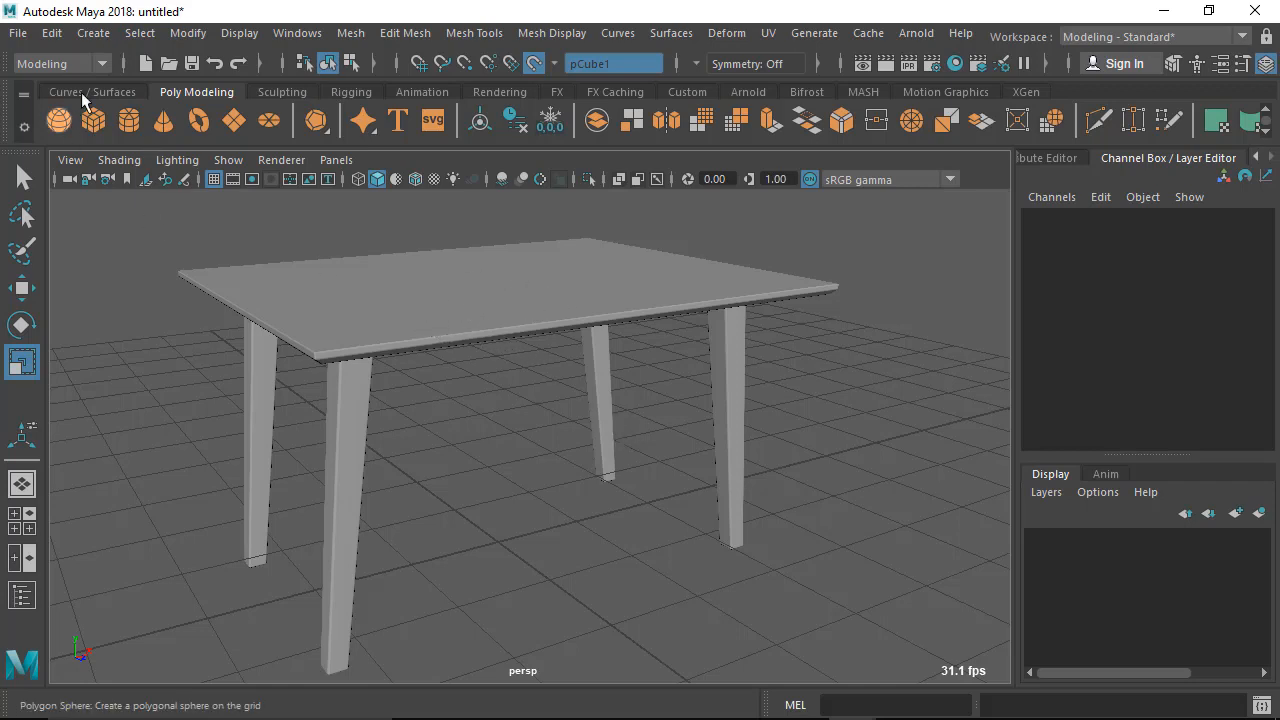
click(92, 32)
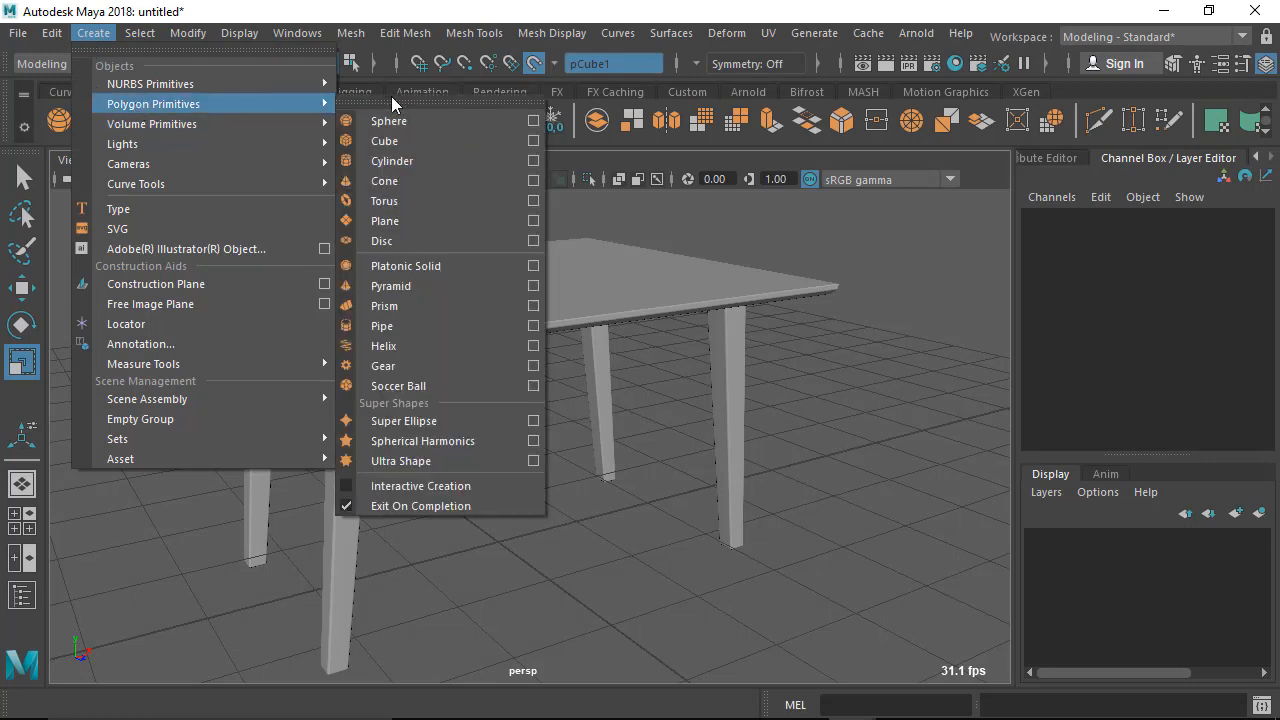
mouse_move(412, 264)
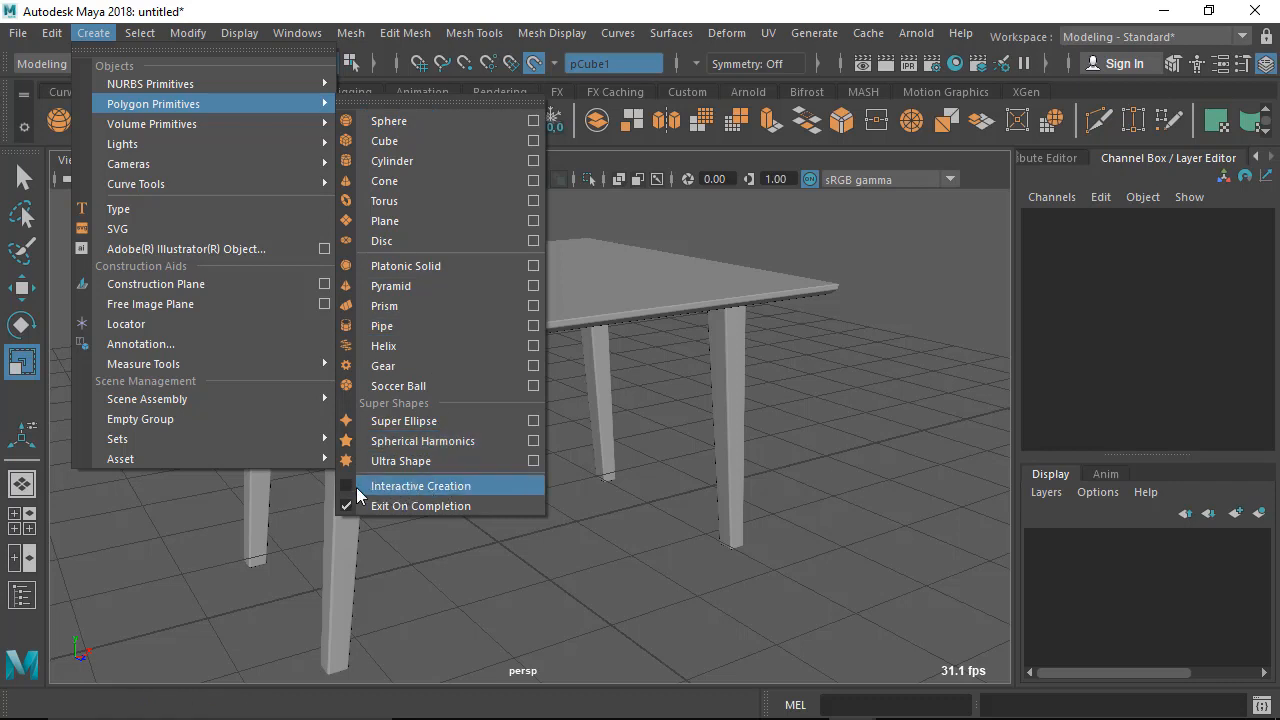
click(420, 486)
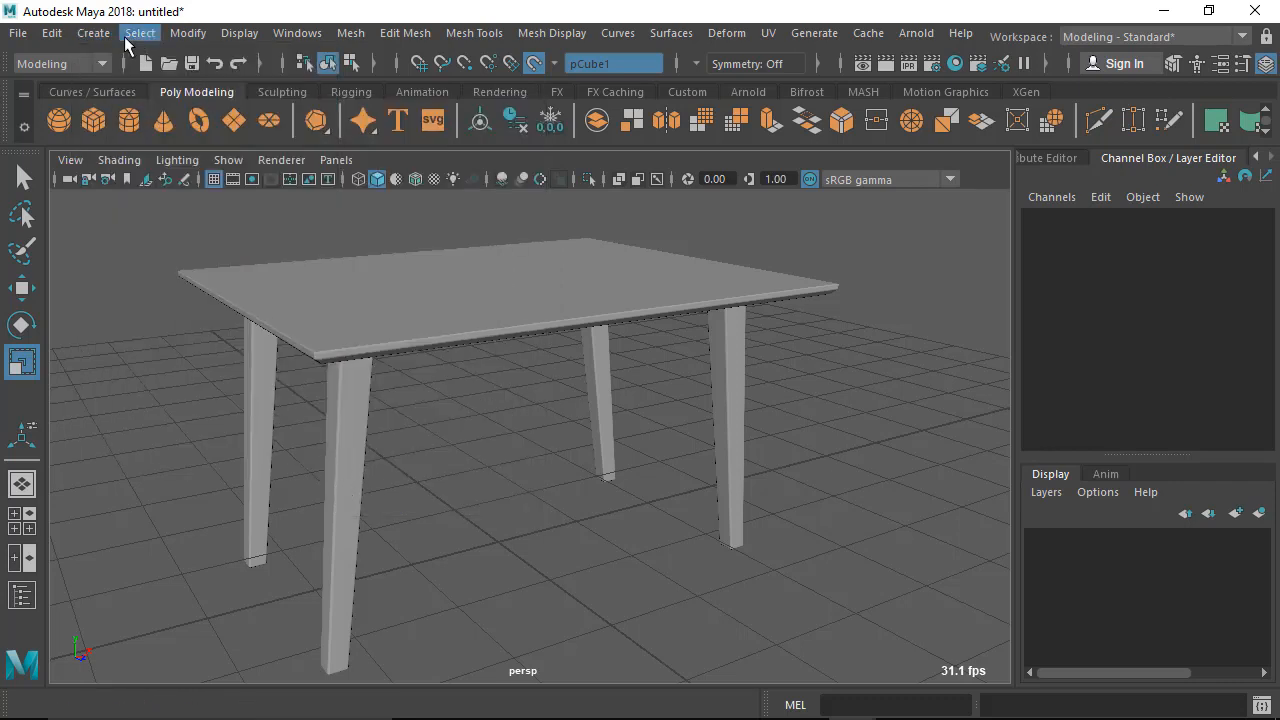
click(92, 32)
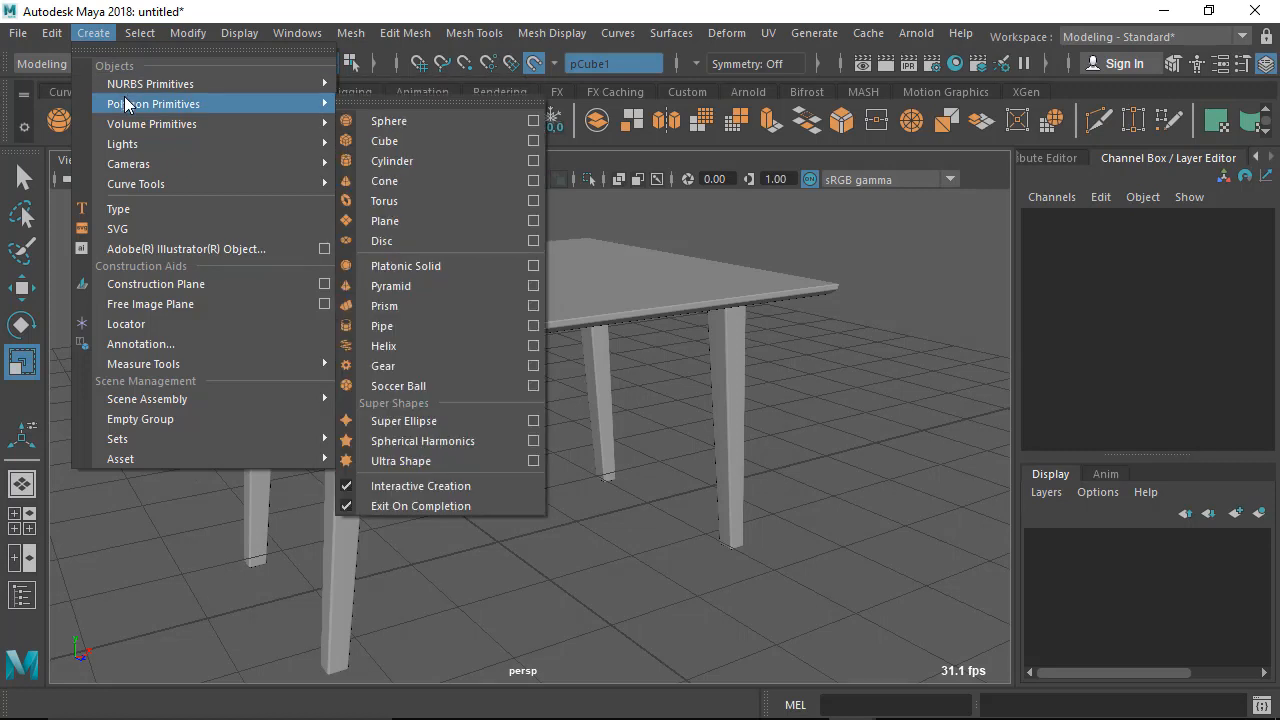
mouse_move(848, 424)
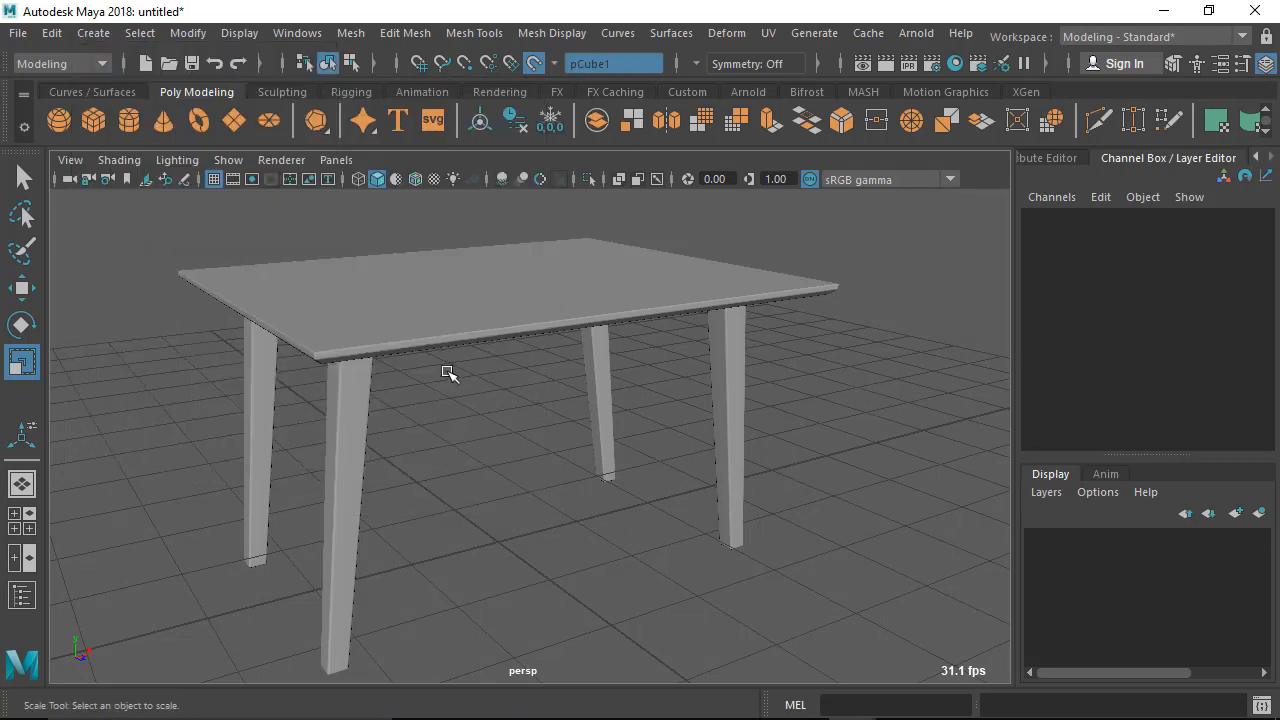
mouse_move(104, 176)
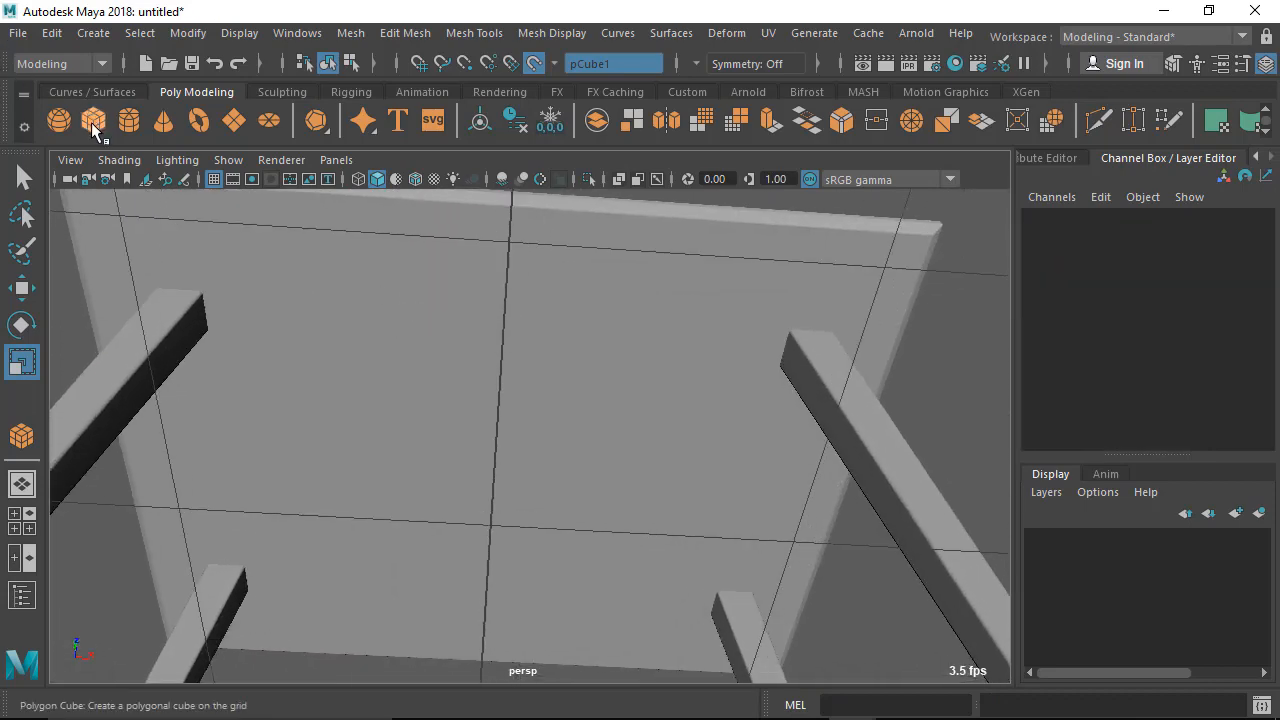
Draw a thin polygon cube pCube4 as an apron board under the tabletop between the legs.
click(92, 120)
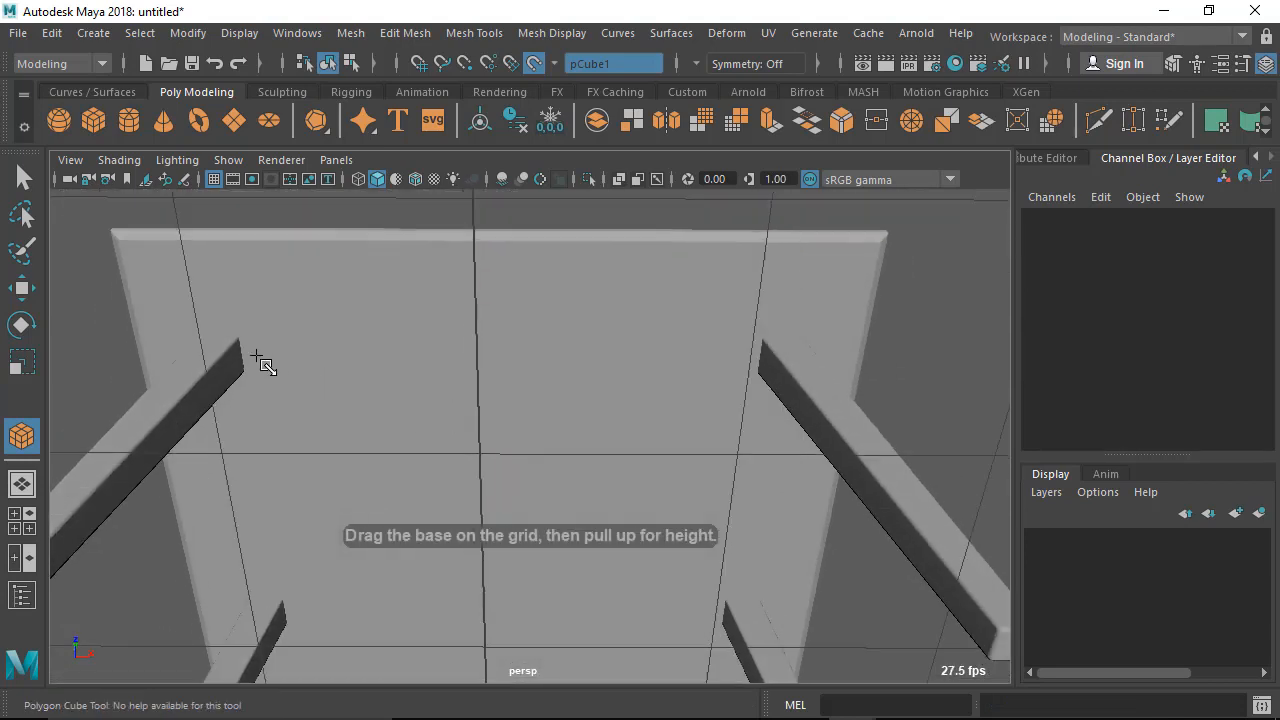
mouse_move(250, 358)
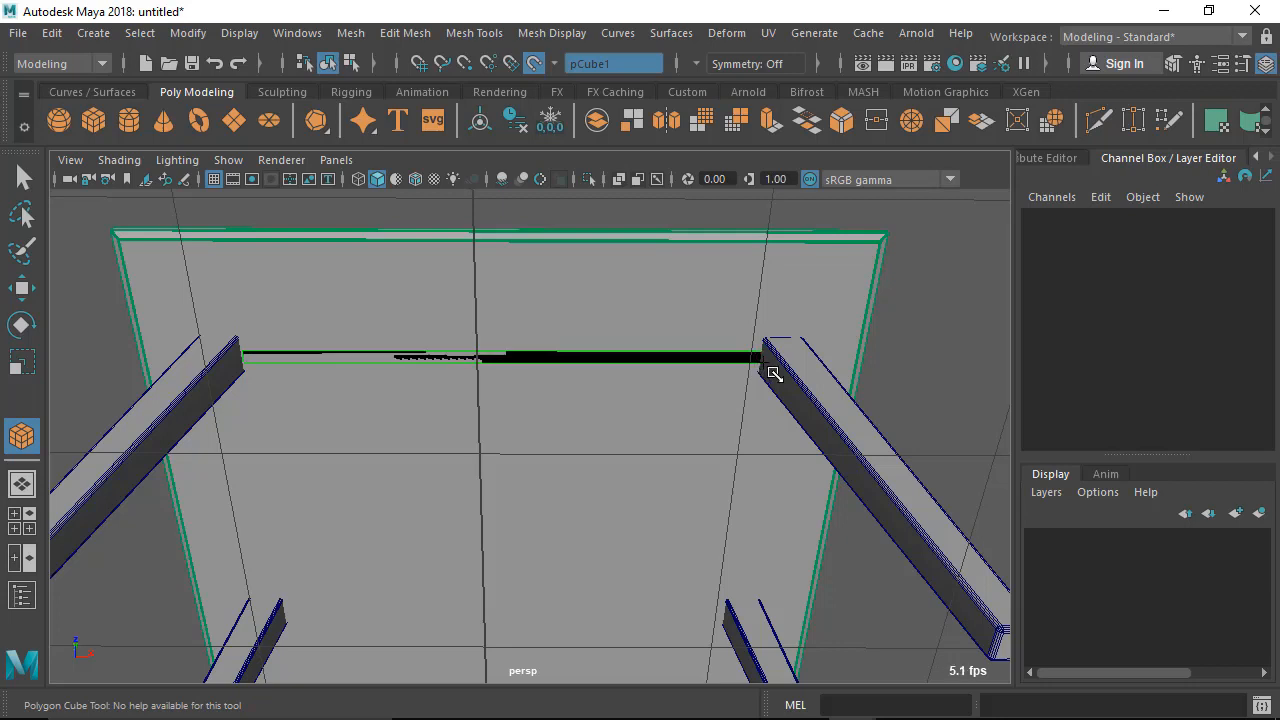
mouse_move(772, 374)
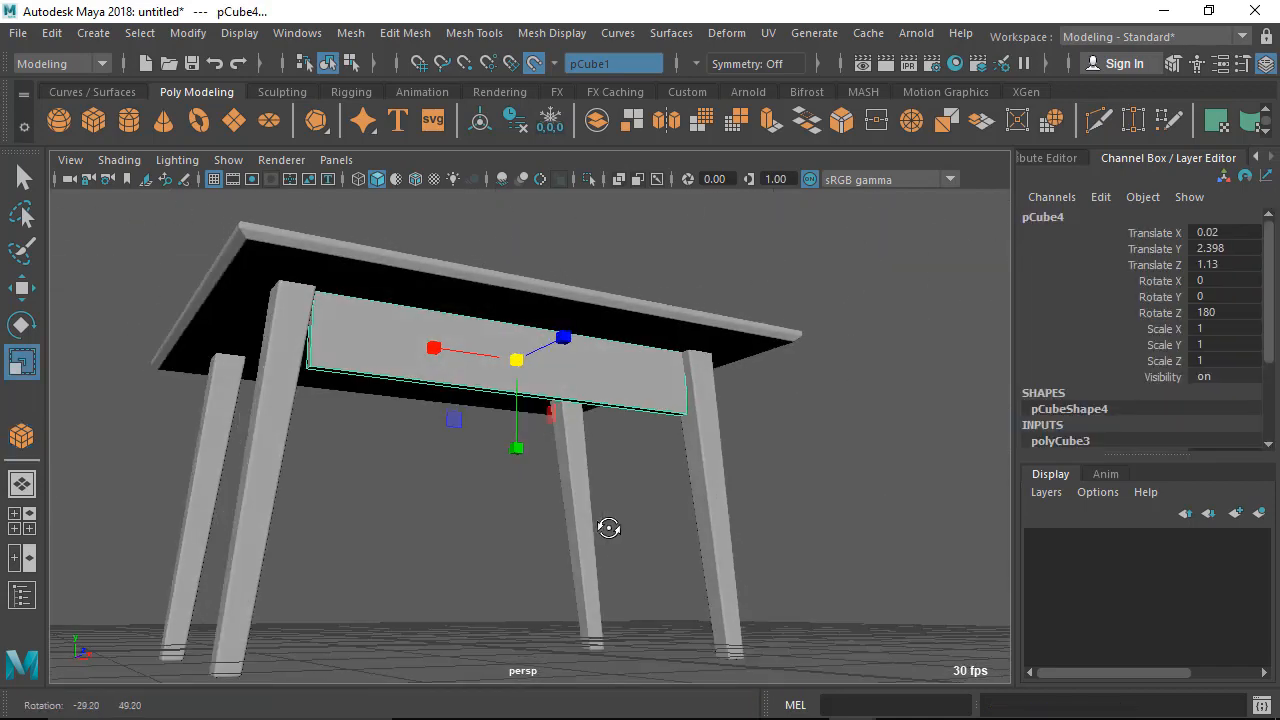
drag(608, 528, 704, 512)
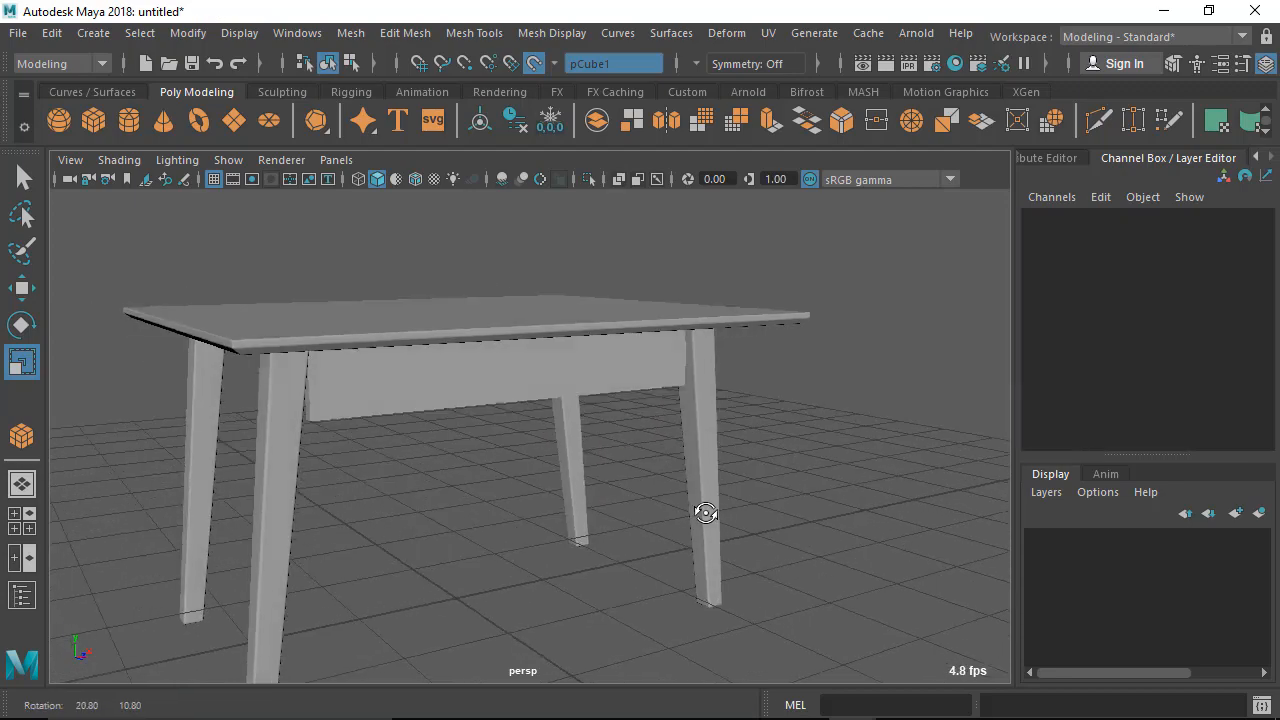
drag(704, 512, 692, 544)
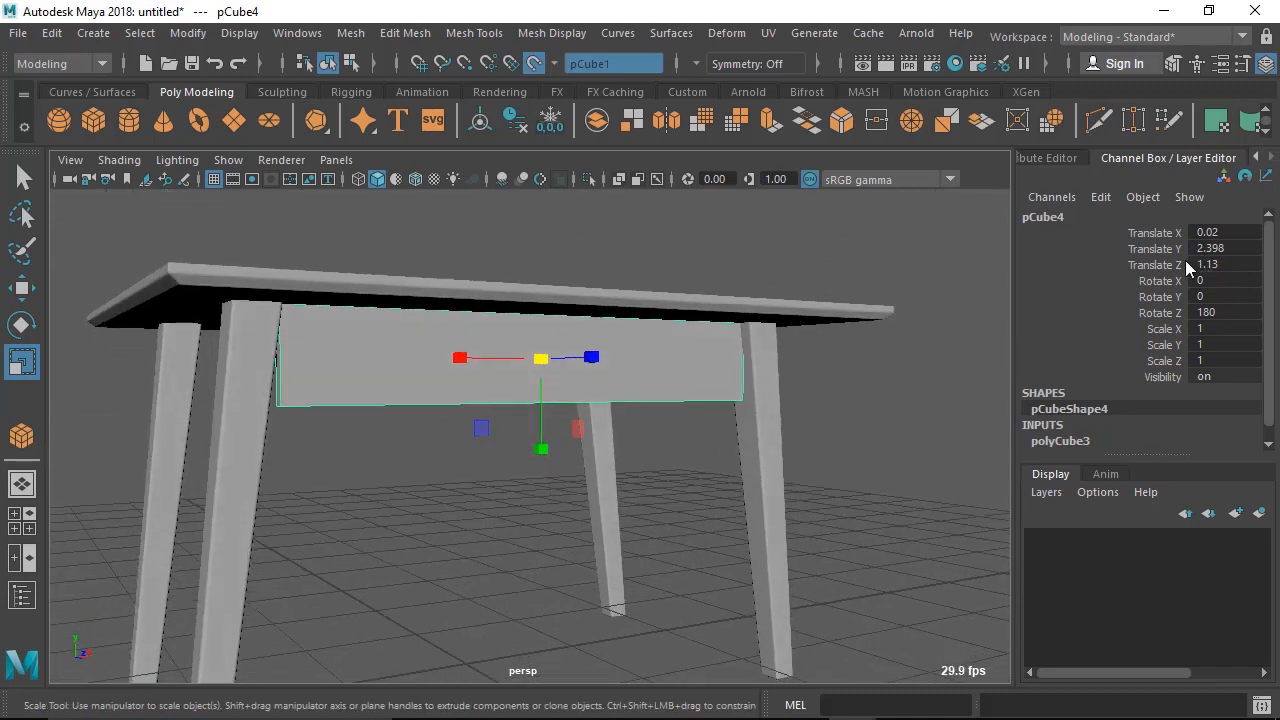
mouse_move(1136, 164)
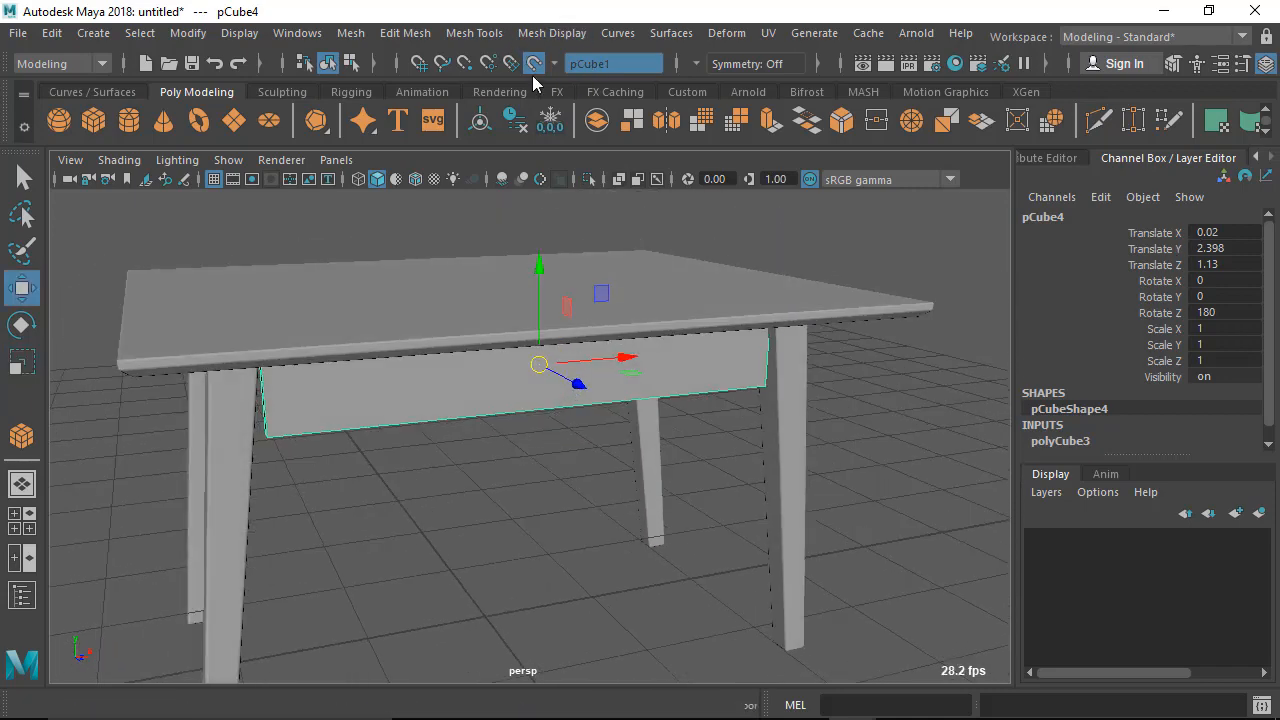
Inspect the tabletop and board positions from below and around the table.
click(534, 62)
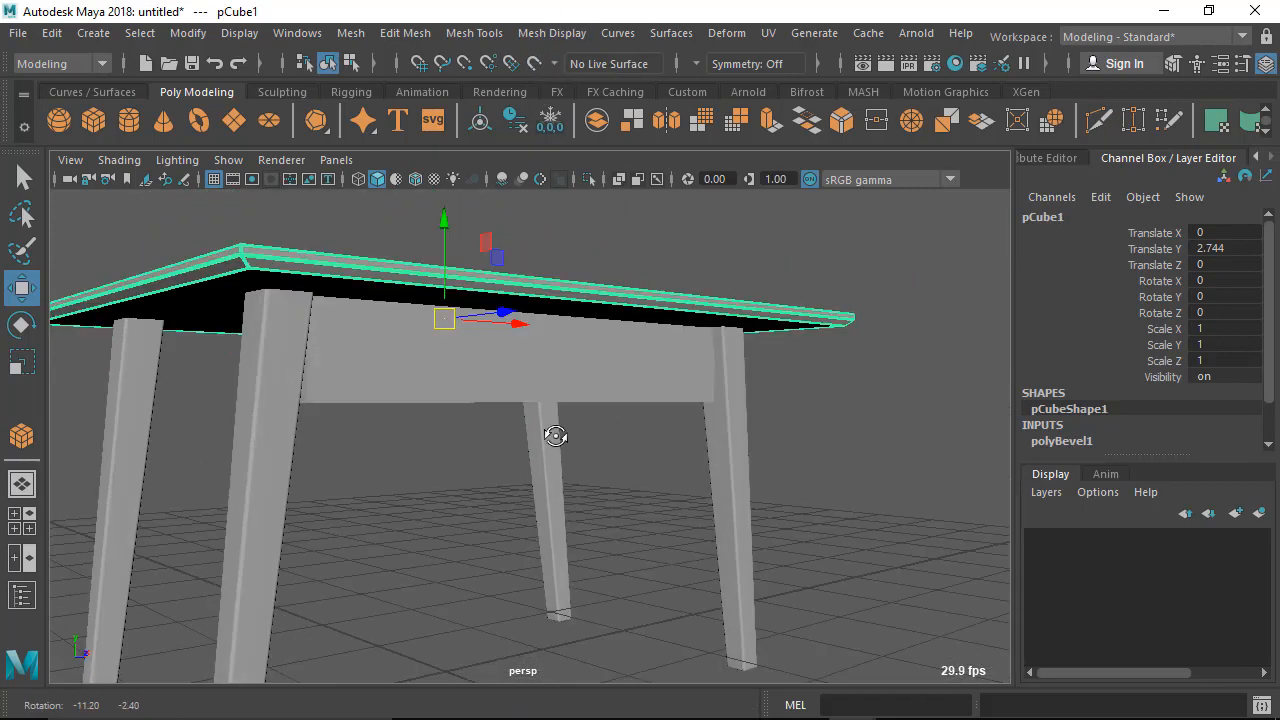
drag(556, 436, 470, 404)
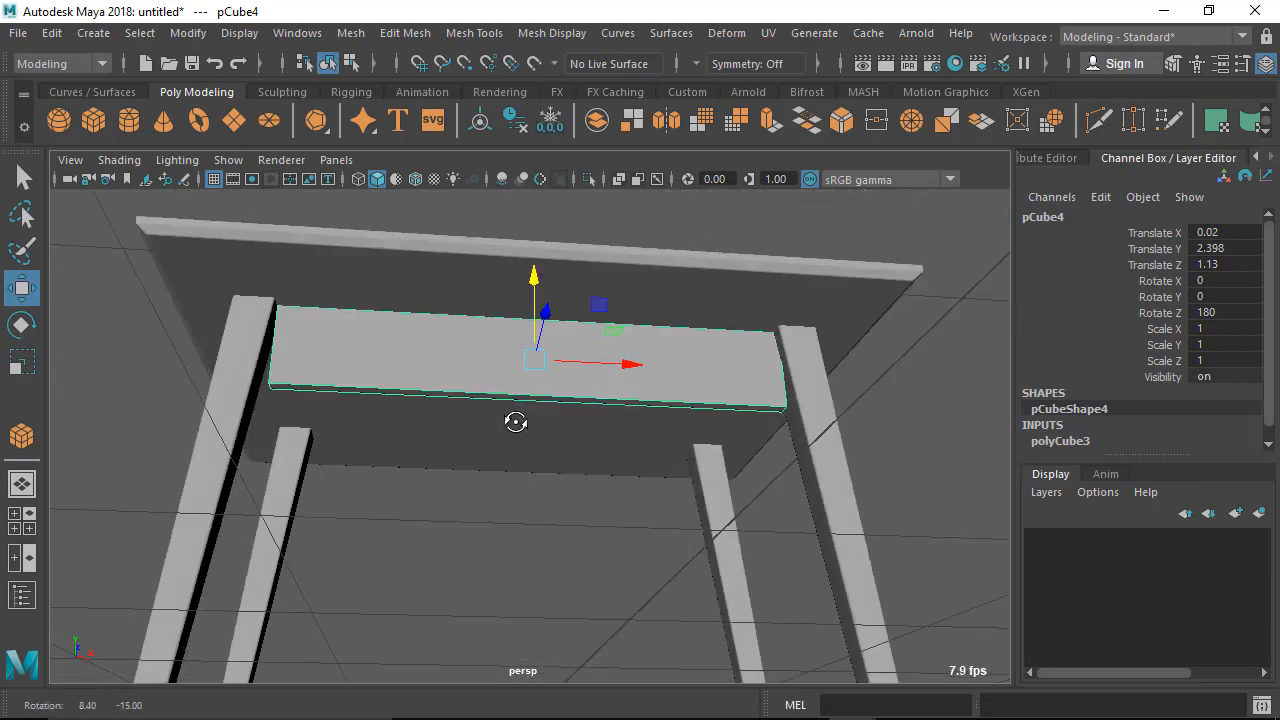
drag(516, 420, 584, 378)
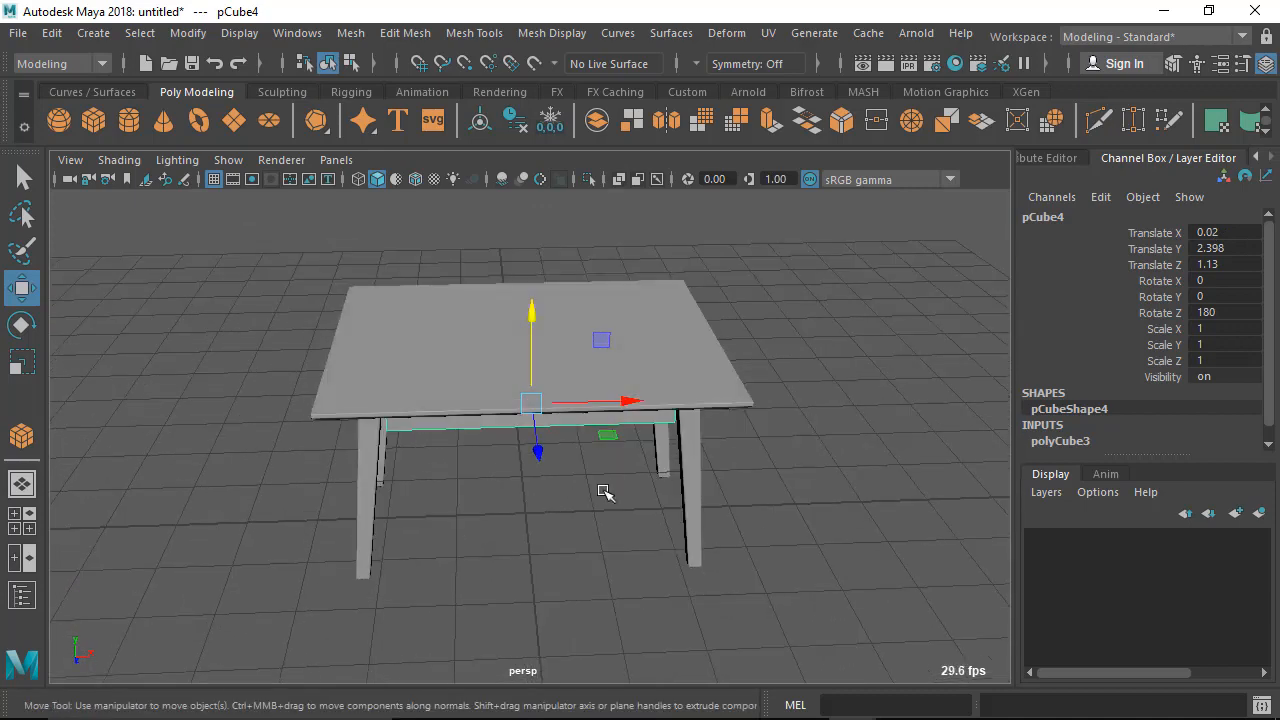
drag(604, 490, 616, 412)
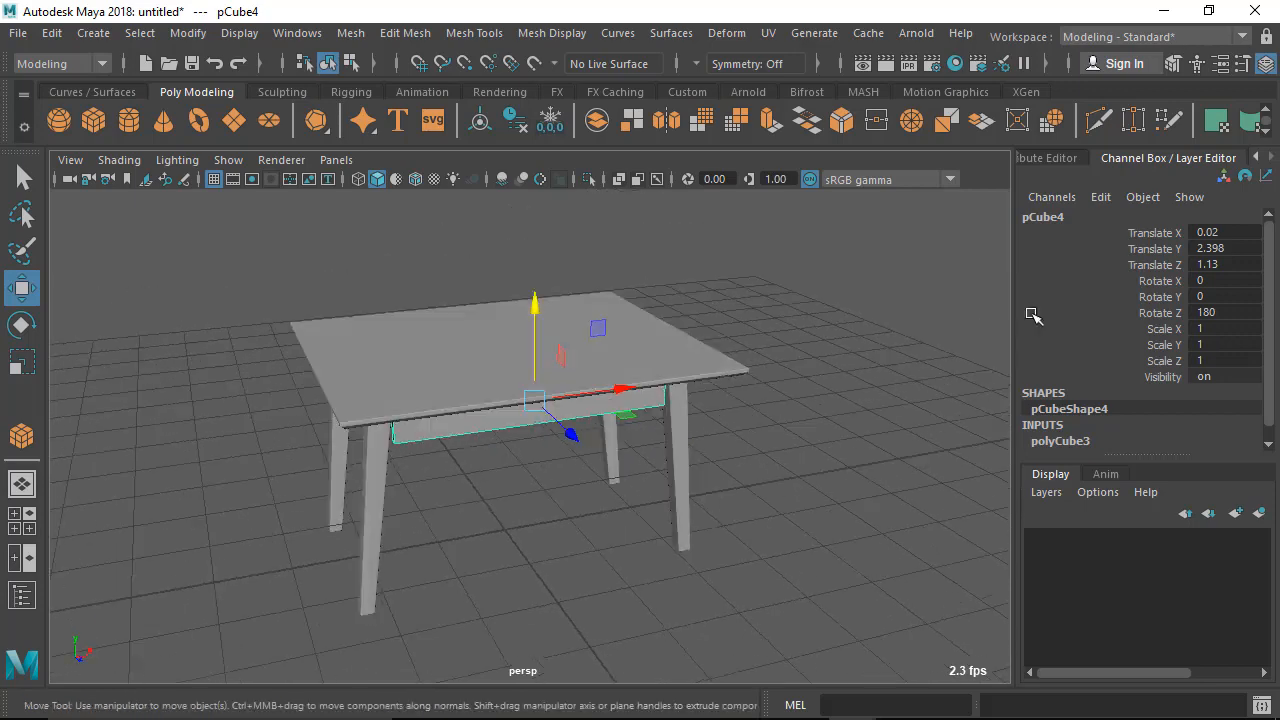
Set the board's Translate X to 0 in the Channel Box and deselect it.
click(1224, 232)
text(0)
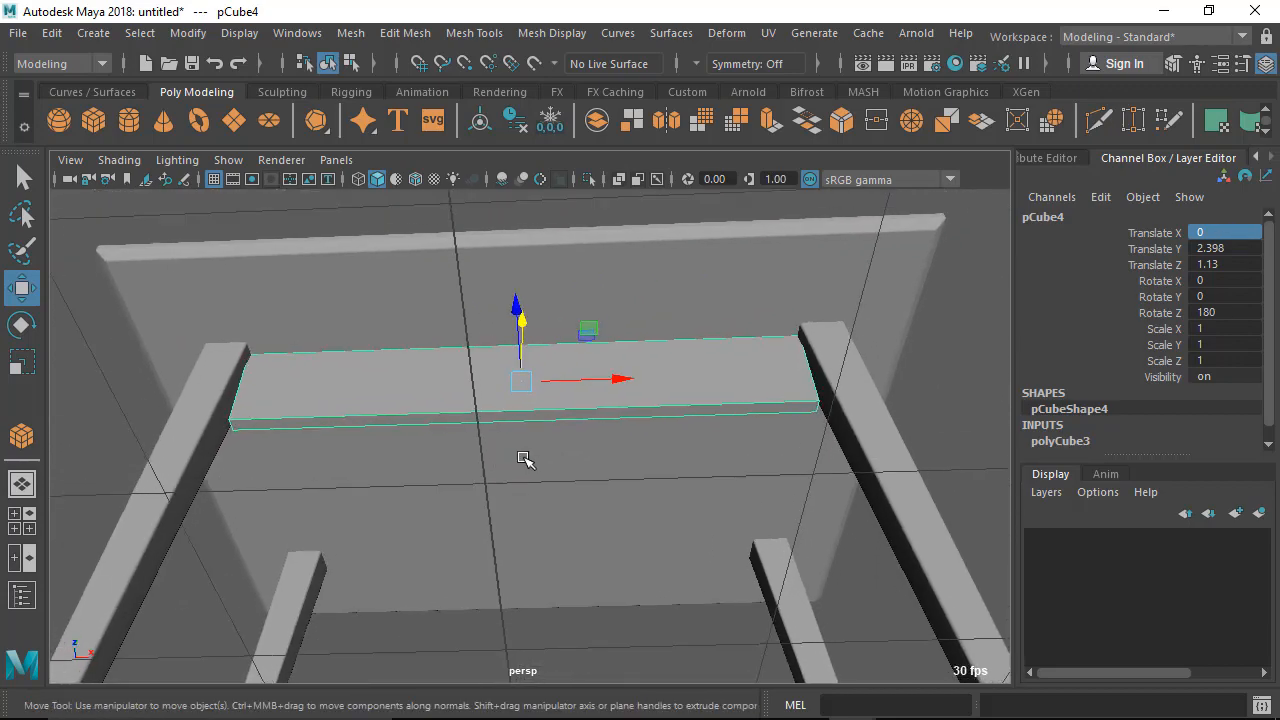
click(22, 362)
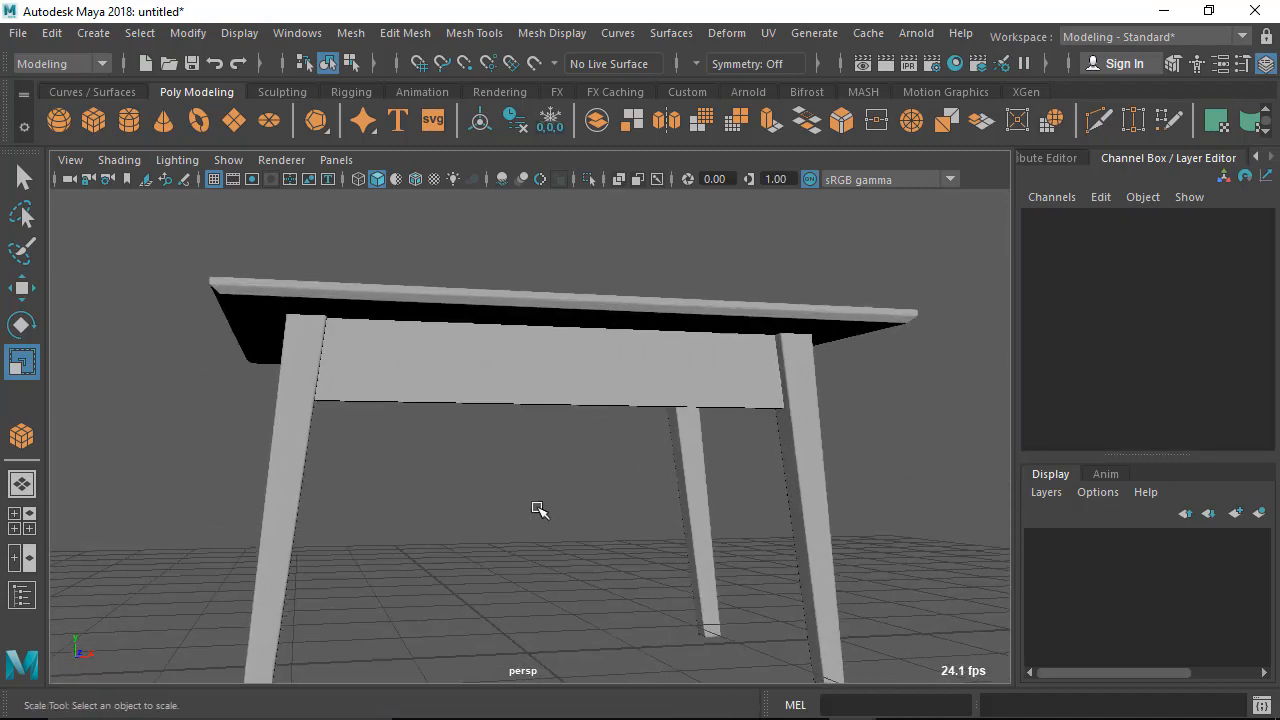
Bevel the board's long edges via Edit Mesh > Bevel with Segments set to 3.
right_click(540, 510)
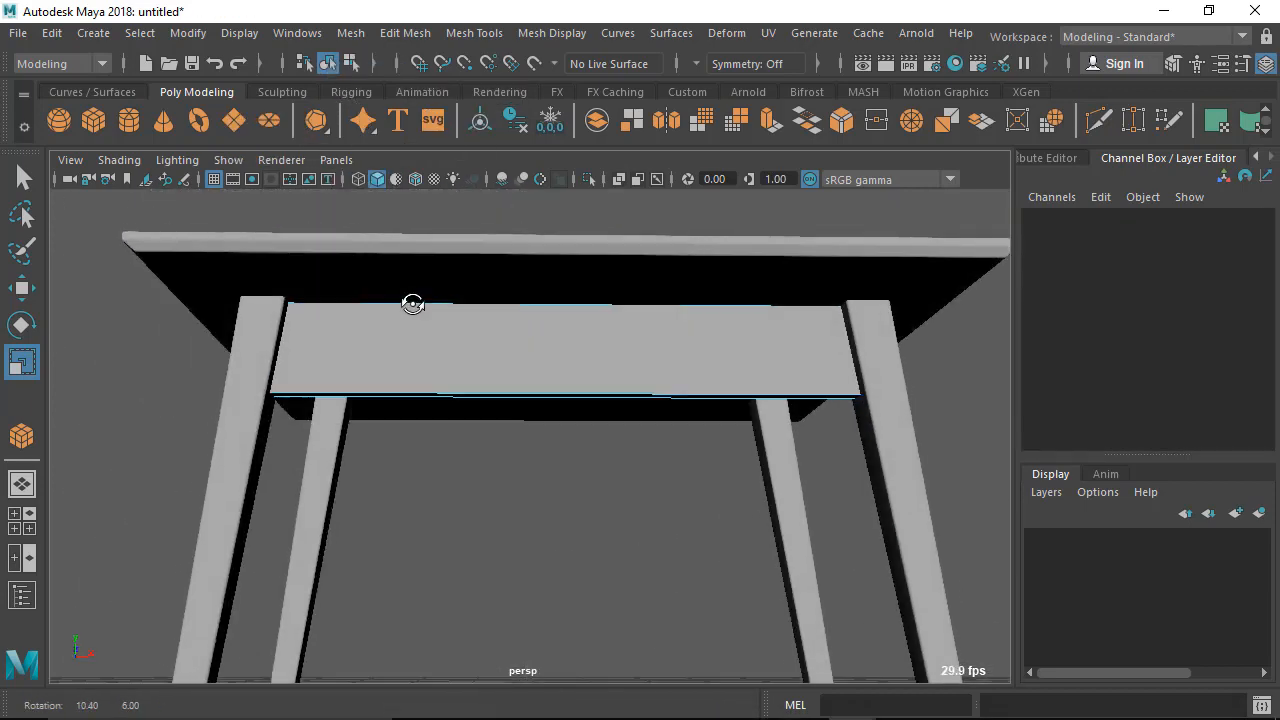
drag(412, 304, 510, 512)
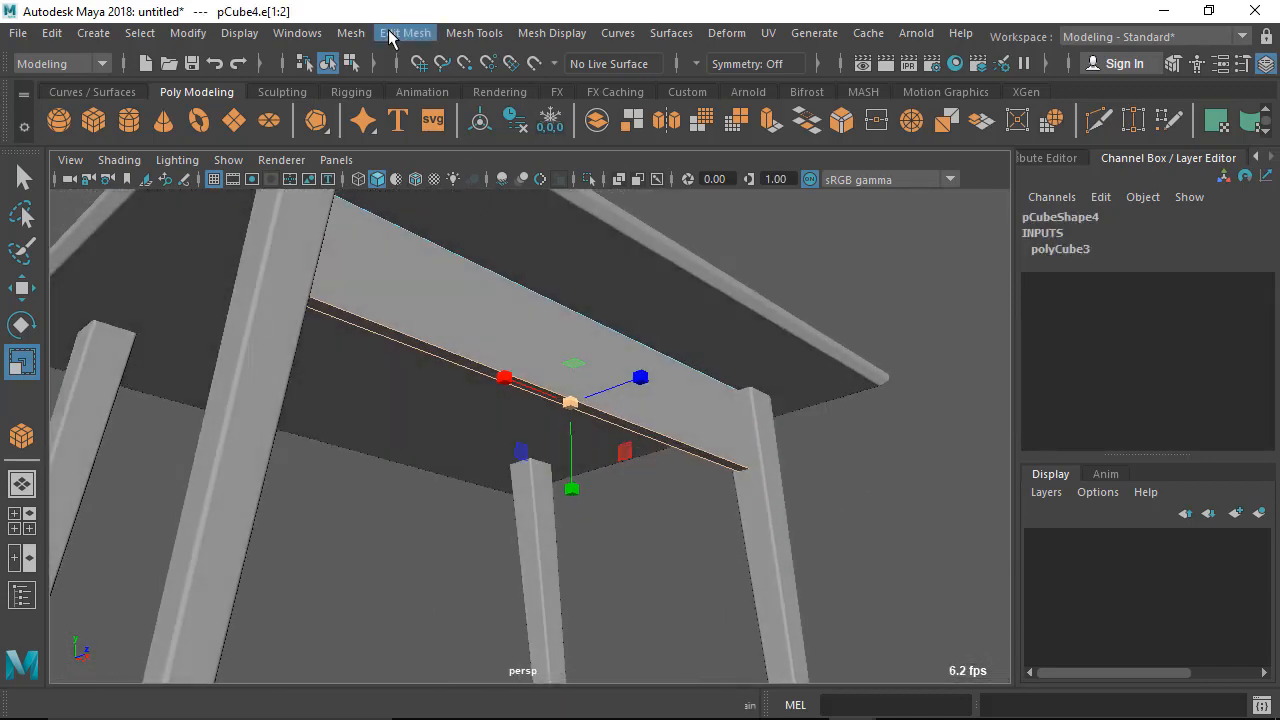
click(404, 32)
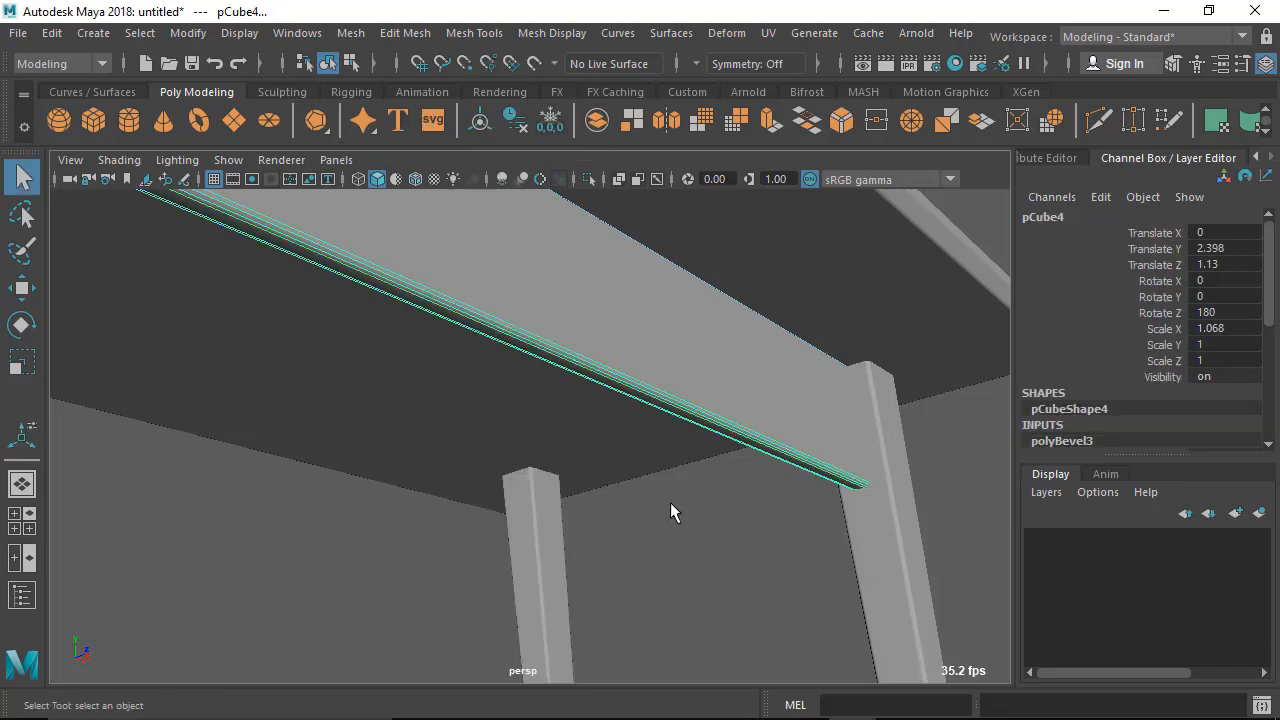
drag(670, 510, 624, 458)
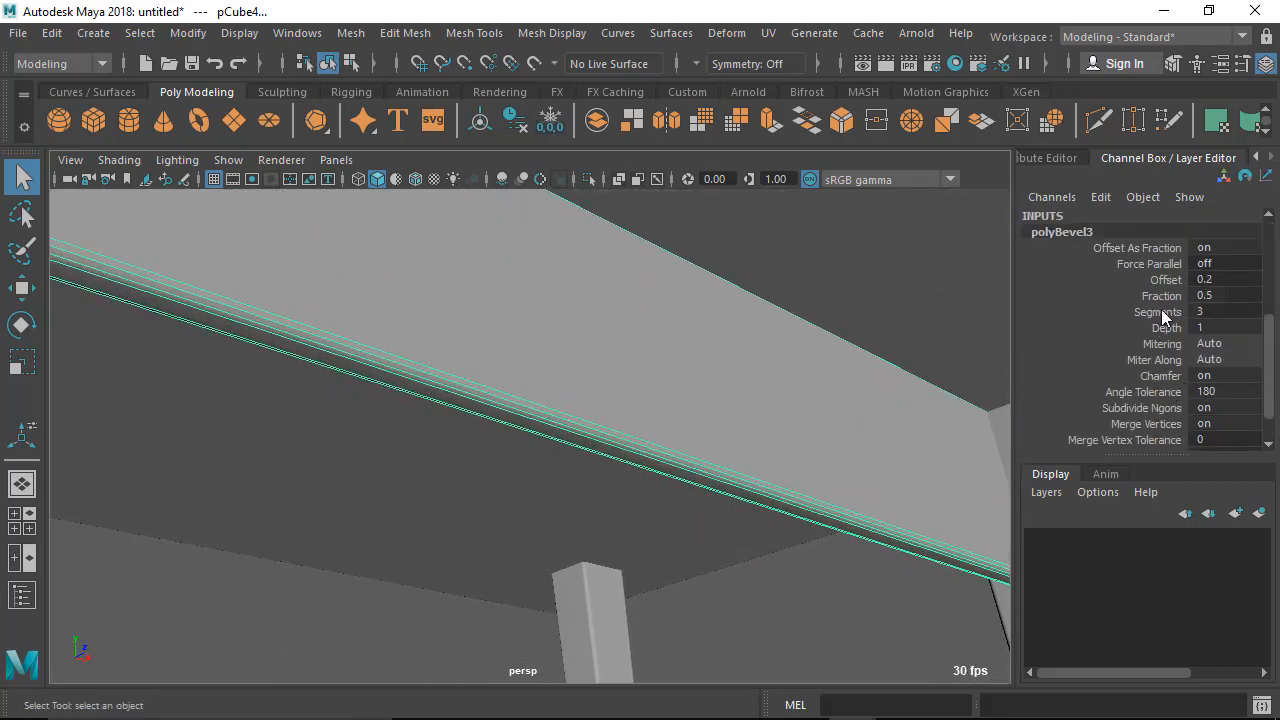
click(1162, 296)
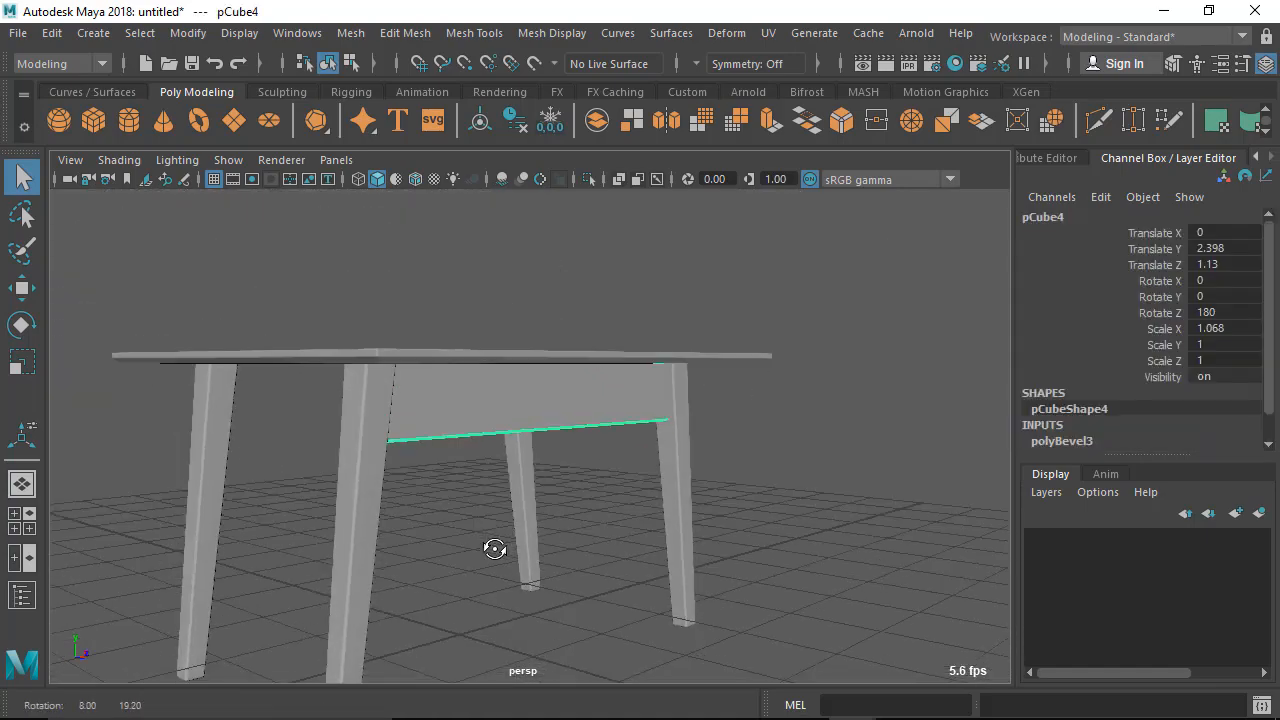
Snap the board's pivot to the world origin with grid snapping, then turn snapping off.
drag(496, 548, 536, 460)
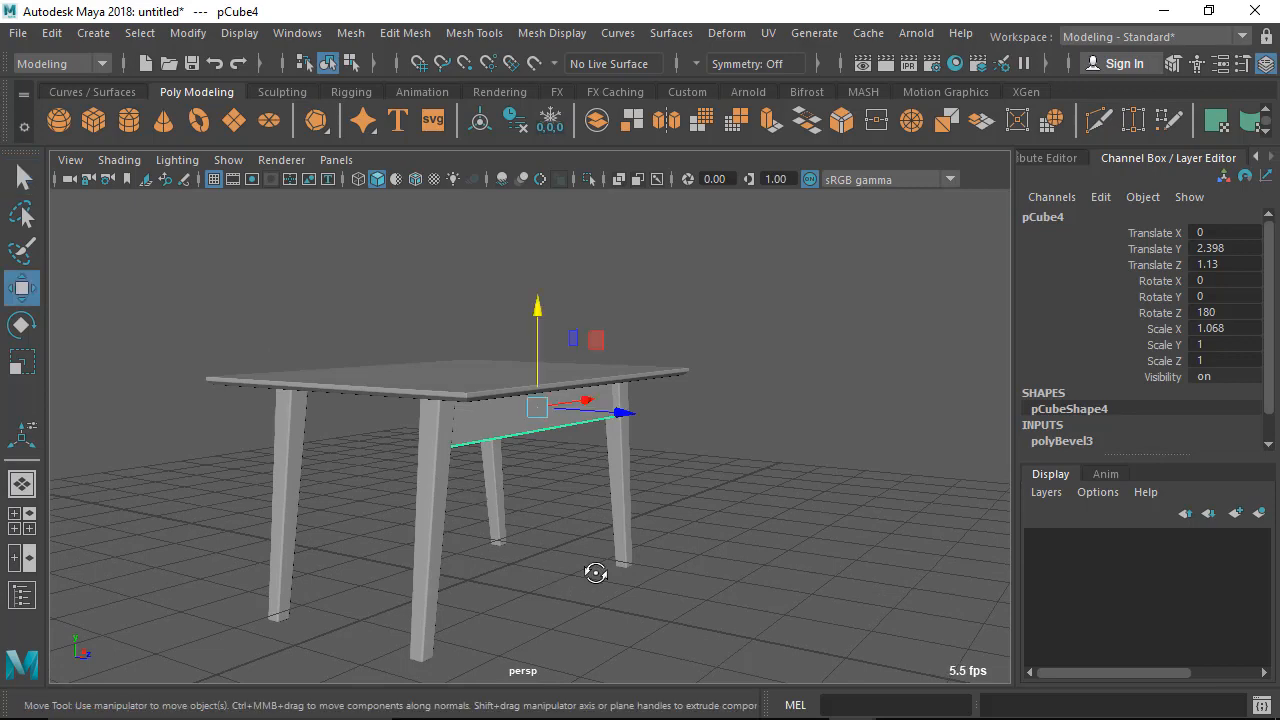
drag(596, 572, 632, 480)
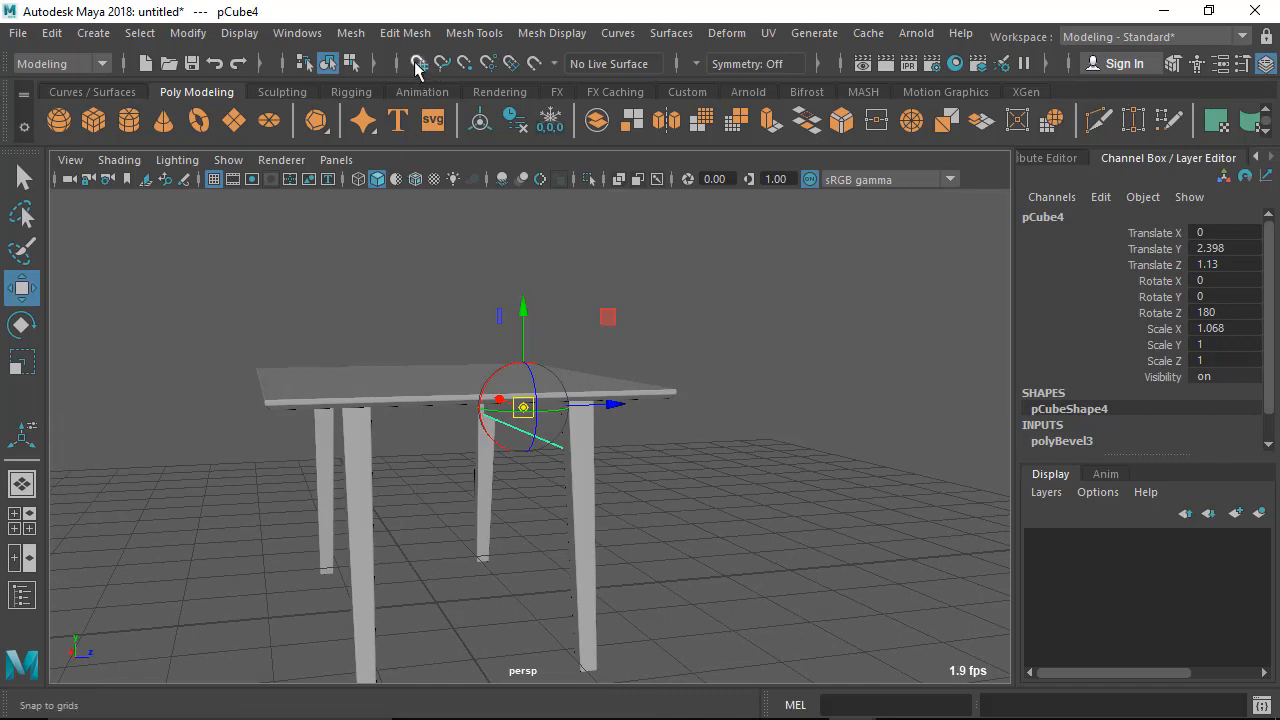
click(418, 62)
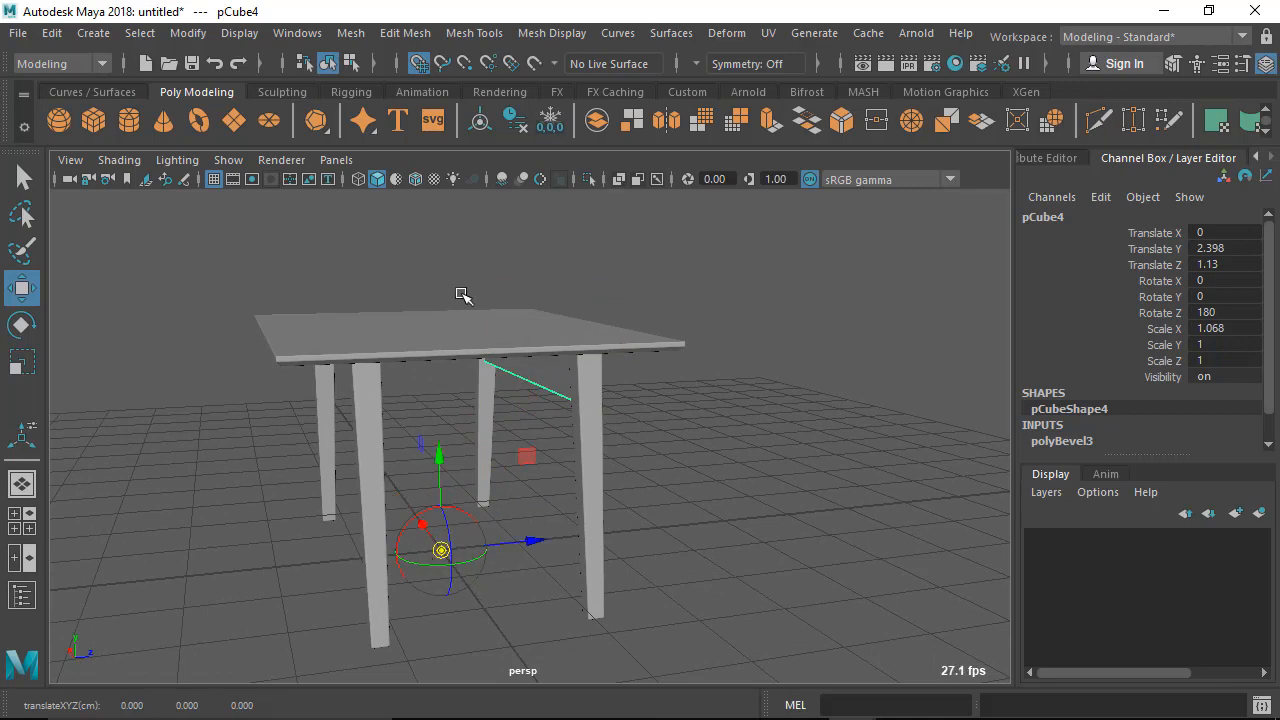
mouse_move(582, 424)
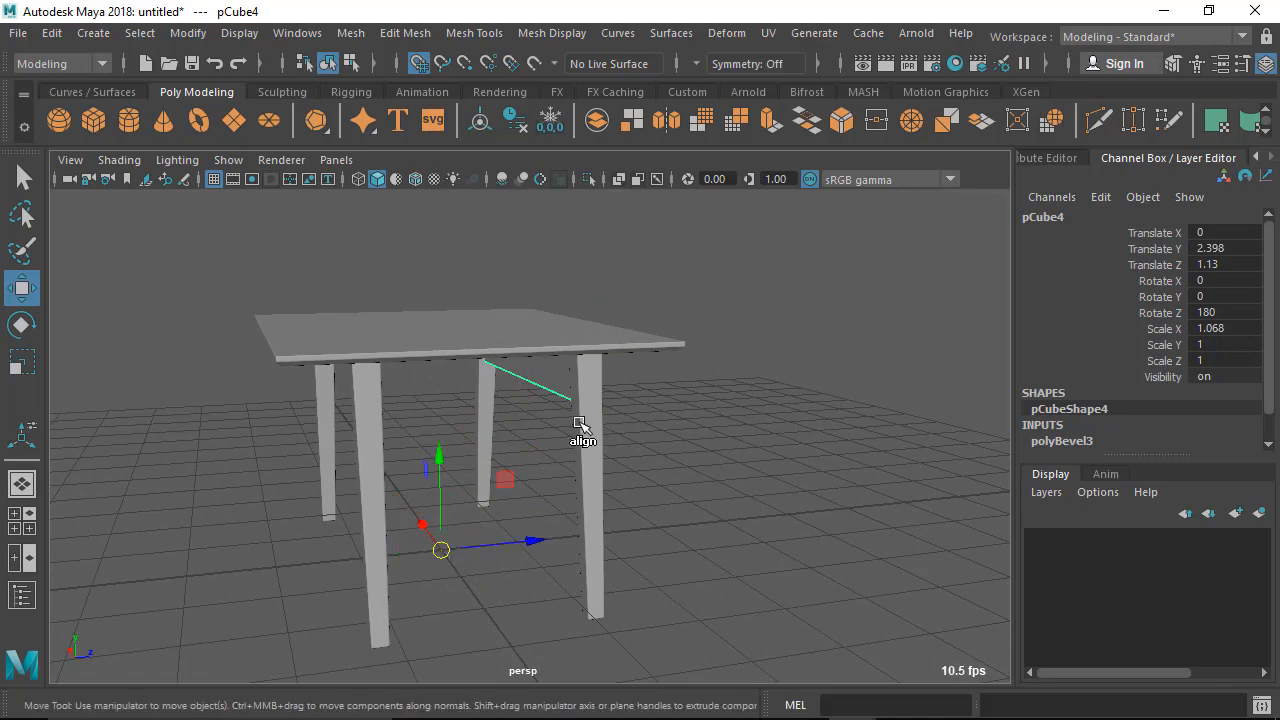
drag(580, 424, 444, 558)
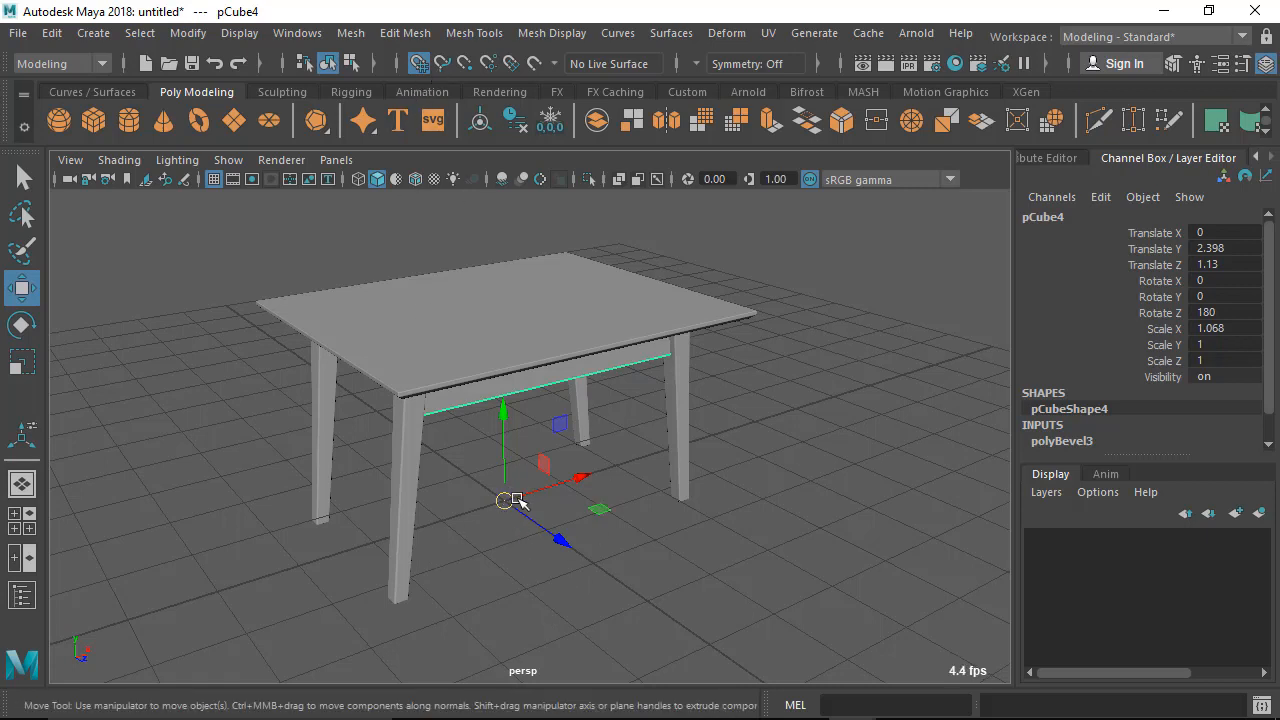
click(420, 62)
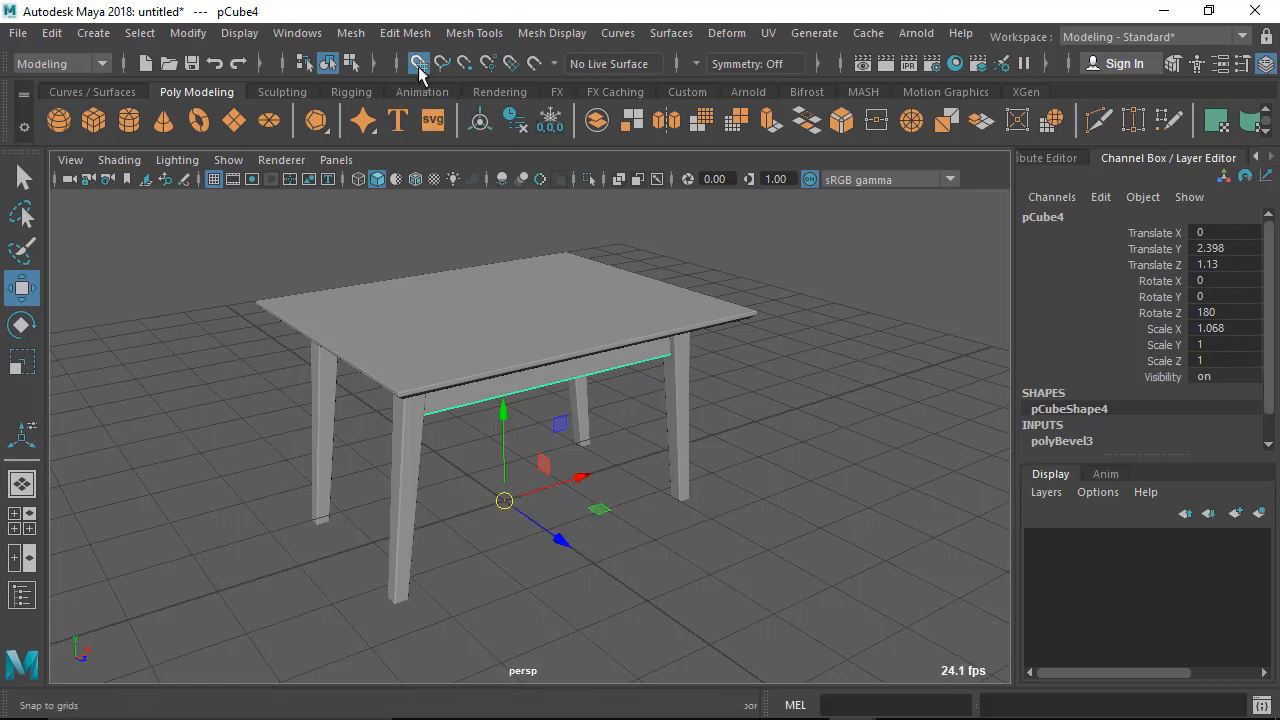
click(418, 62)
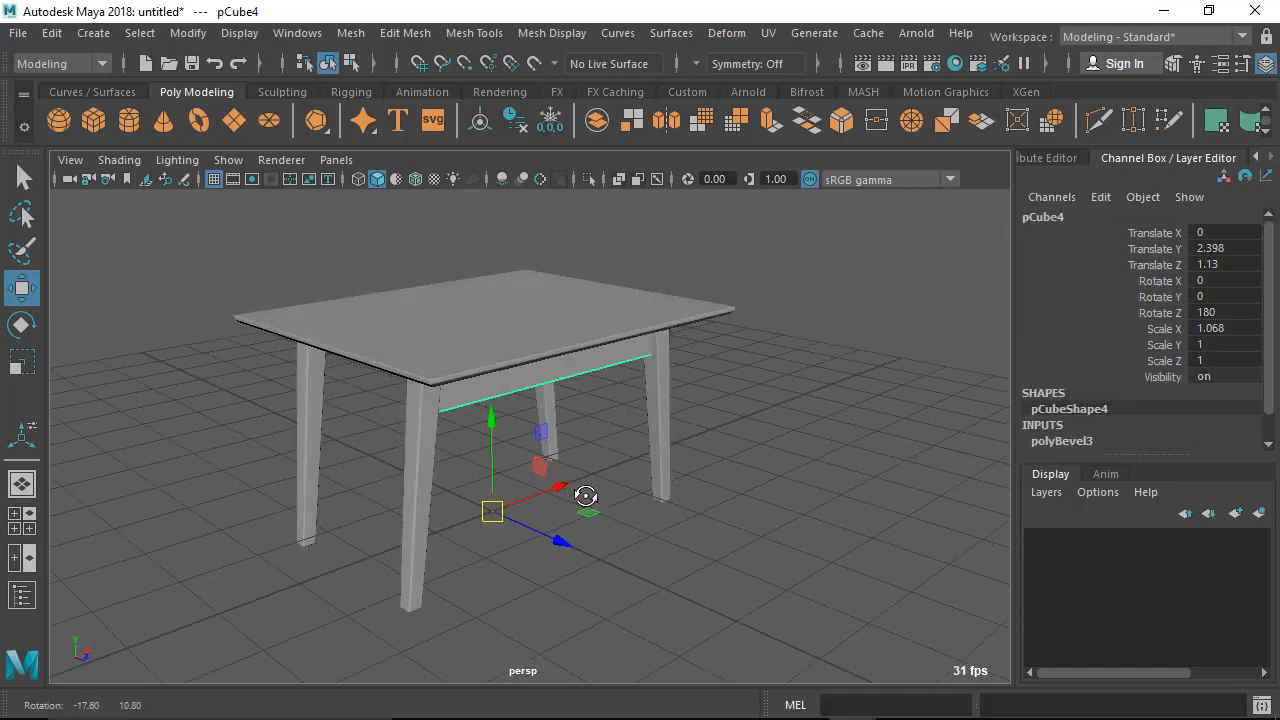
click(52, 32)
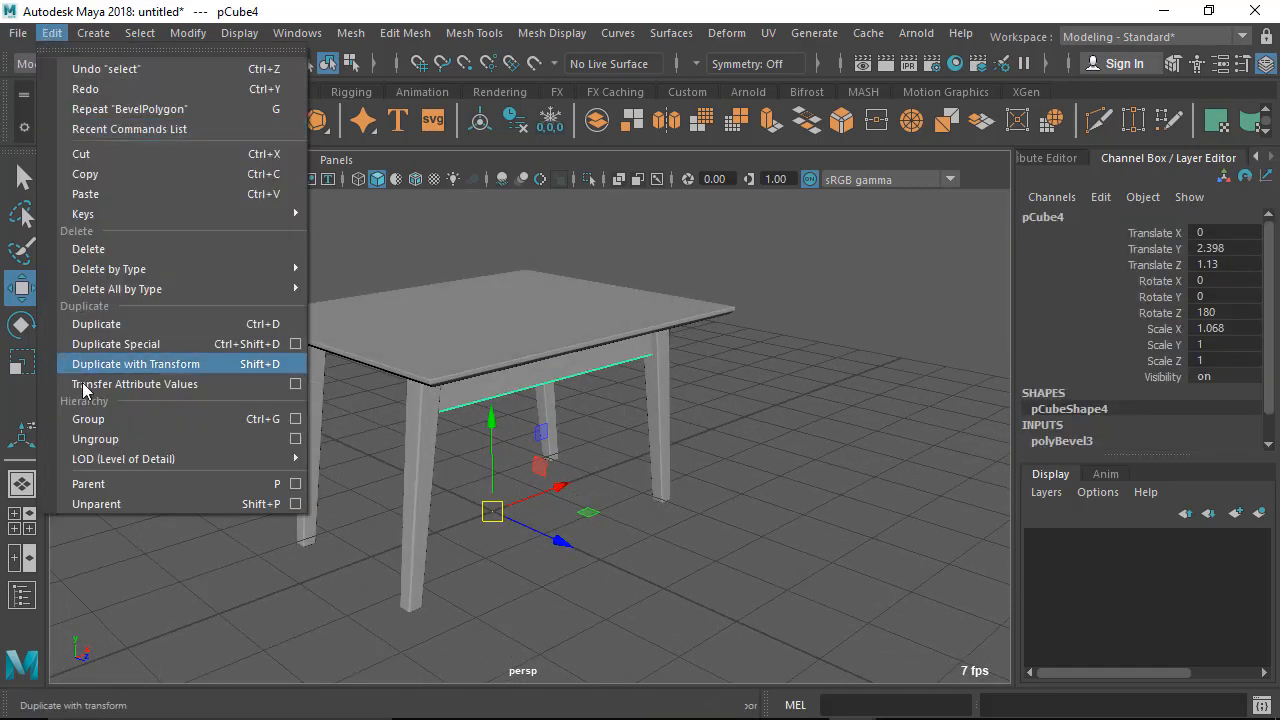
click(136, 364)
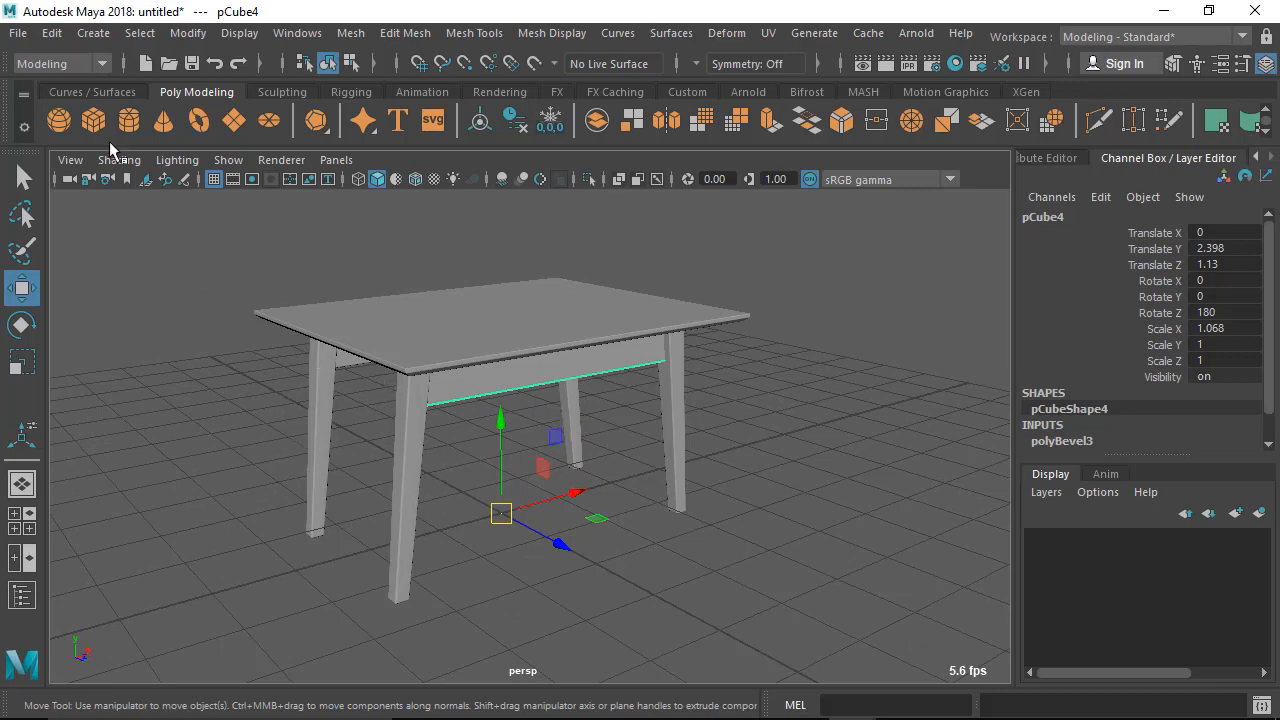
Duplicate the apron board to create pCube6 around the central pivot.
click(52, 32)
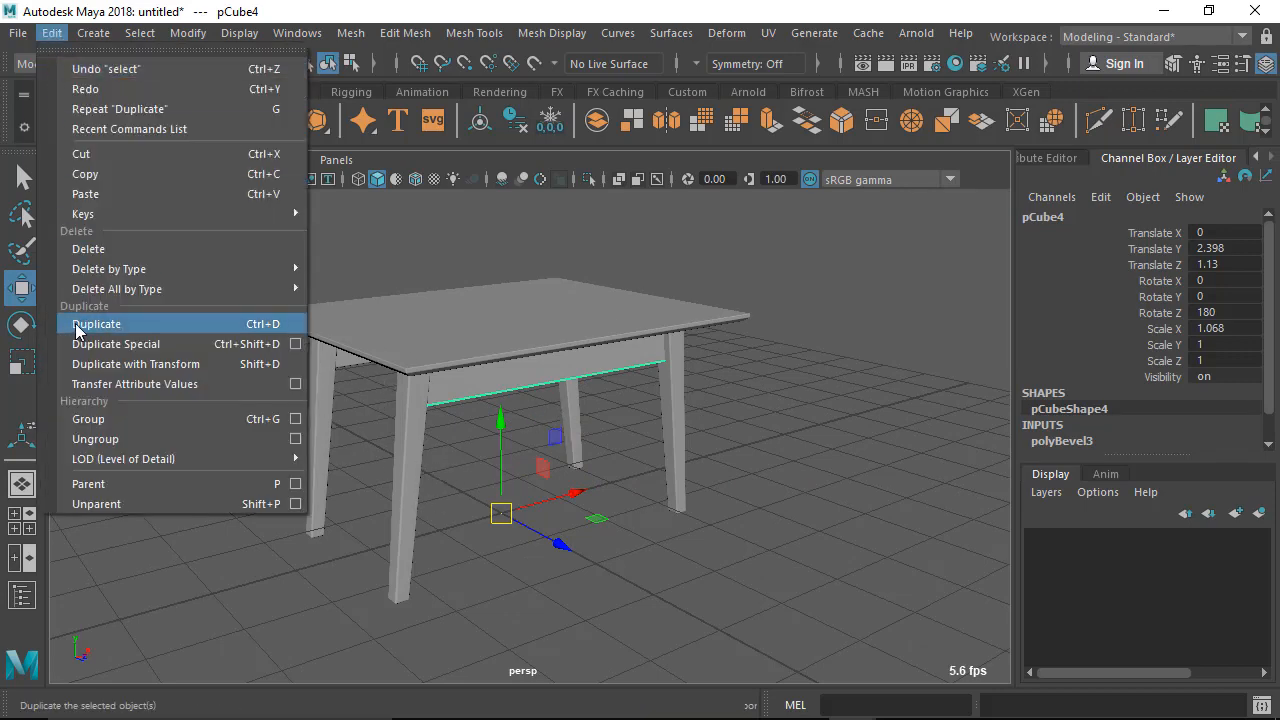
click(96, 324)
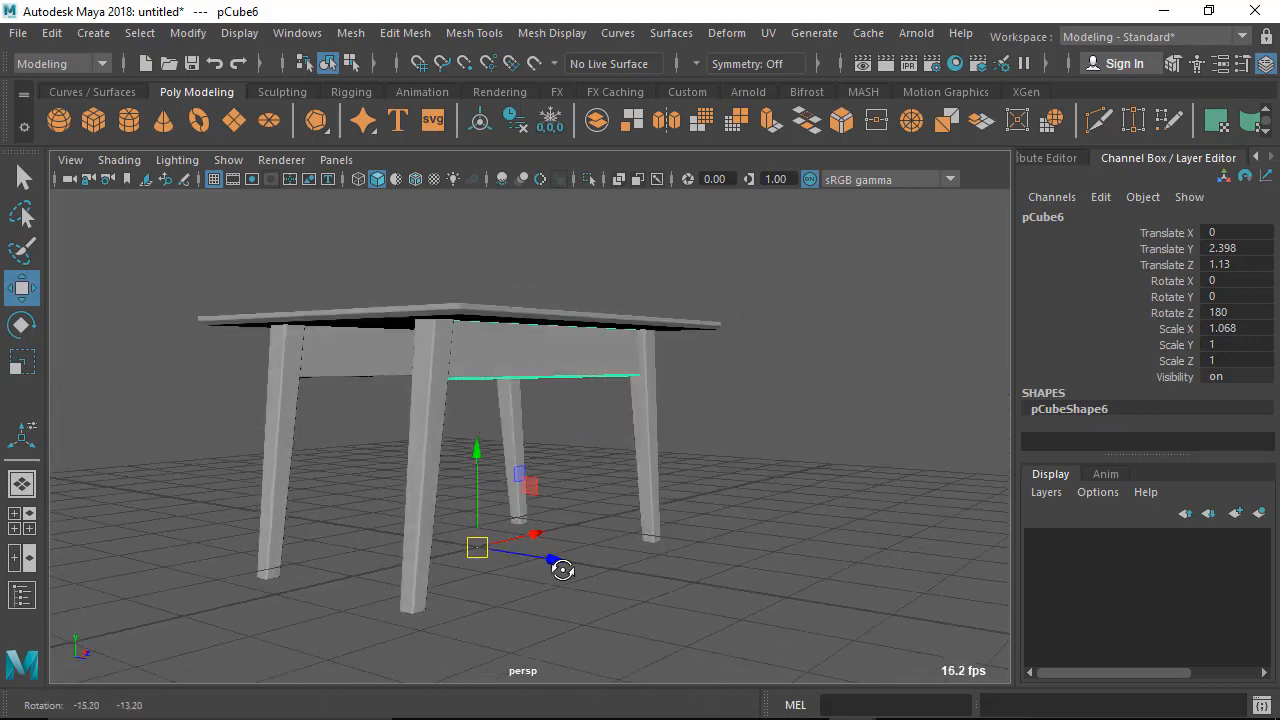
drag(564, 570, 570, 516)
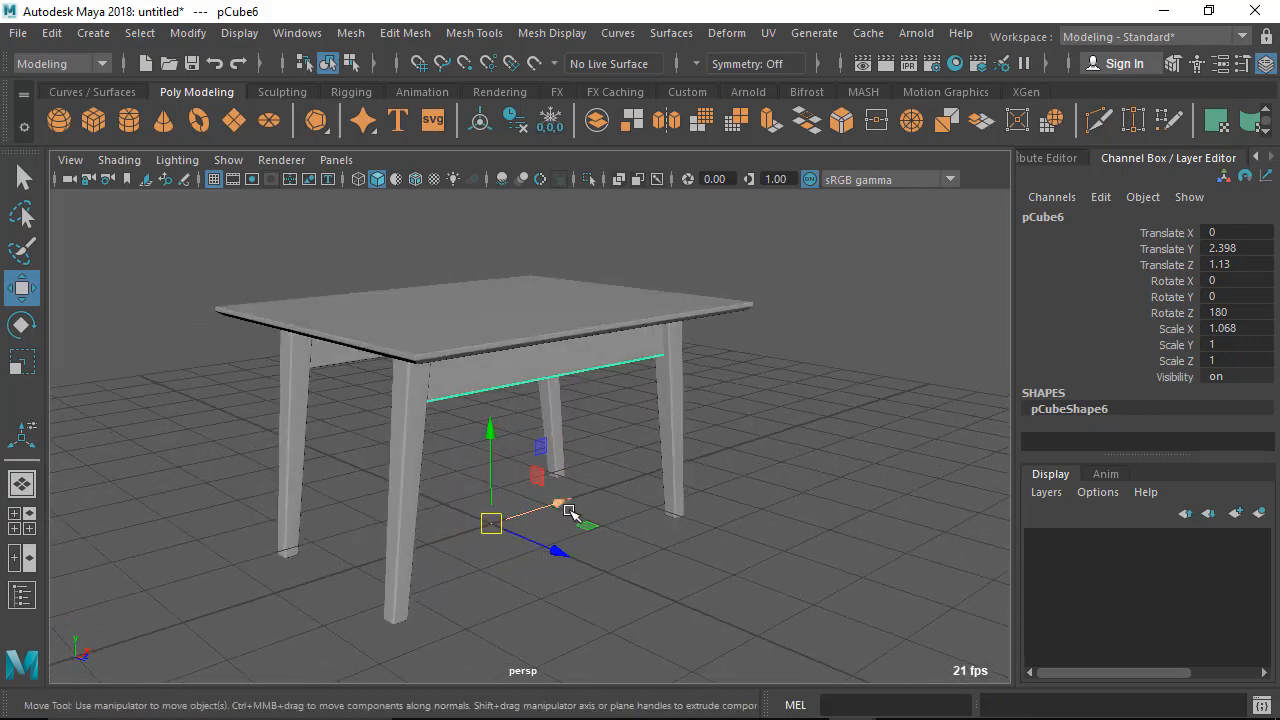
drag(570, 510, 484, 404)
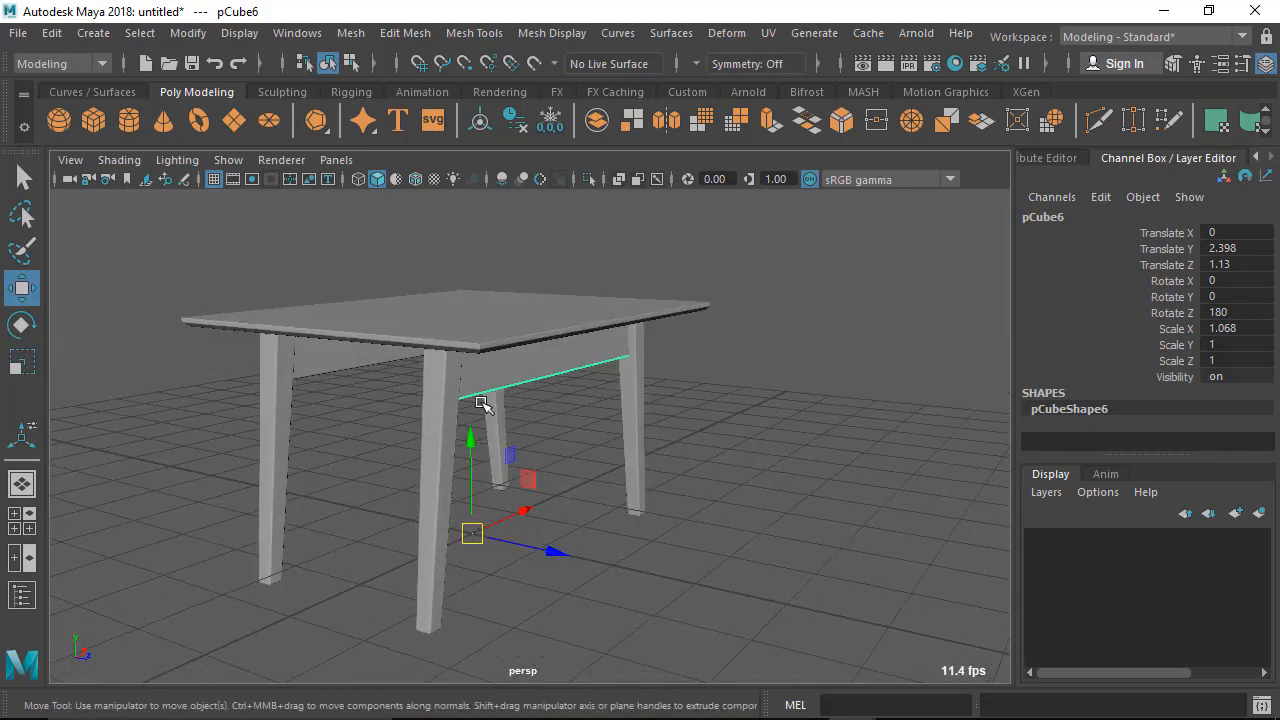
drag(484, 400, 384, 430)
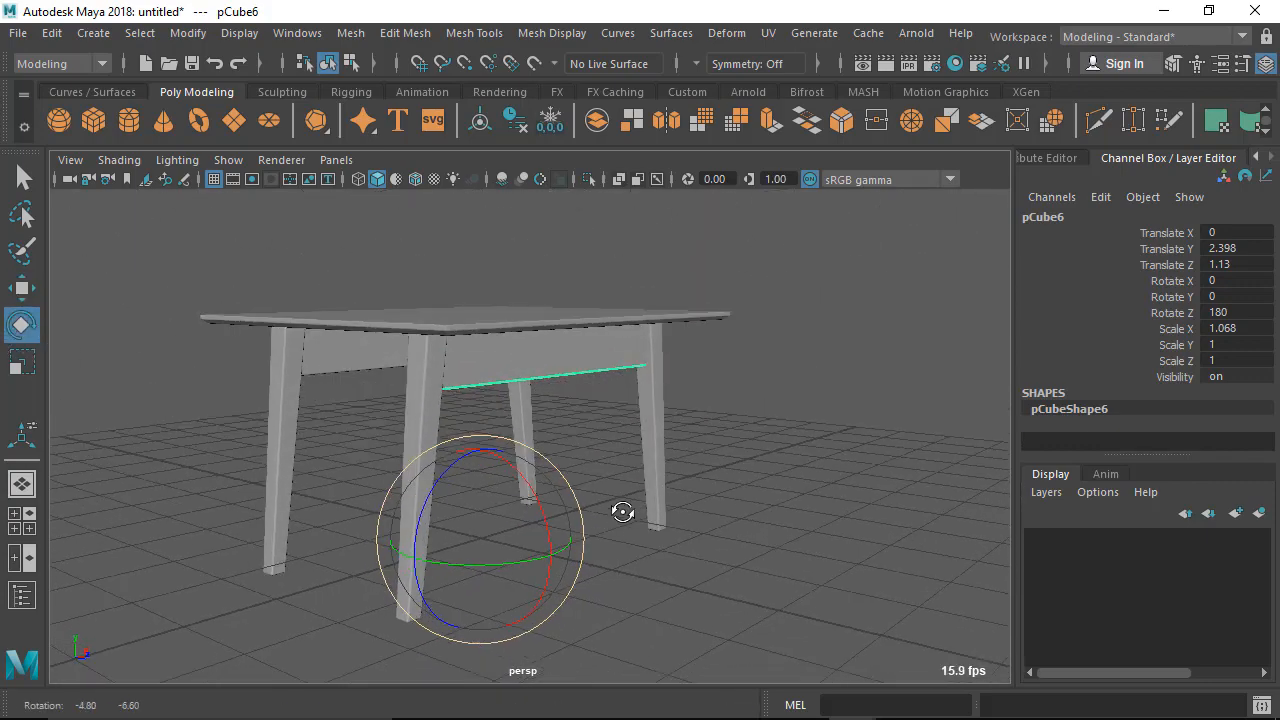
Rotate the duplicate board 90 degrees in Y so it runs along the table's side.
key(e)
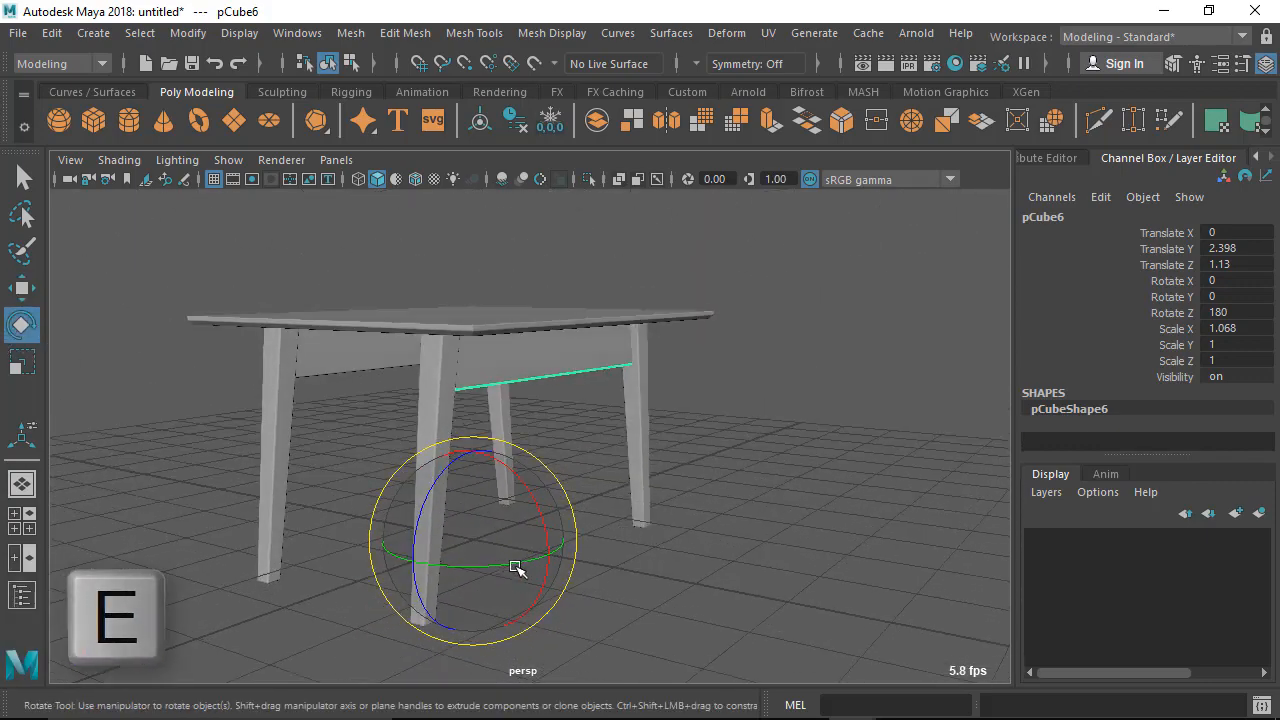
drag(516, 568, 470, 562)
text(90)
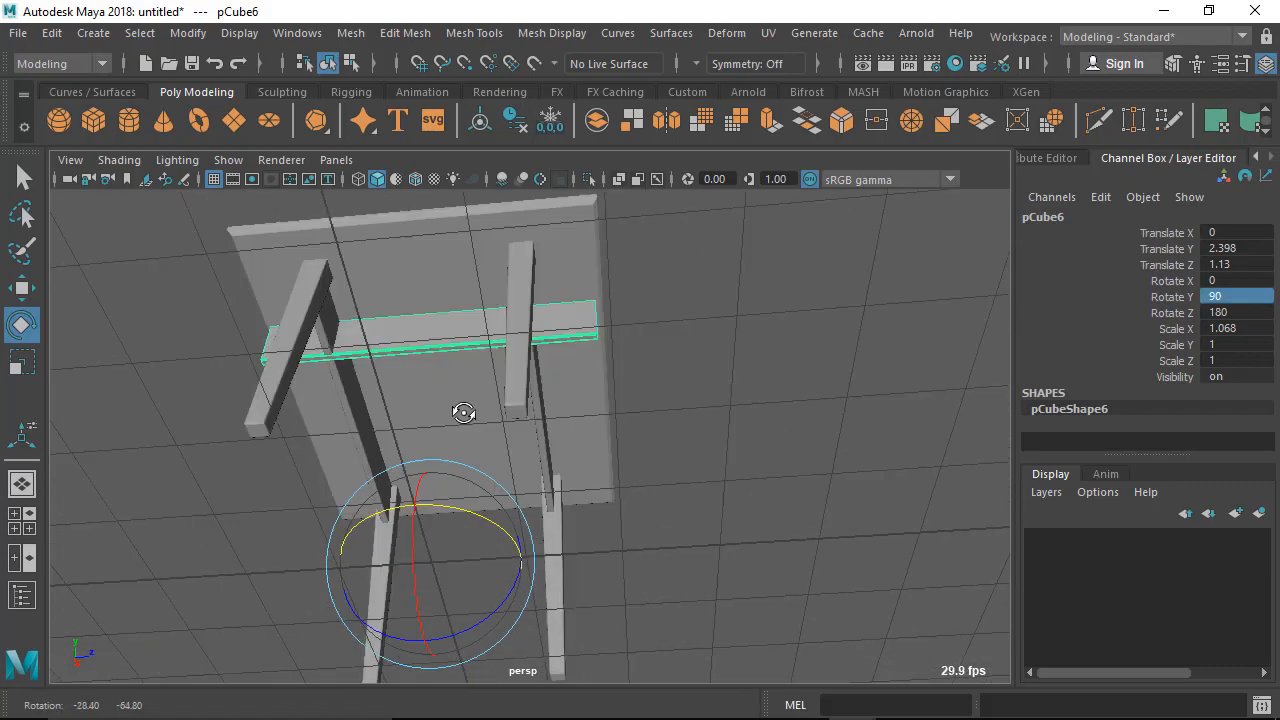
drag(464, 412, 364, 524)
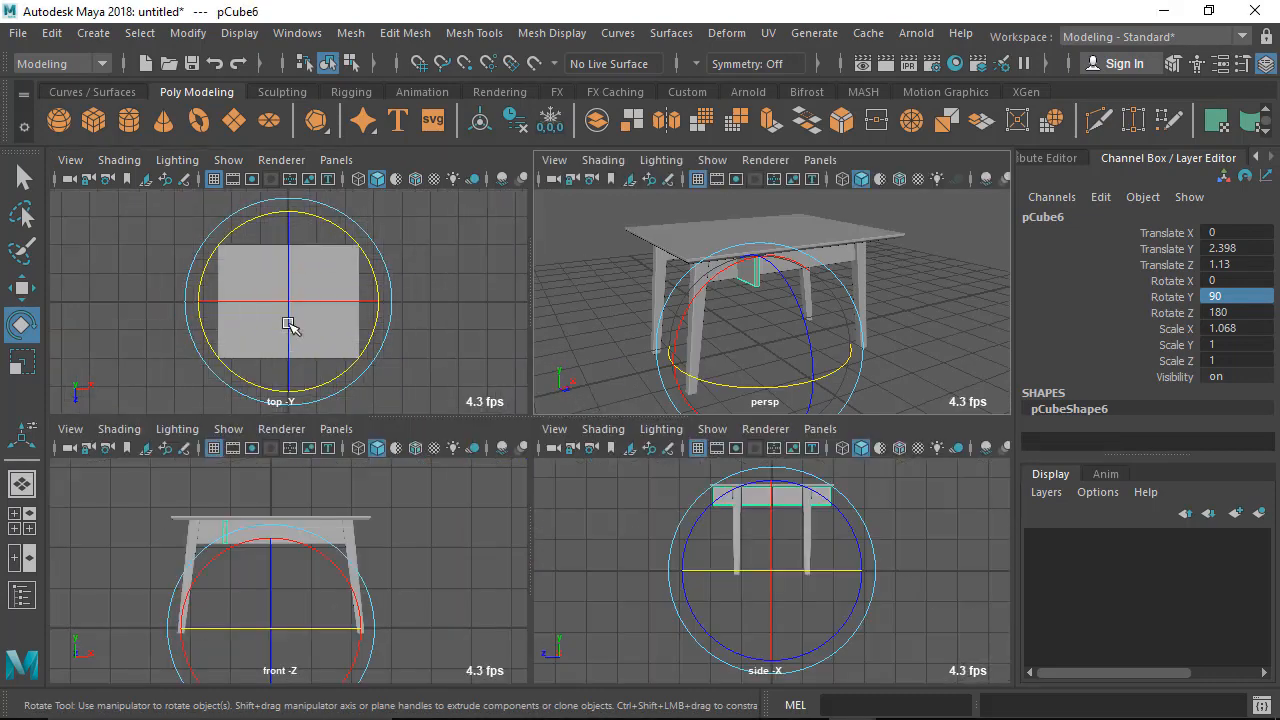
Slide the rotated board in X to about -0.857, flush under the tabletop's left edge.
key(4)
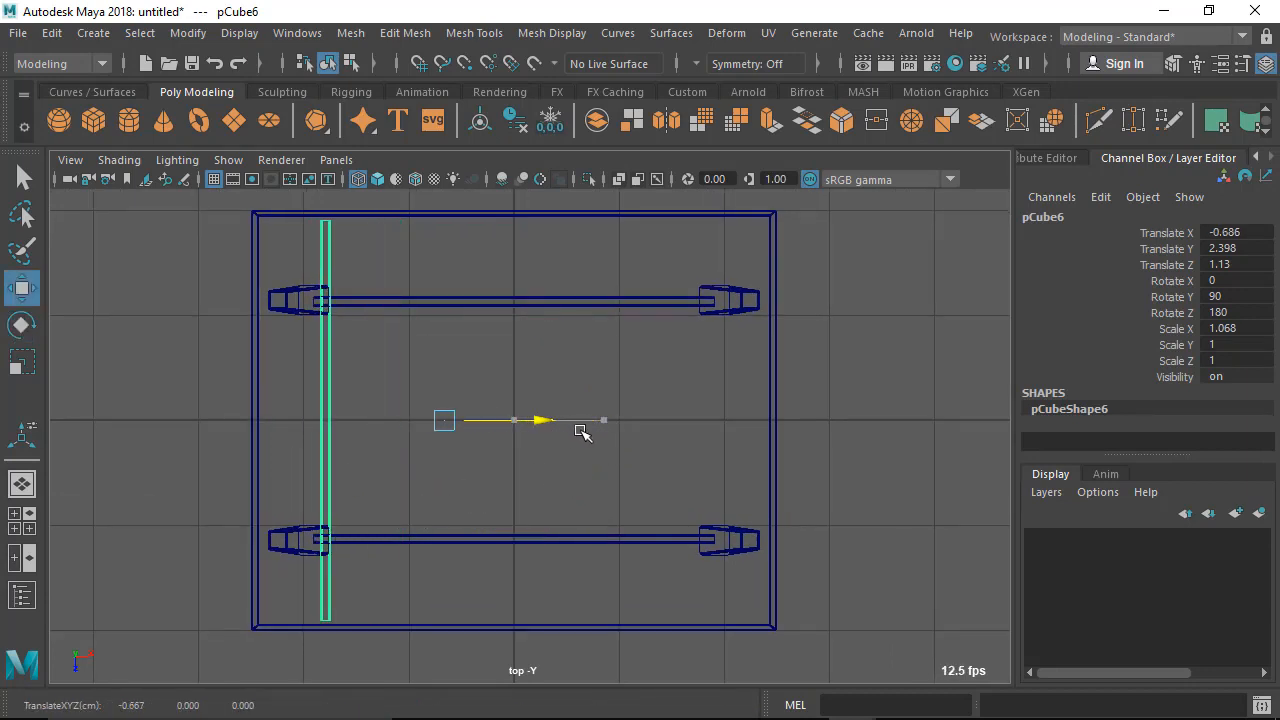
drag(580, 420, 524, 420)
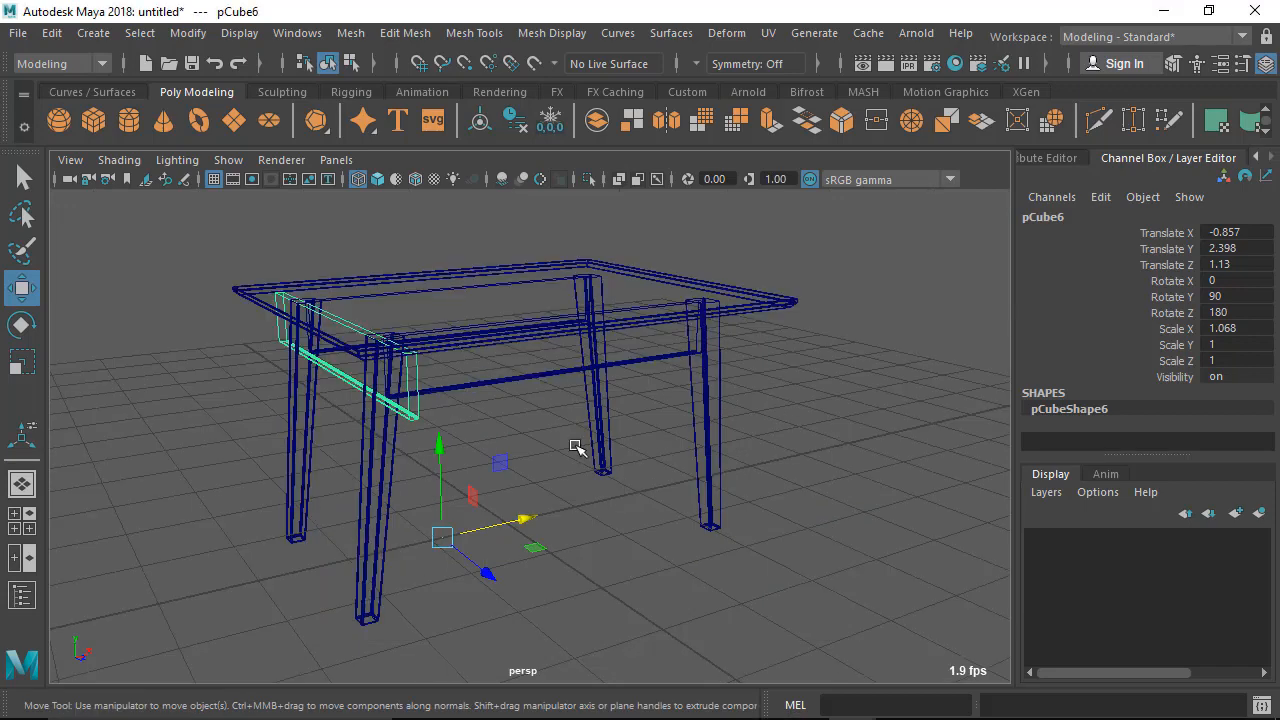
key(5)
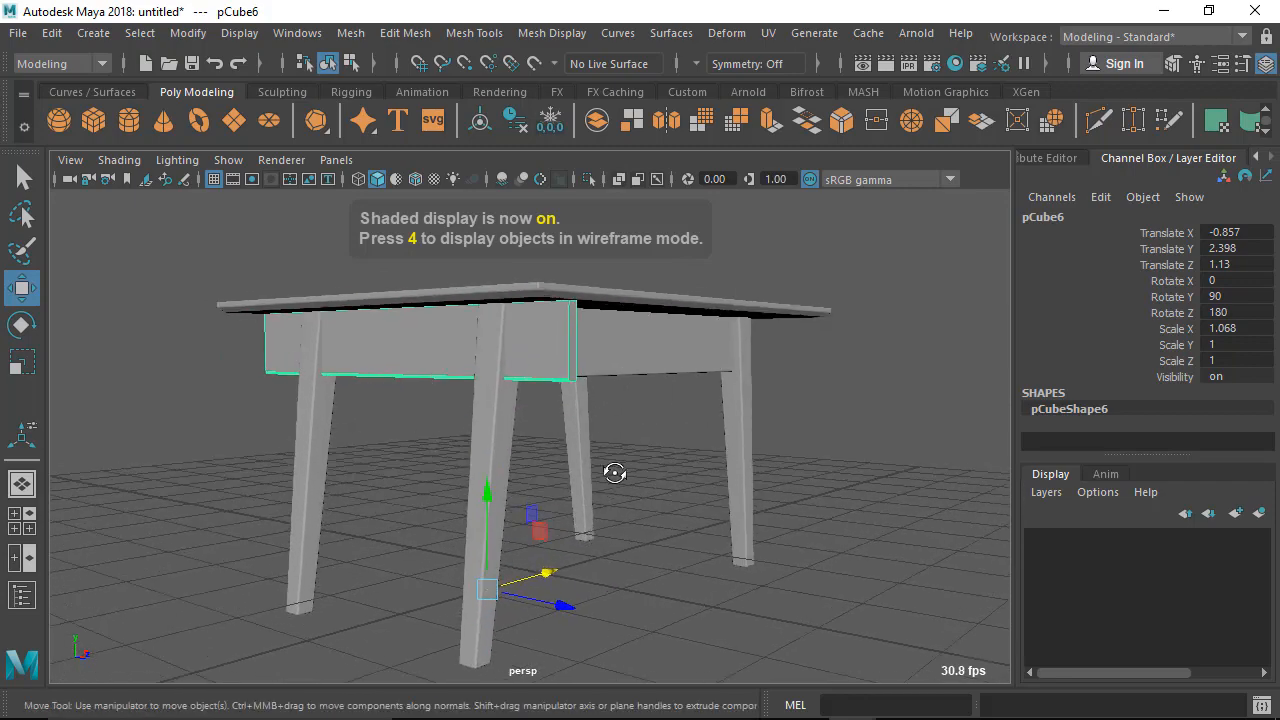
Scale the side board's X to about 0.592 so it fits between the left legs.
drag(616, 472, 642, 458)
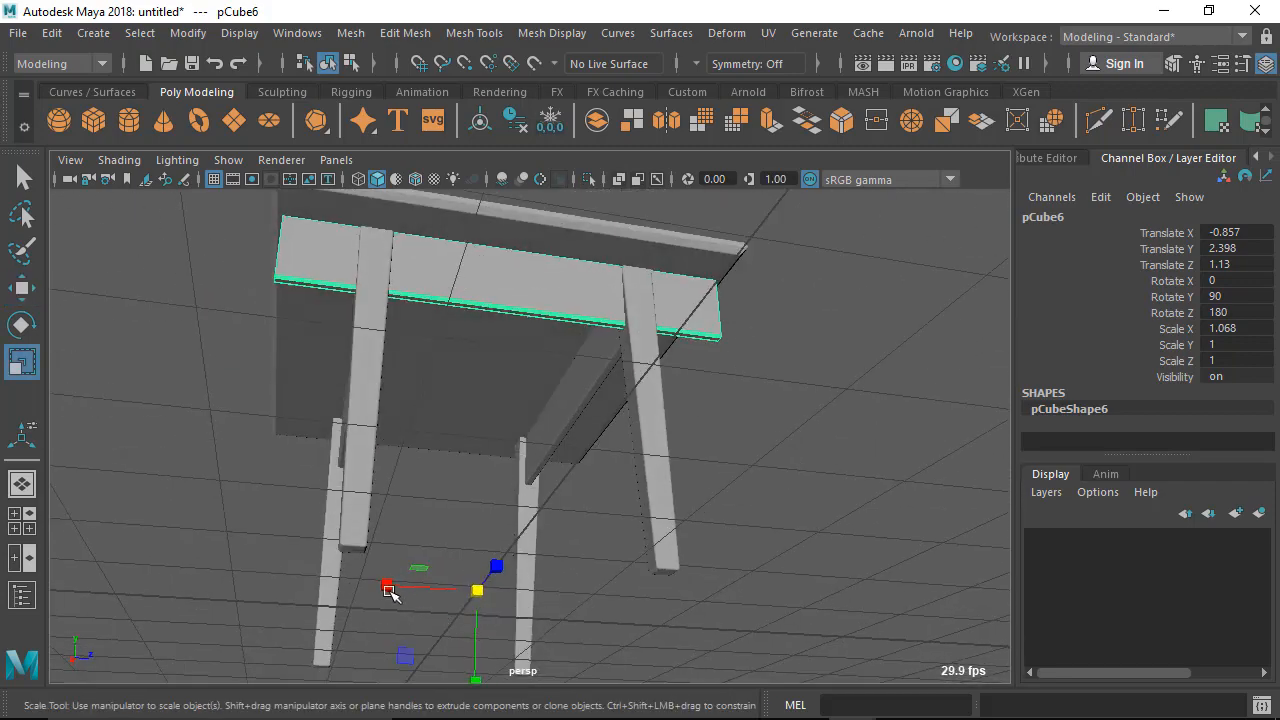
drag(388, 588, 418, 588)
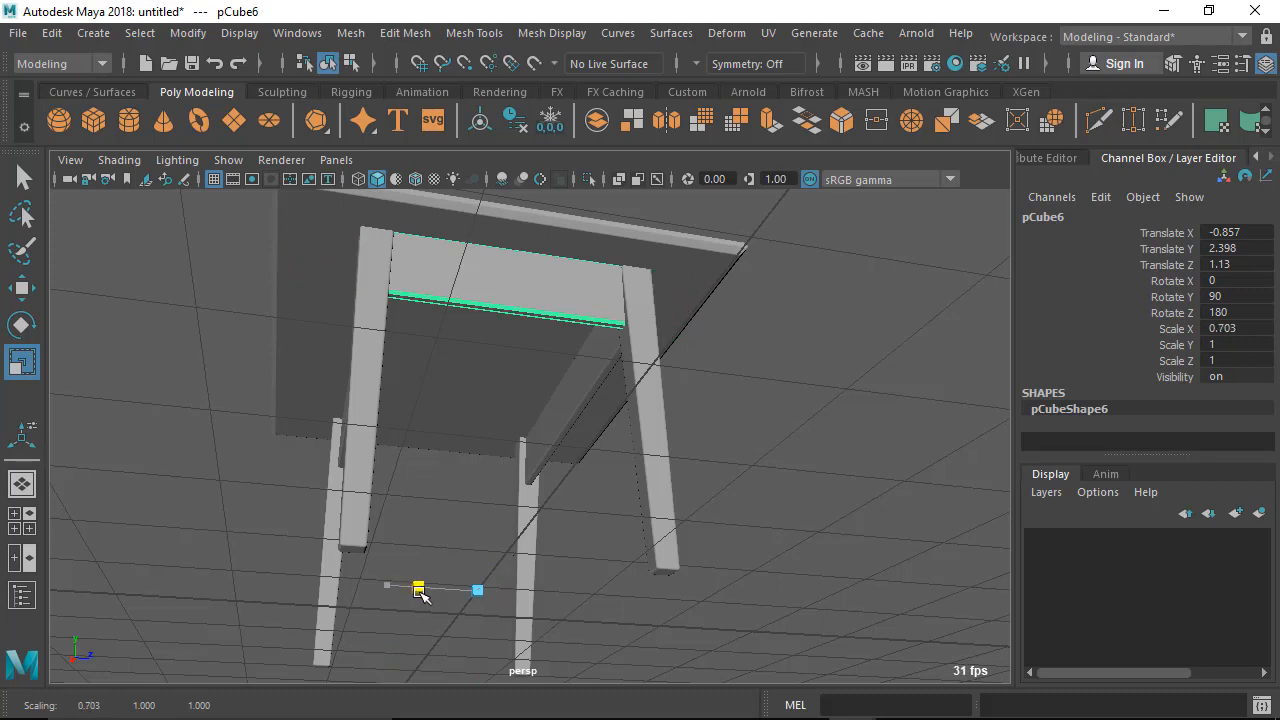
drag(418, 588, 428, 588)
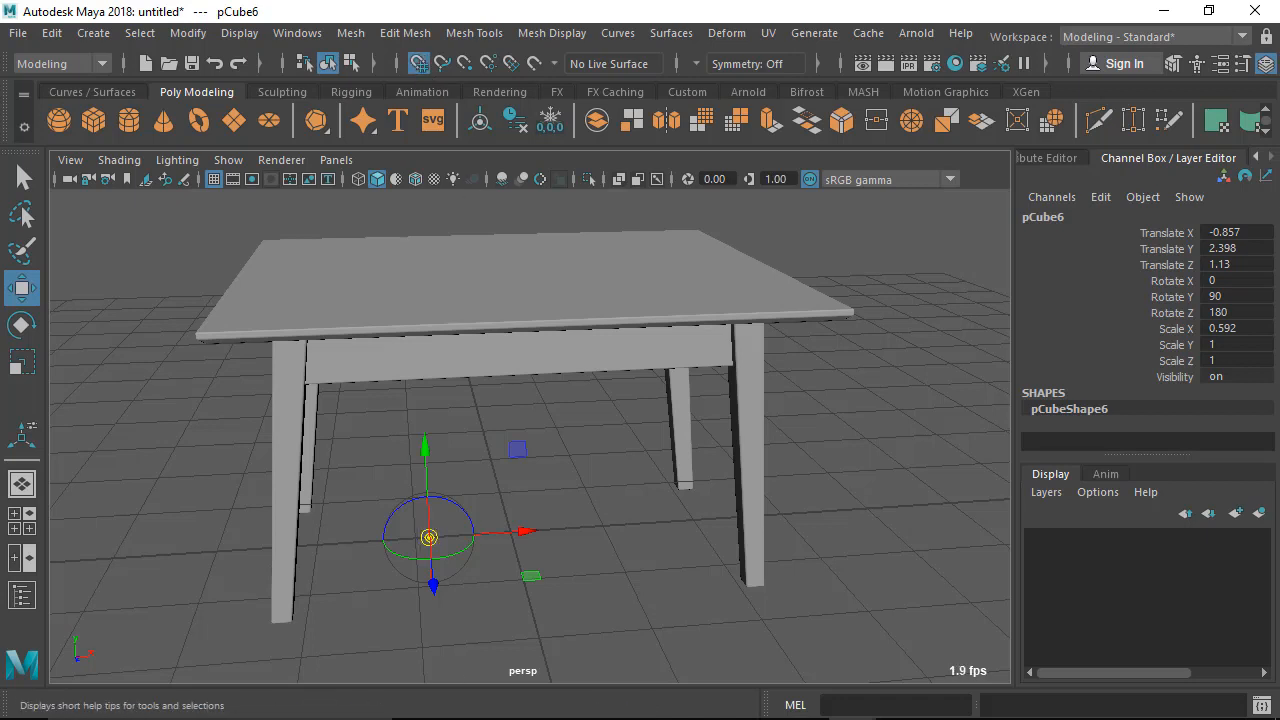
drag(428, 536, 510, 530)
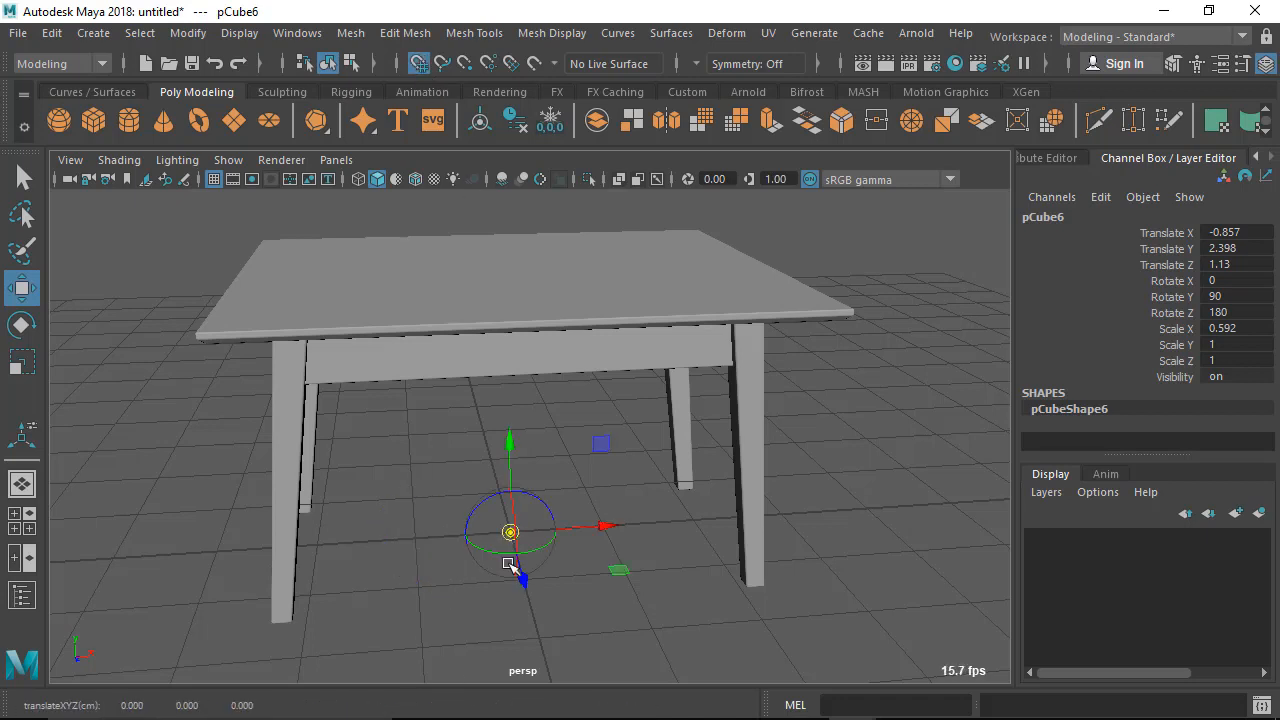
Duplicate the side apron board pCube6 into pCube7 and inspect it from beneath the tabletop.
click(420, 62)
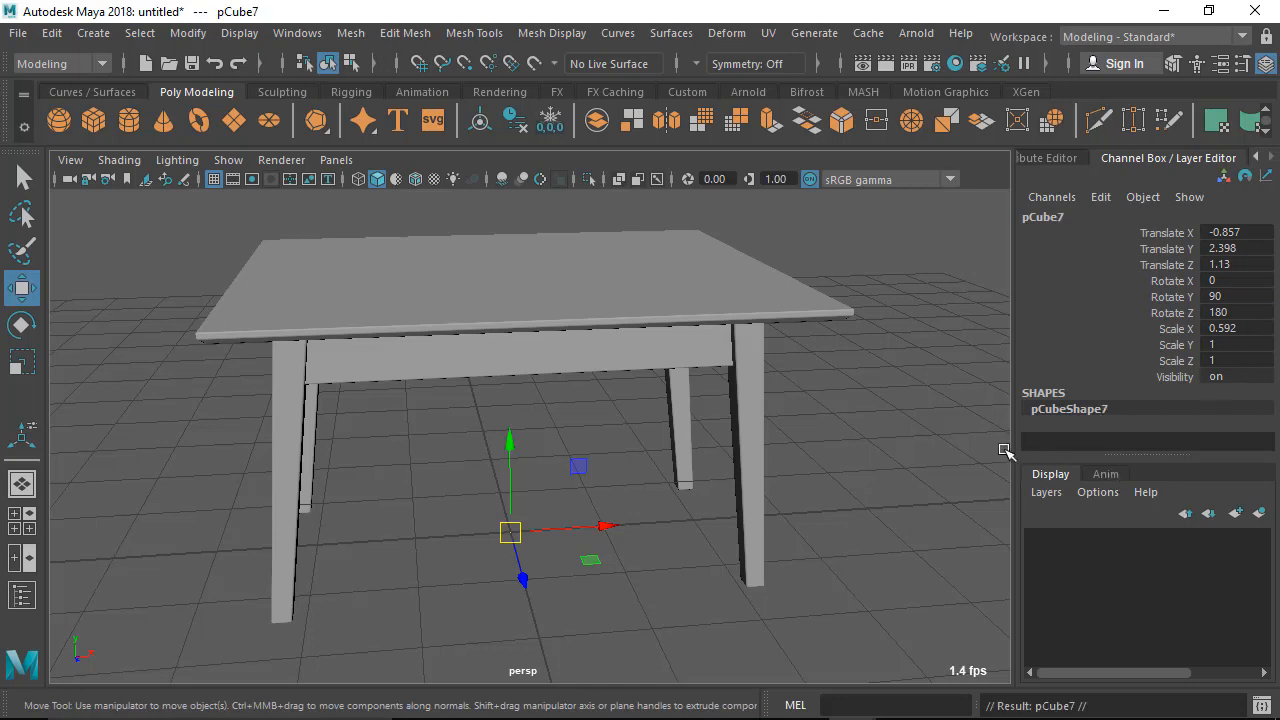
mouse_move(856, 500)
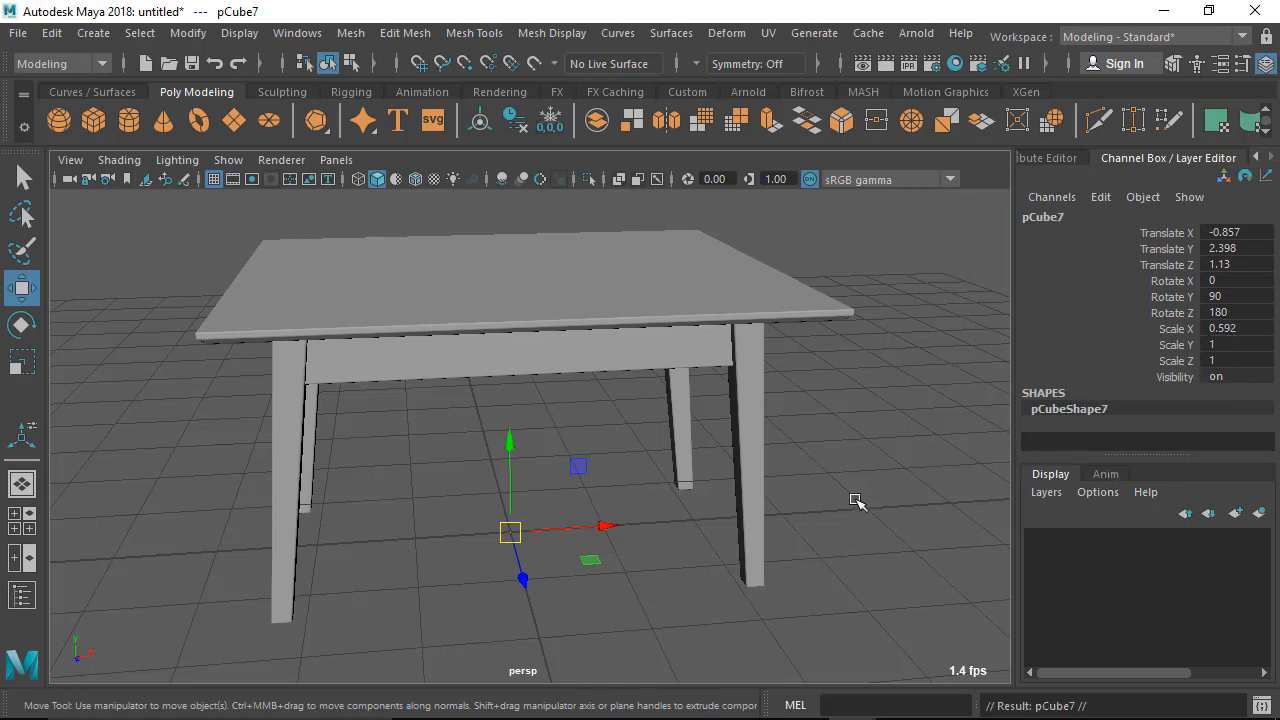
drag(856, 500, 334, 374)
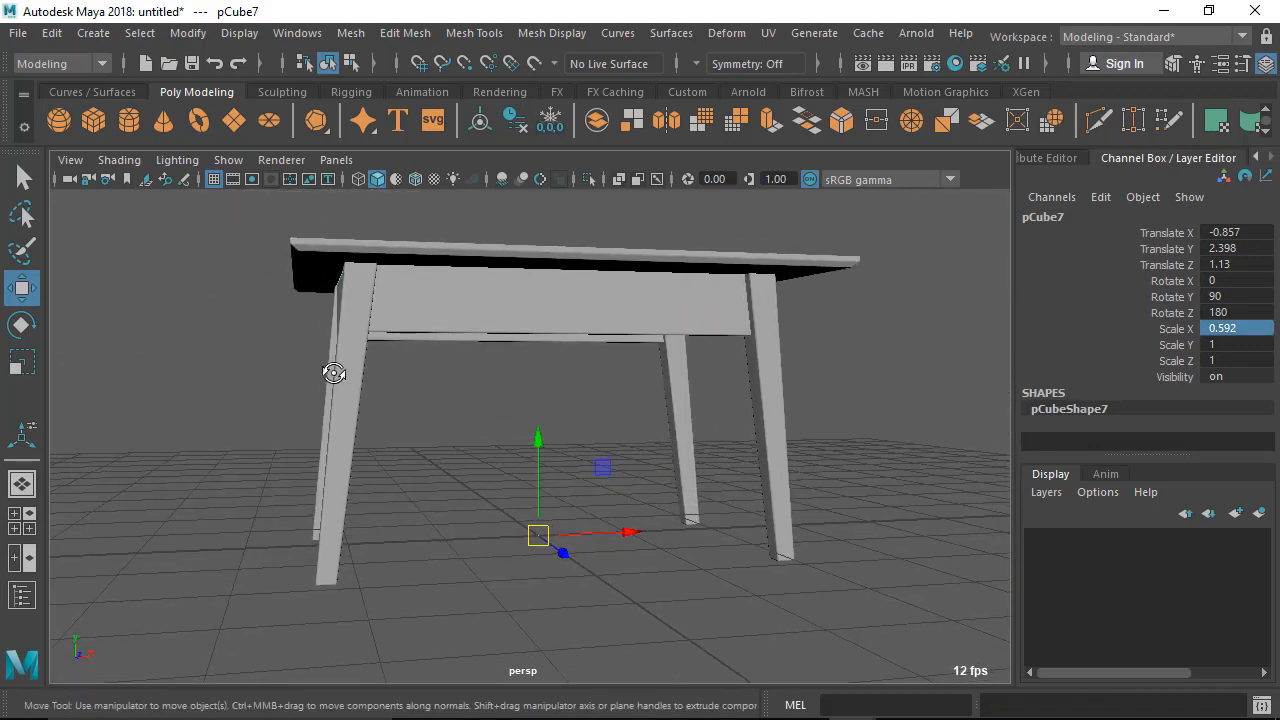
drag(332, 374, 500, 458)
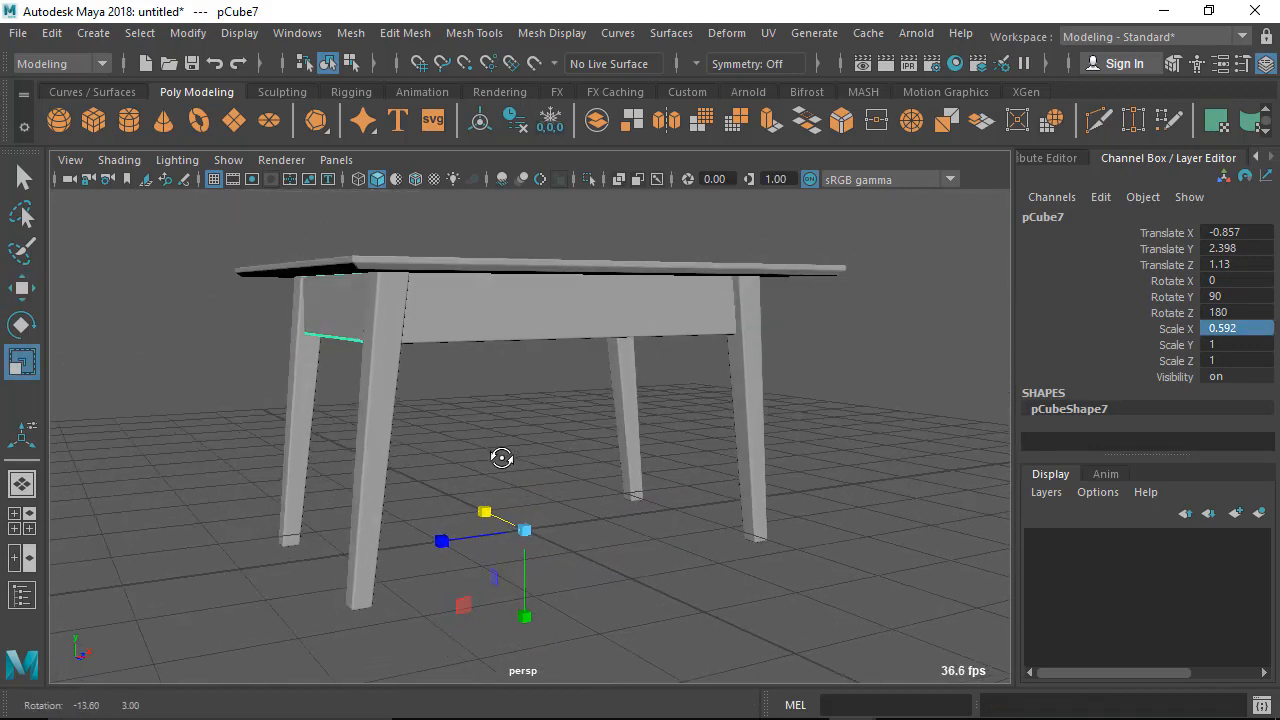
drag(502, 458, 536, 470)
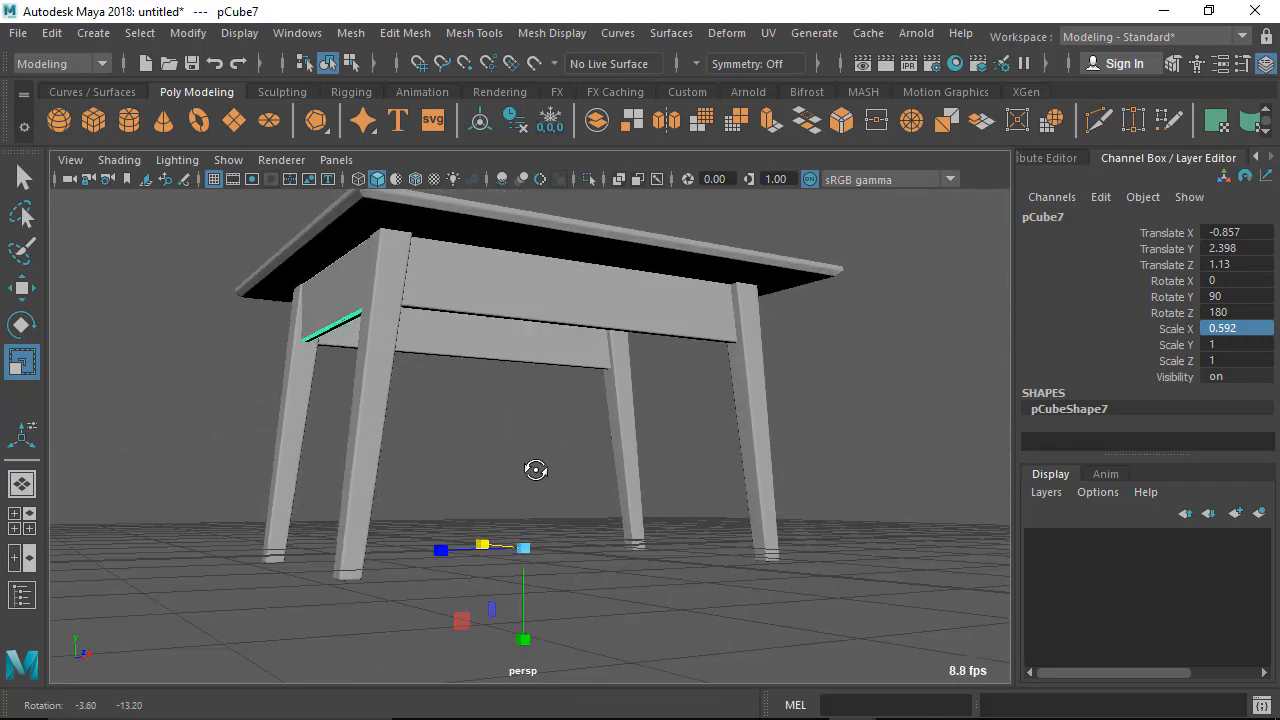
drag(536, 470, 510, 550)
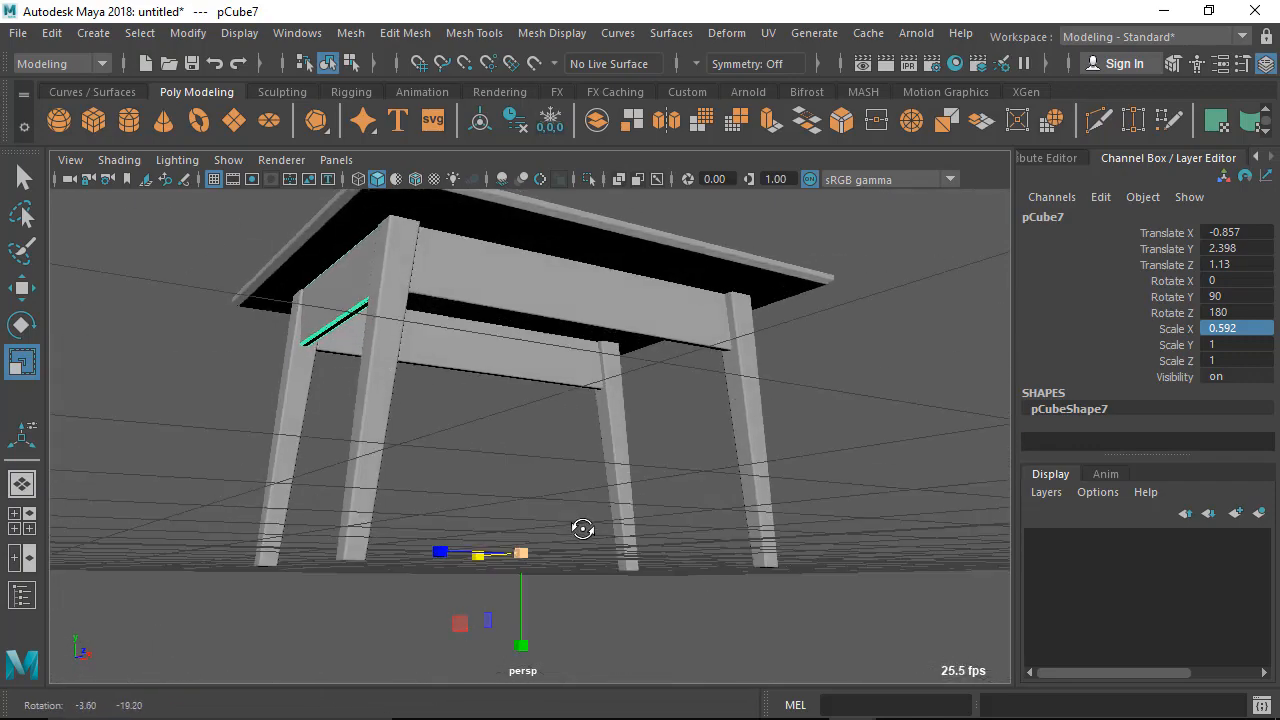
drag(584, 528, 516, 576)
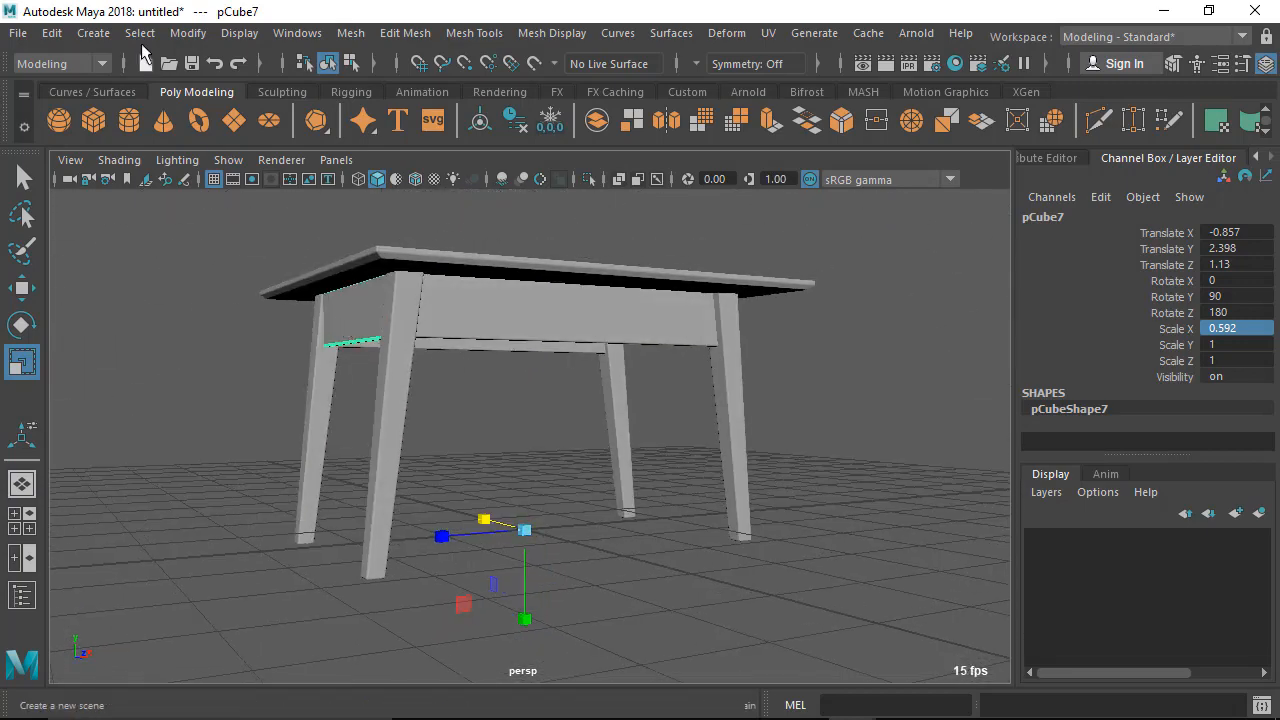
Freeze pCube7's transformations via Modify > Freeze Transformations.
click(188, 32)
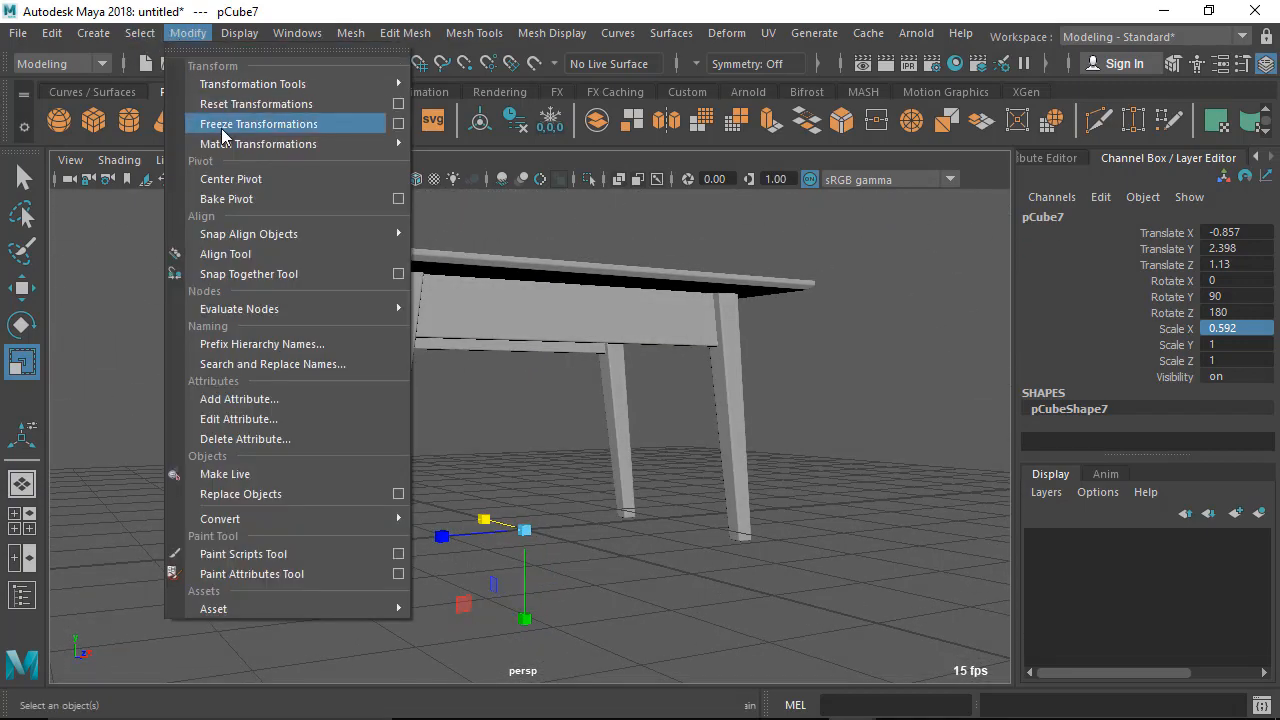
click(258, 124)
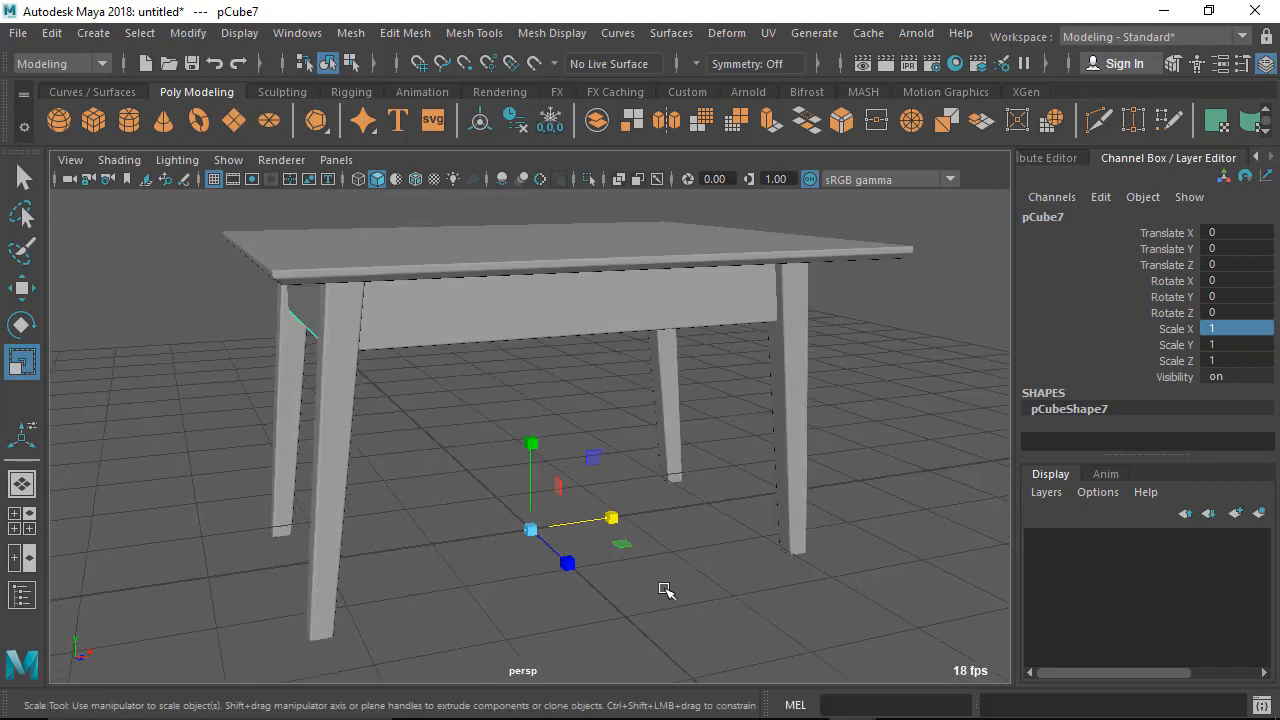
Mirror pCube7 to the opposite side by setting Scale X to -1.
click(22, 288)
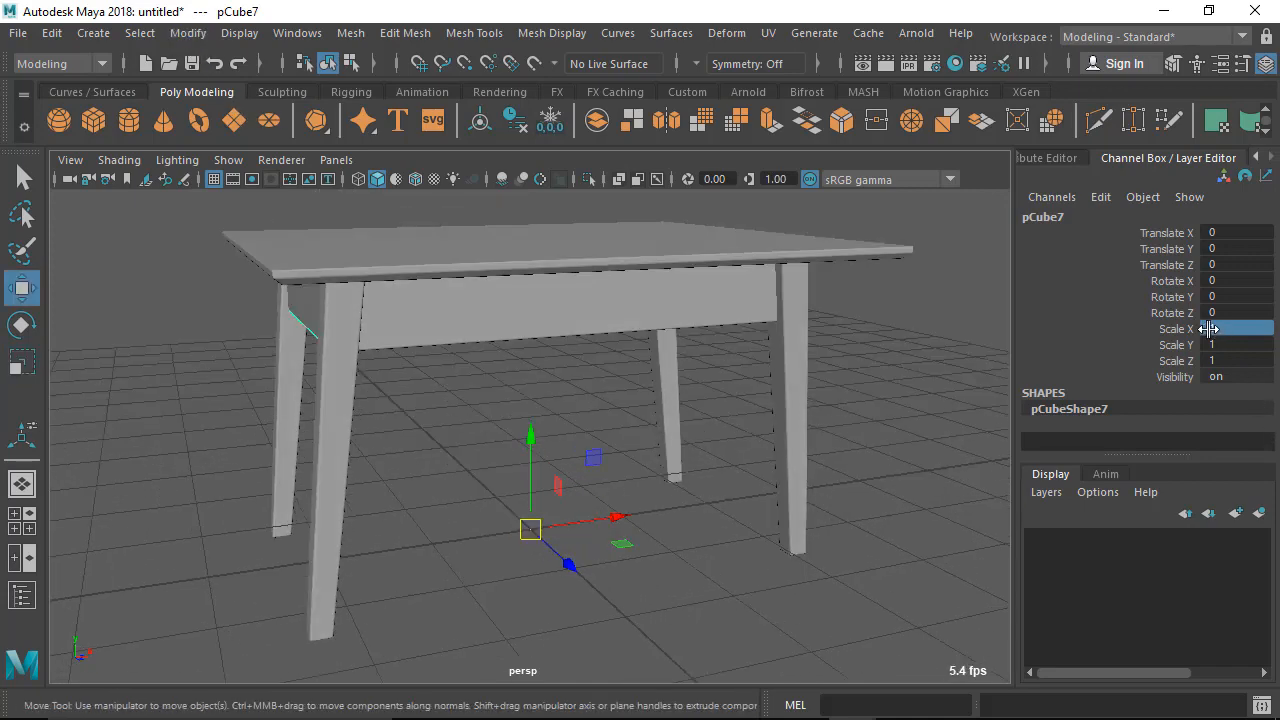
click(1238, 328)
text(-1)
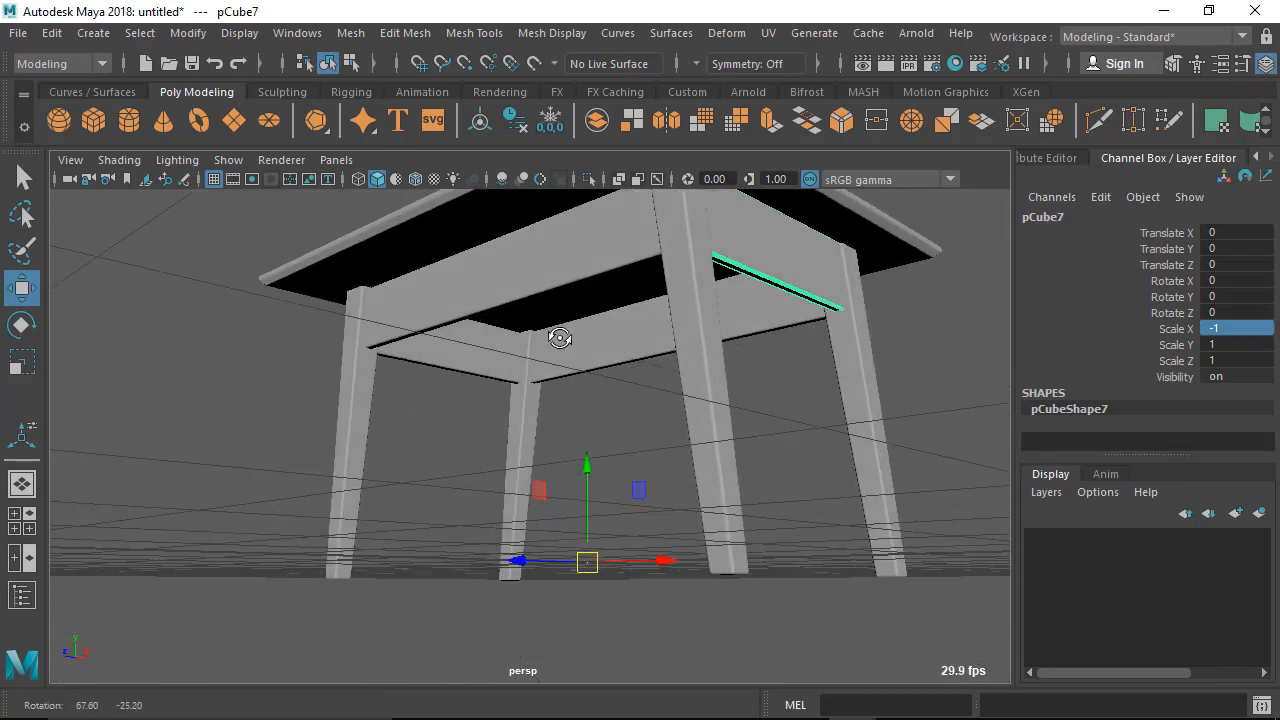
drag(560, 338, 696, 492)
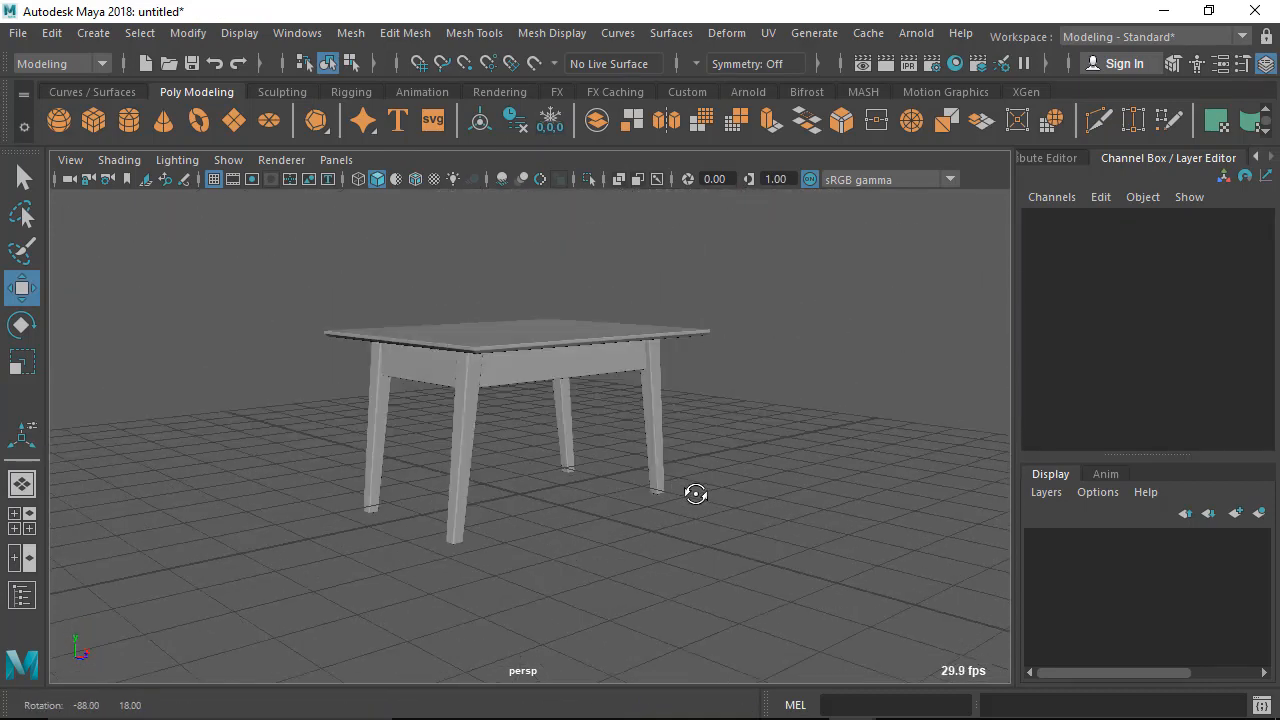
drag(696, 492, 684, 556)
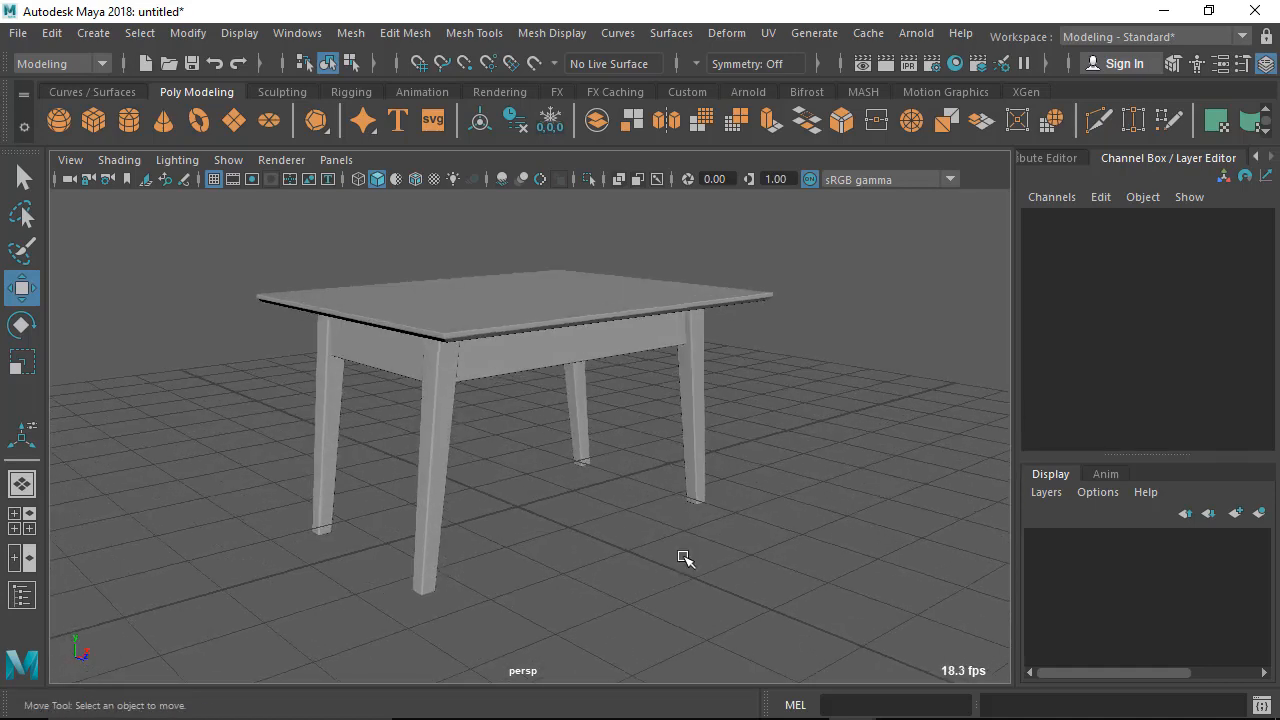